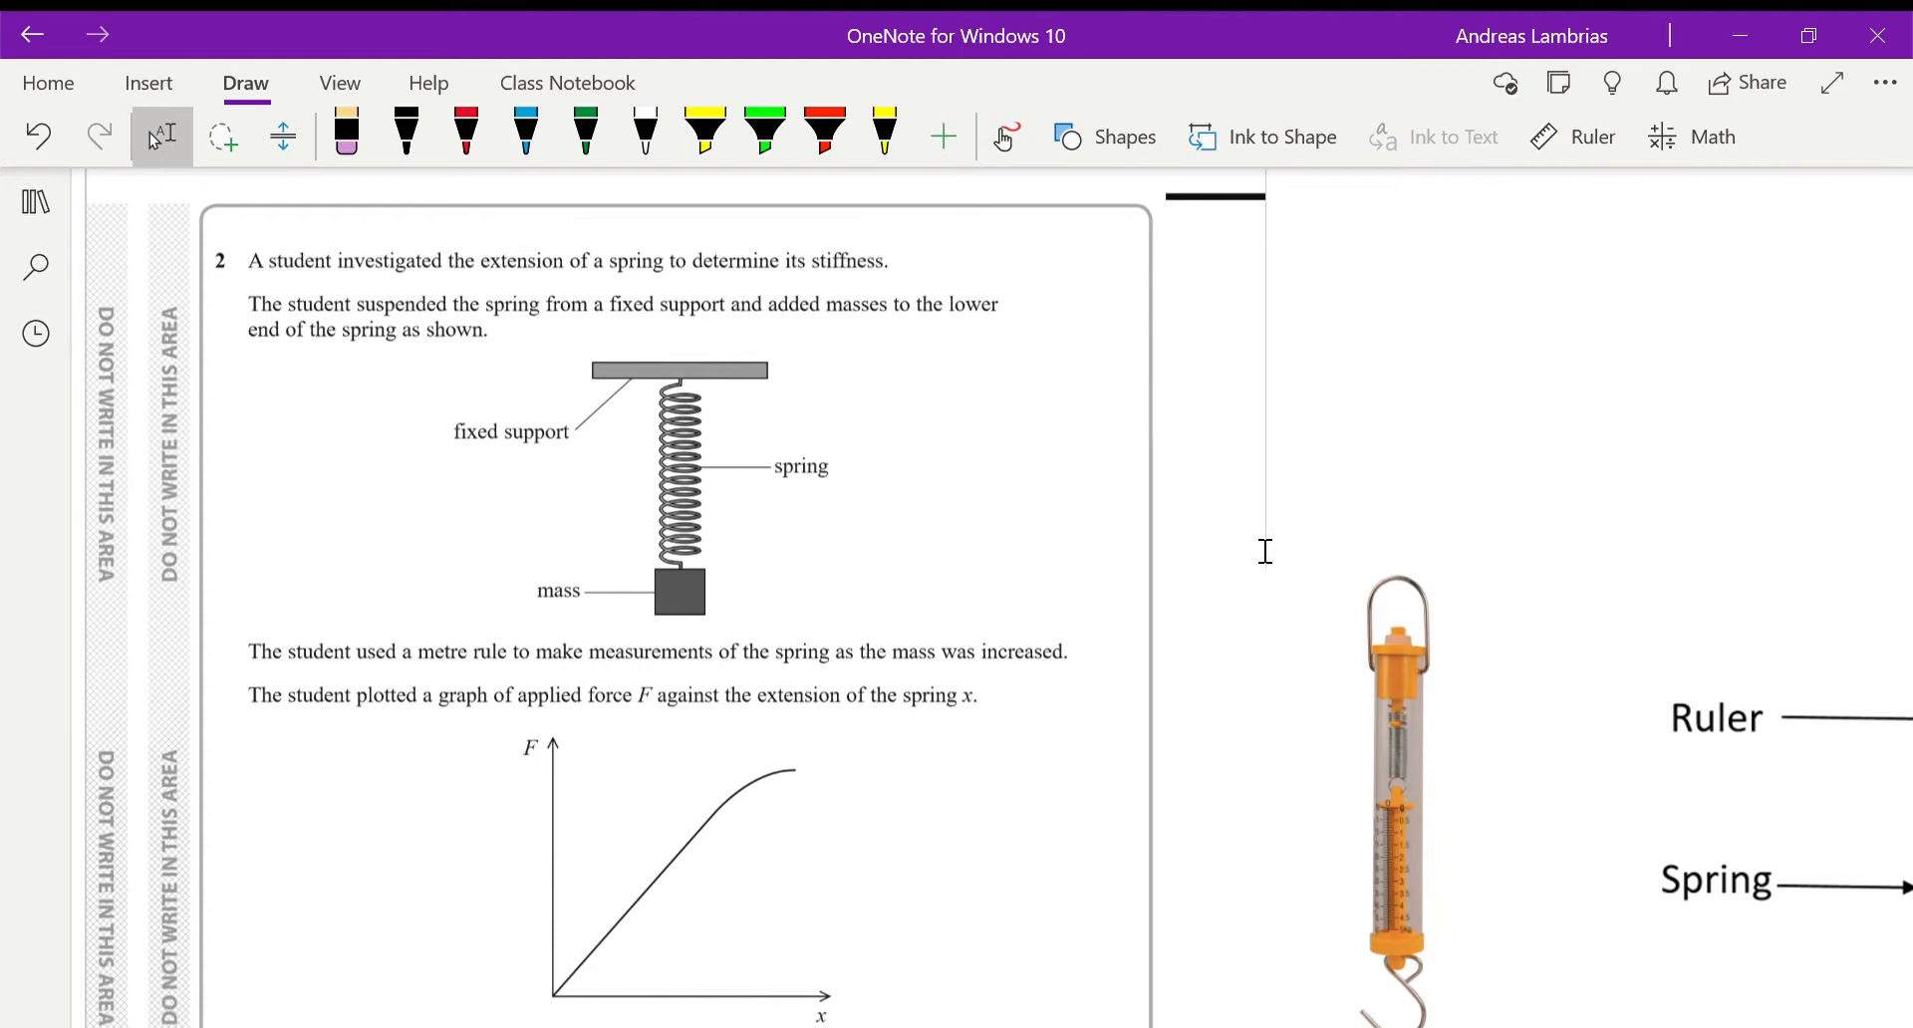
- Scroll down until question (a) and its answer lines appear below the graph
scroll("down", 3)
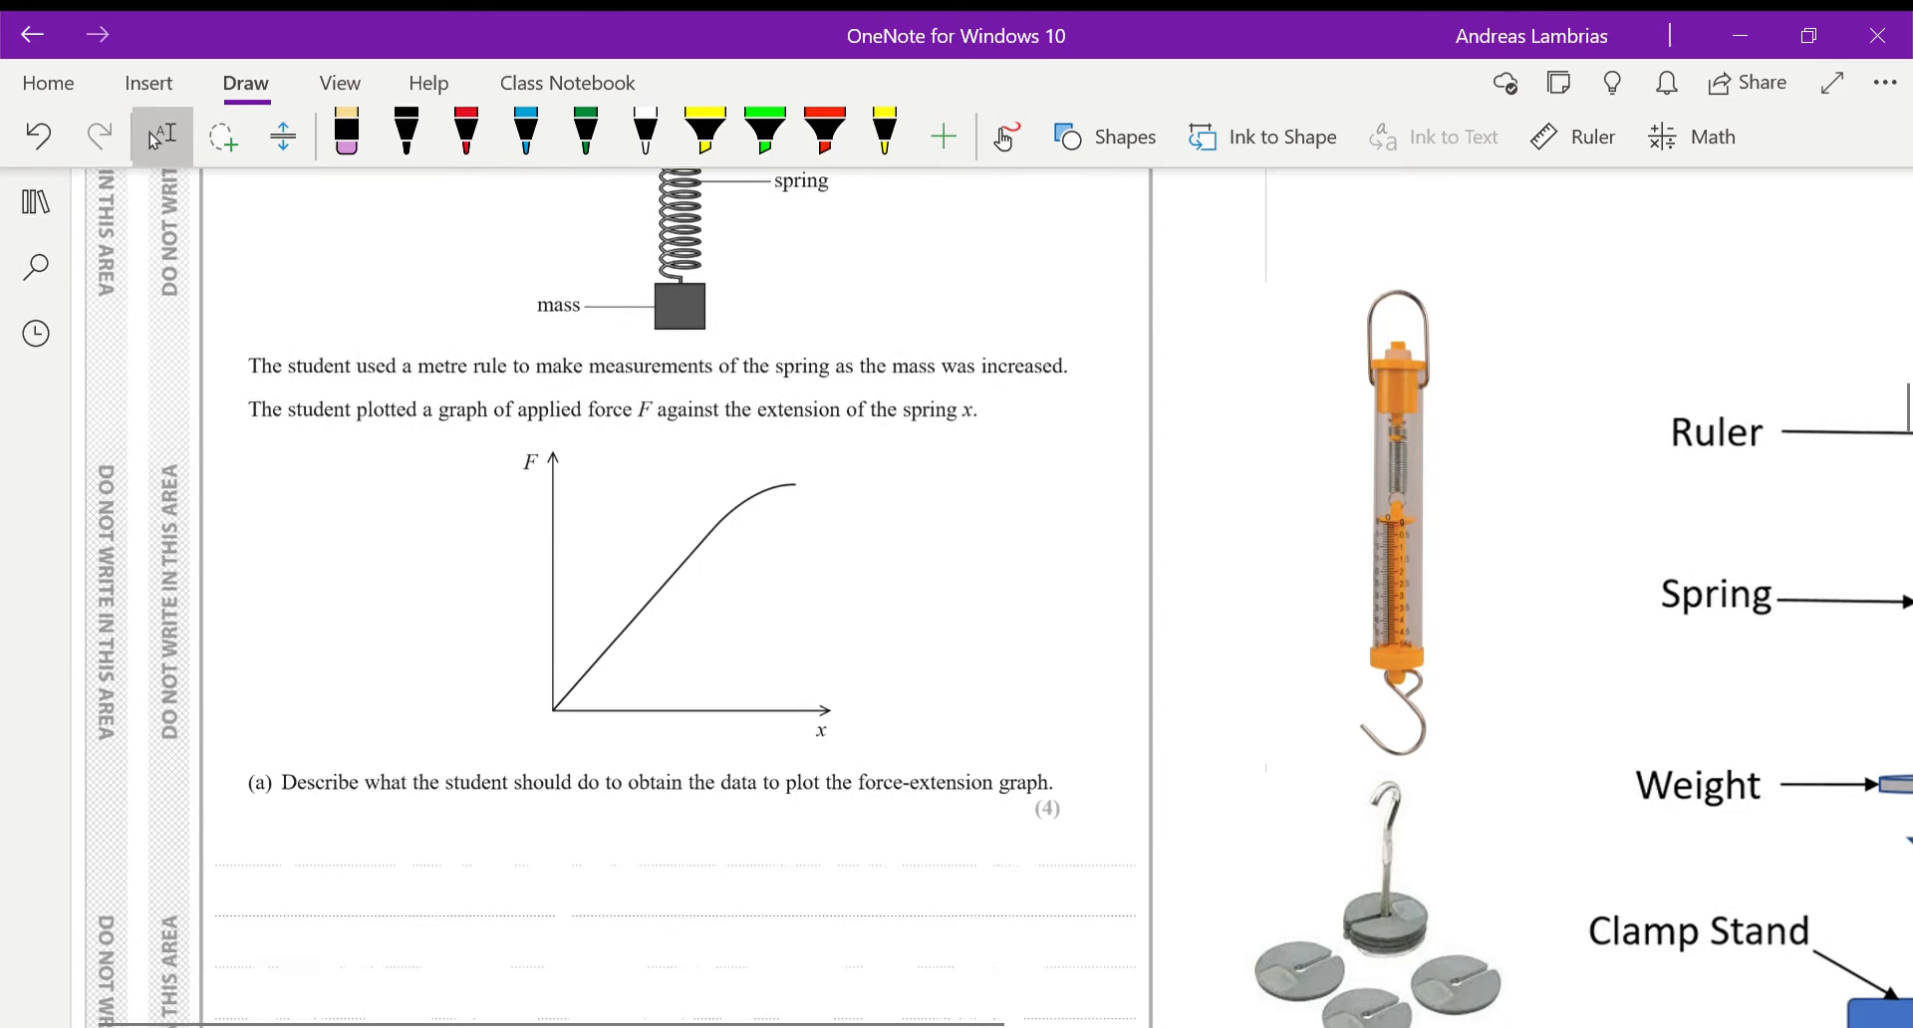
scroll("down", 3)
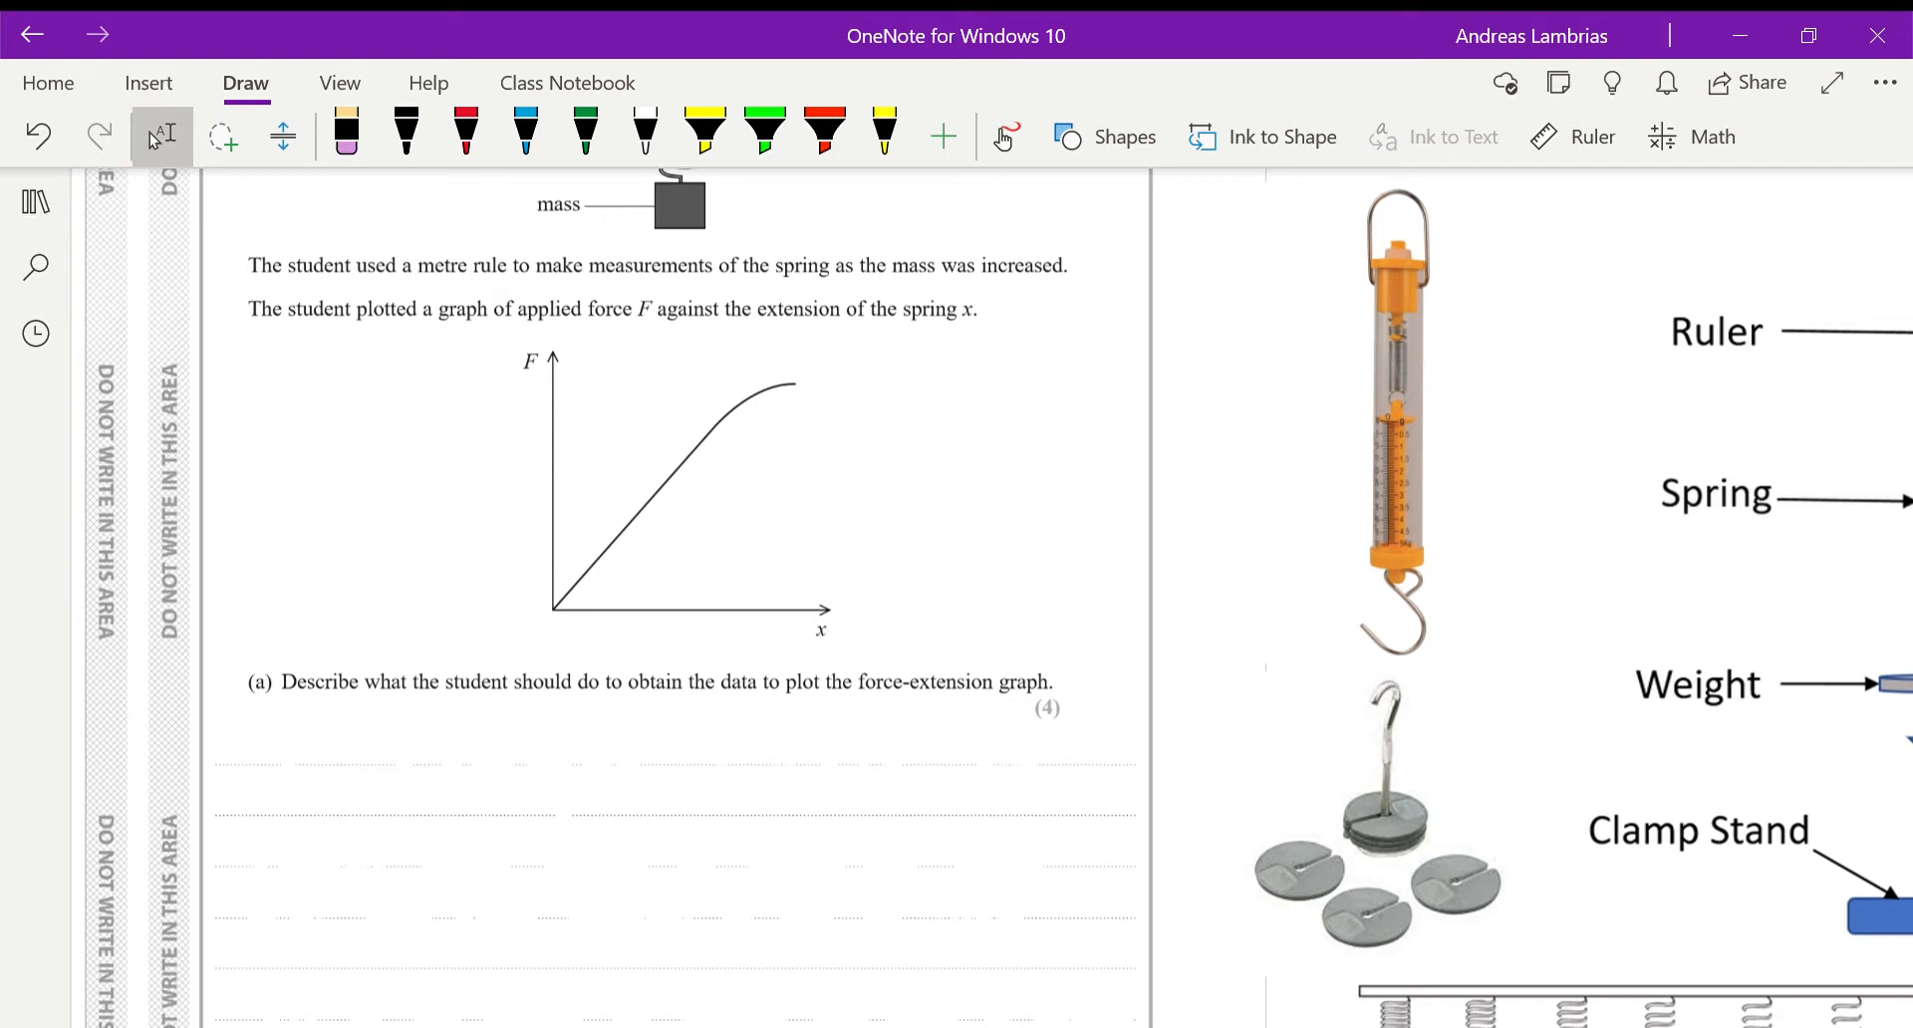
- In red ink, sketch the F/x table, write 'F = mg or Newtonmeter', and circle the 10g masses
left_click(465, 130)
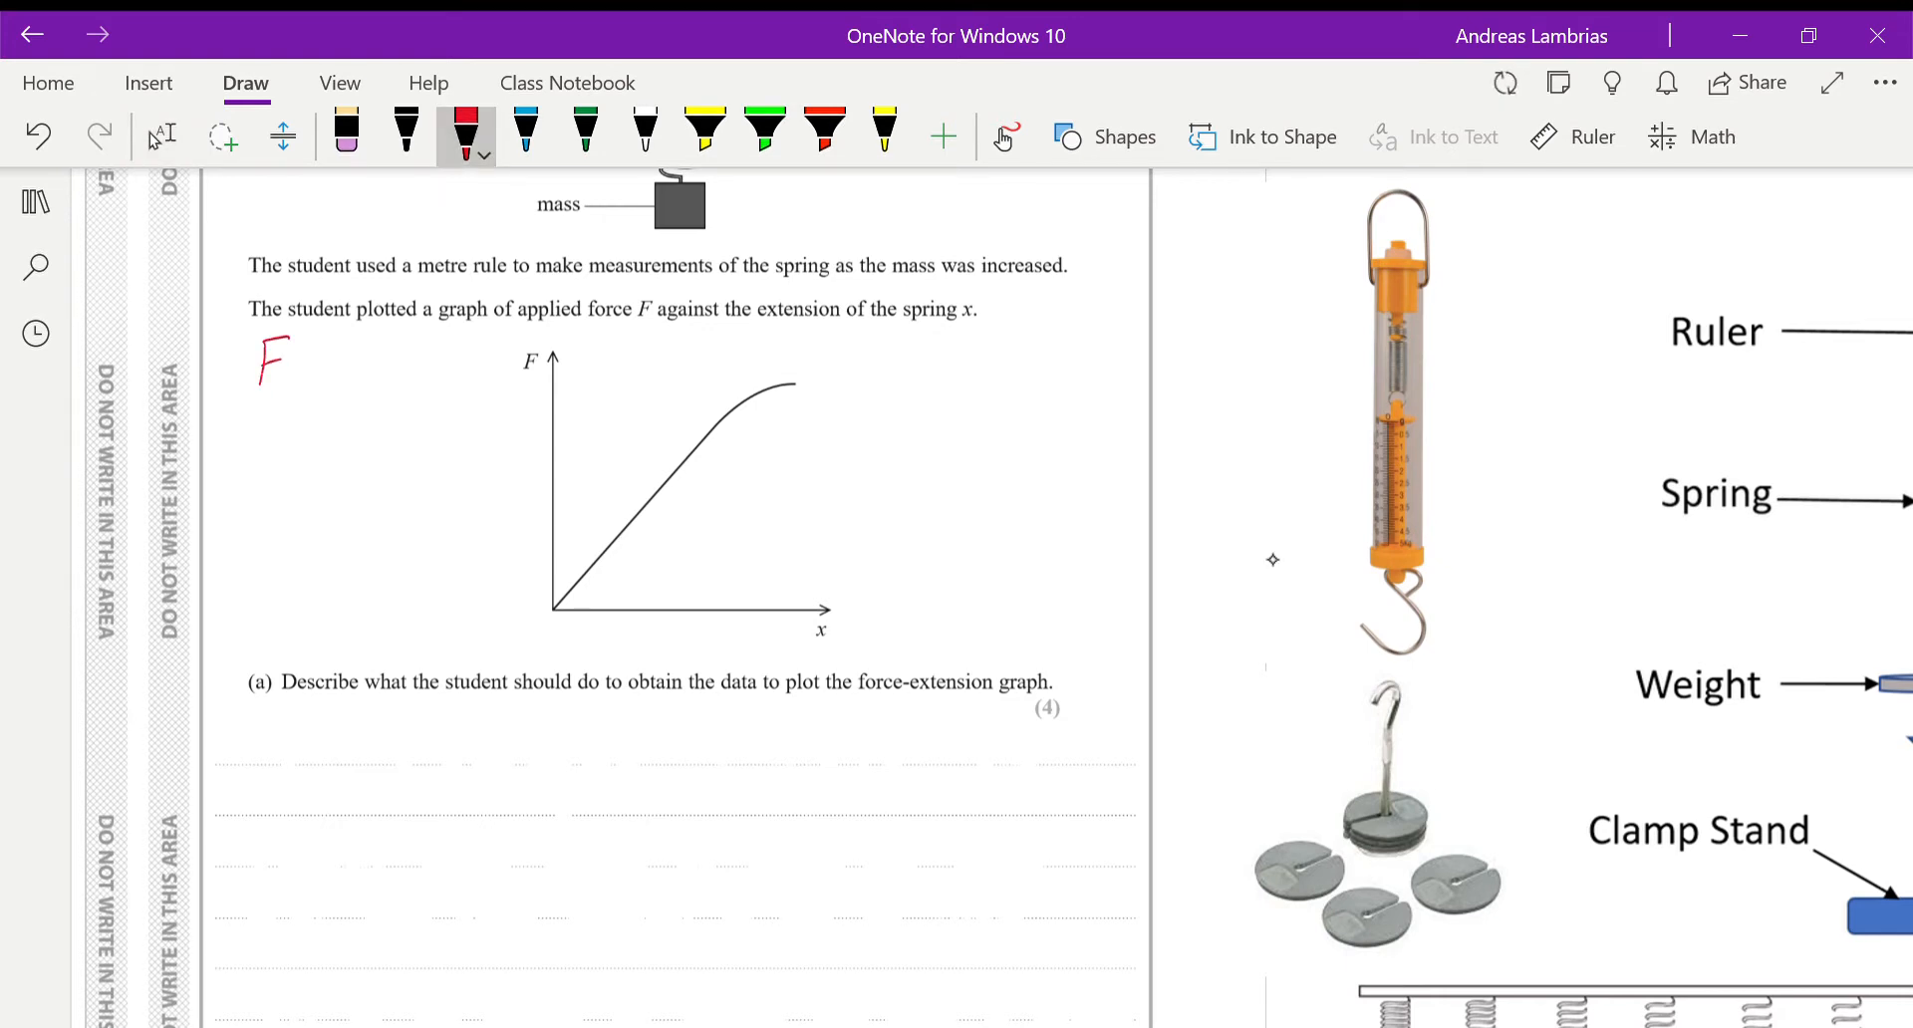
left_click_drag(317, 354, 317, 598)
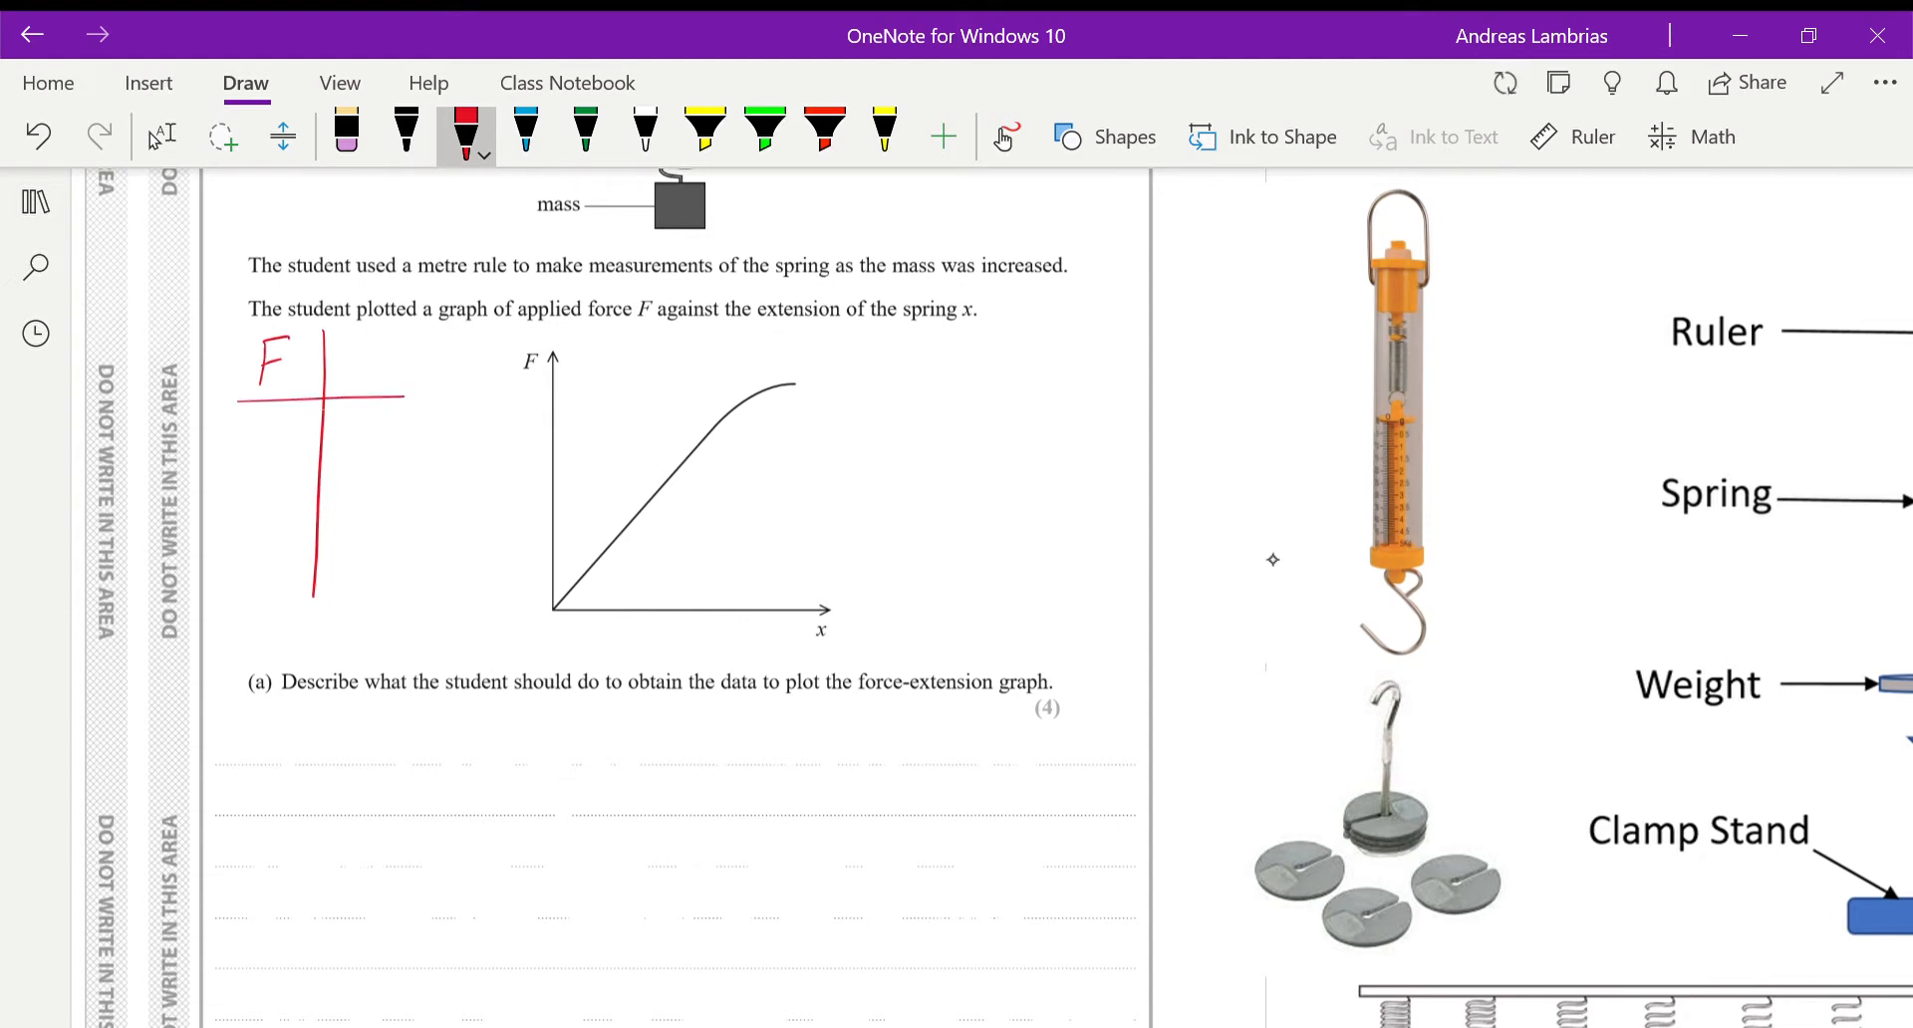
left_click_drag(354, 348, 379, 371)
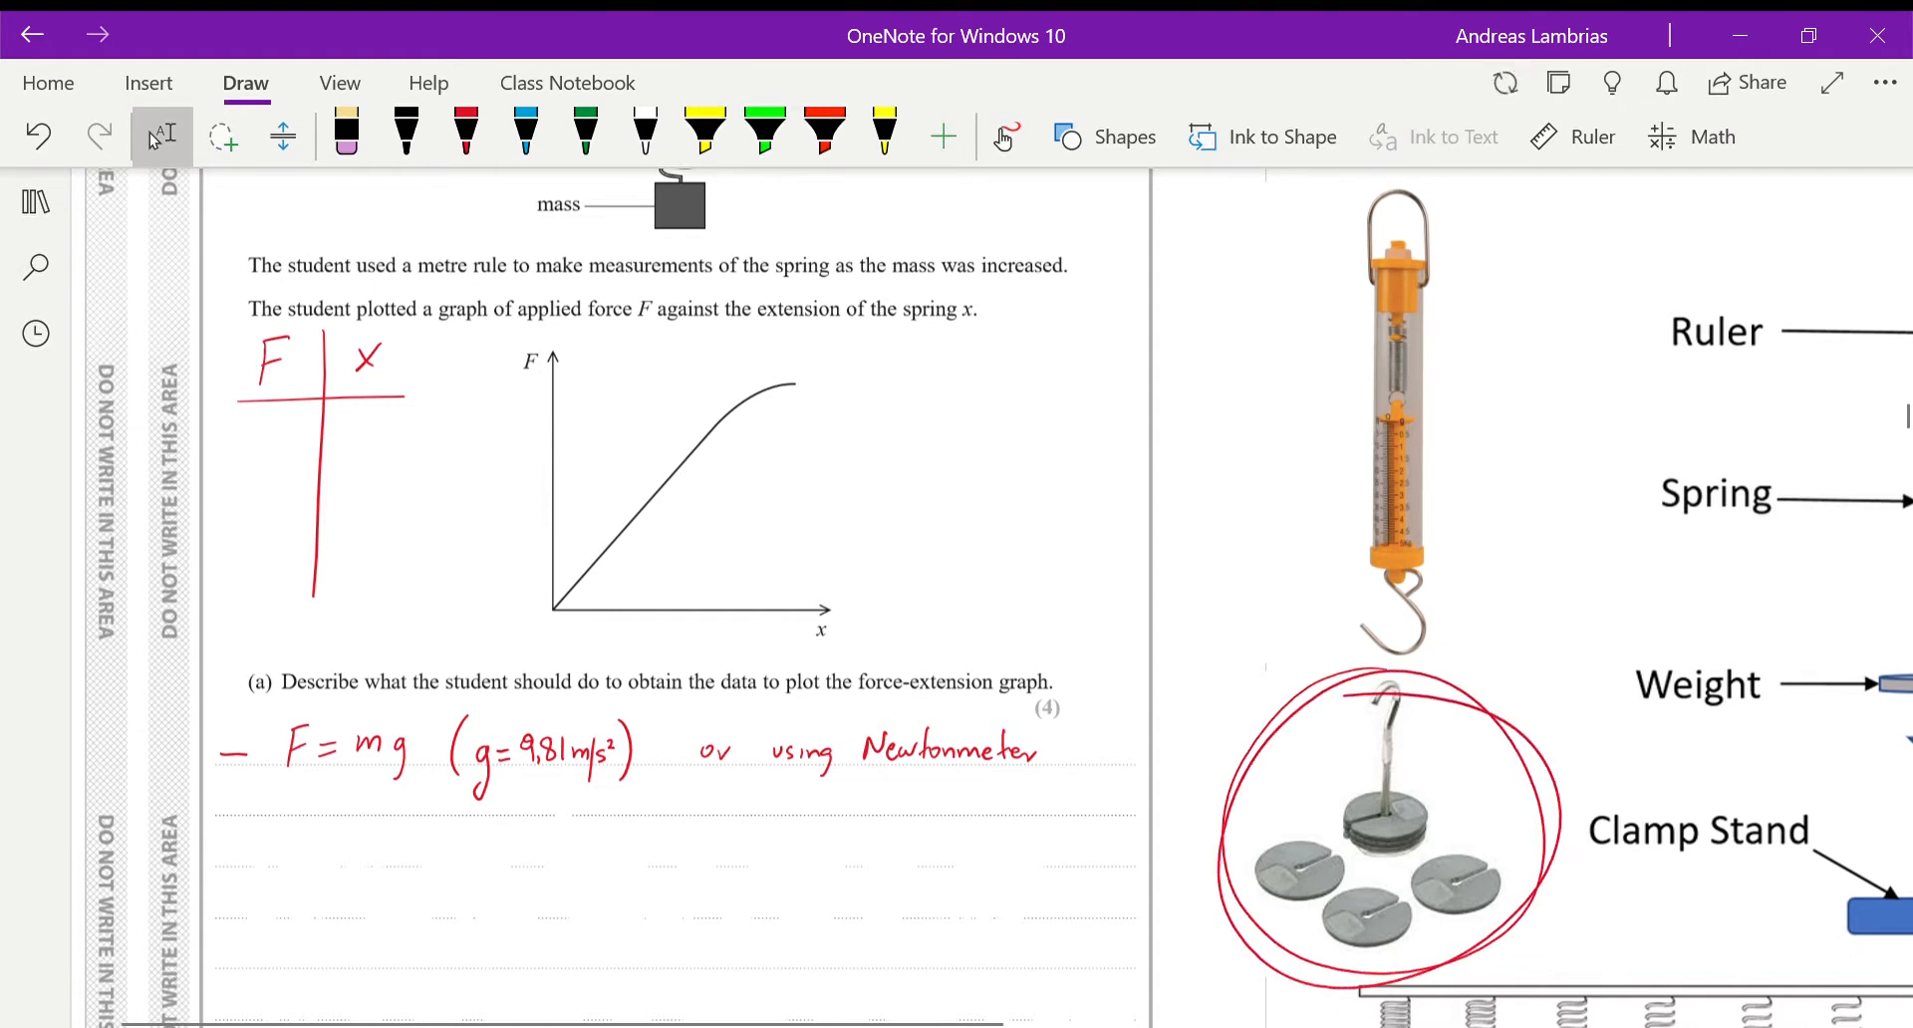
left_click(466, 129)
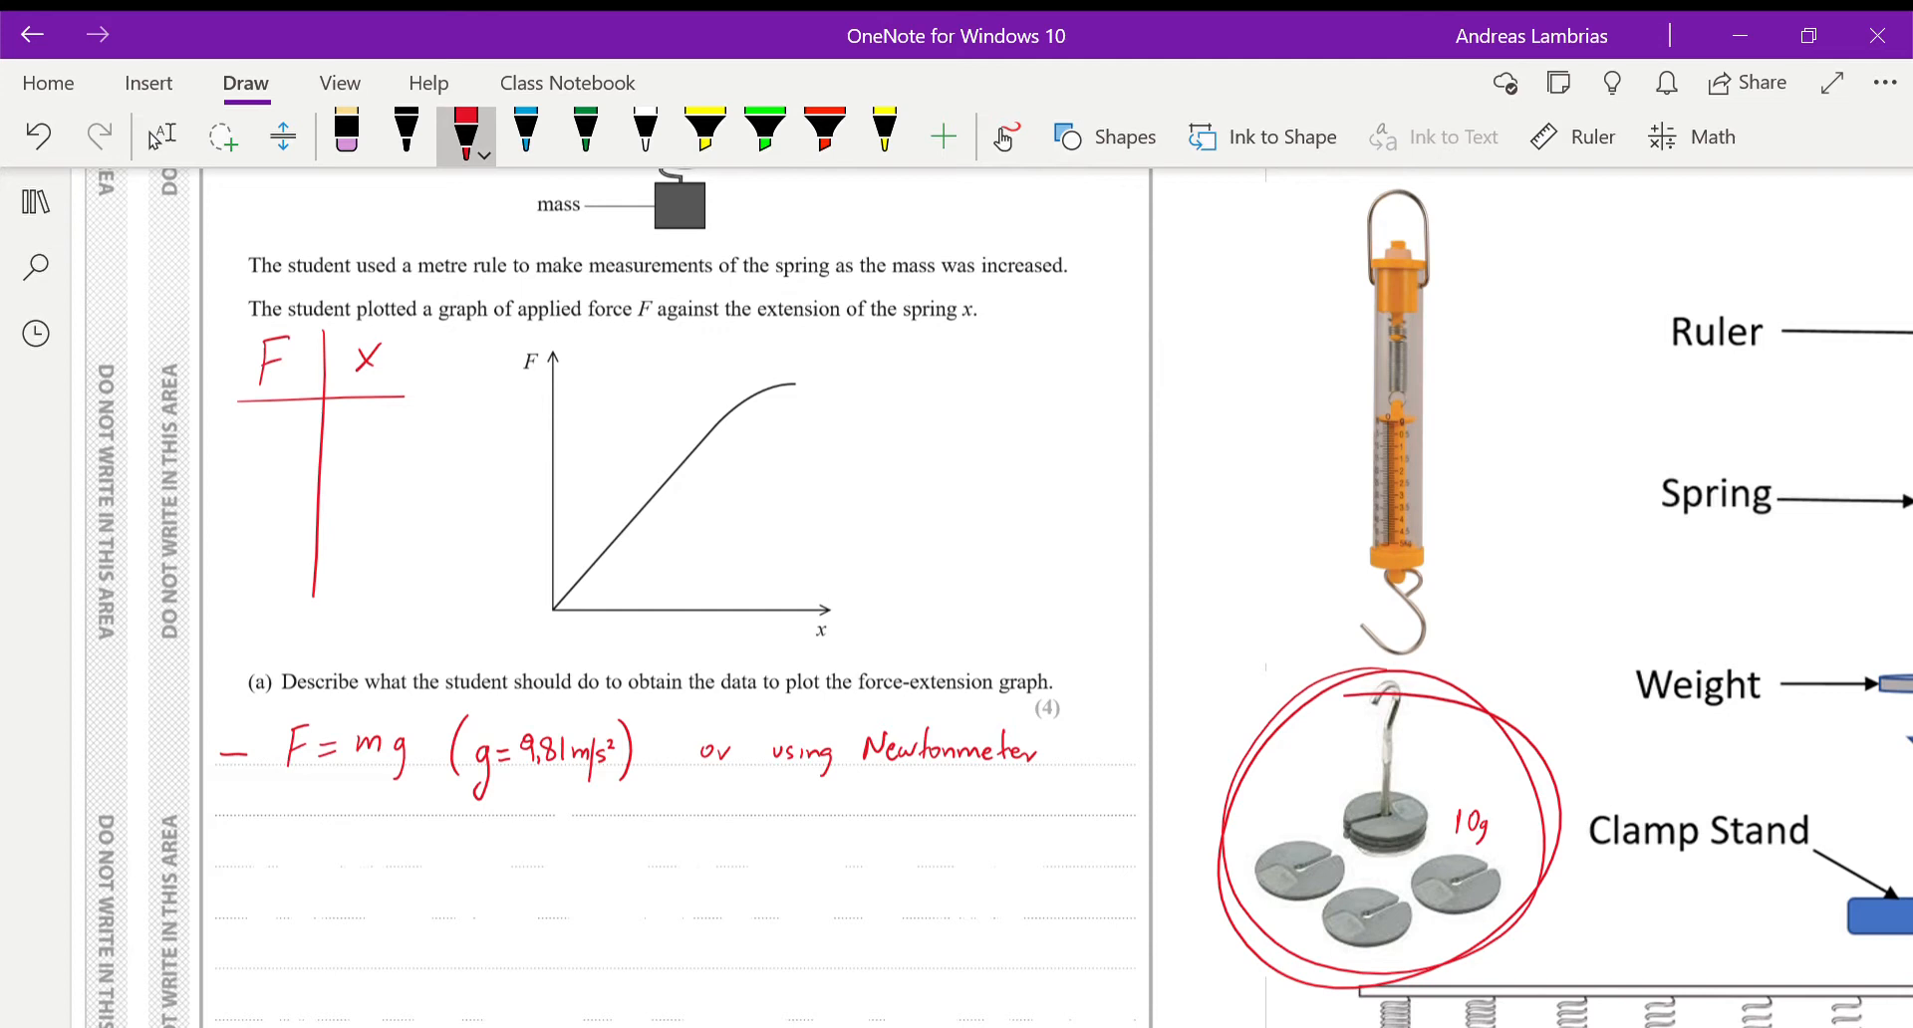
- Circle the Newtonmeter, add blue N and m marks, and write the subtract-initial-length answer in red
left_click_drag(256, 420, 262, 463)
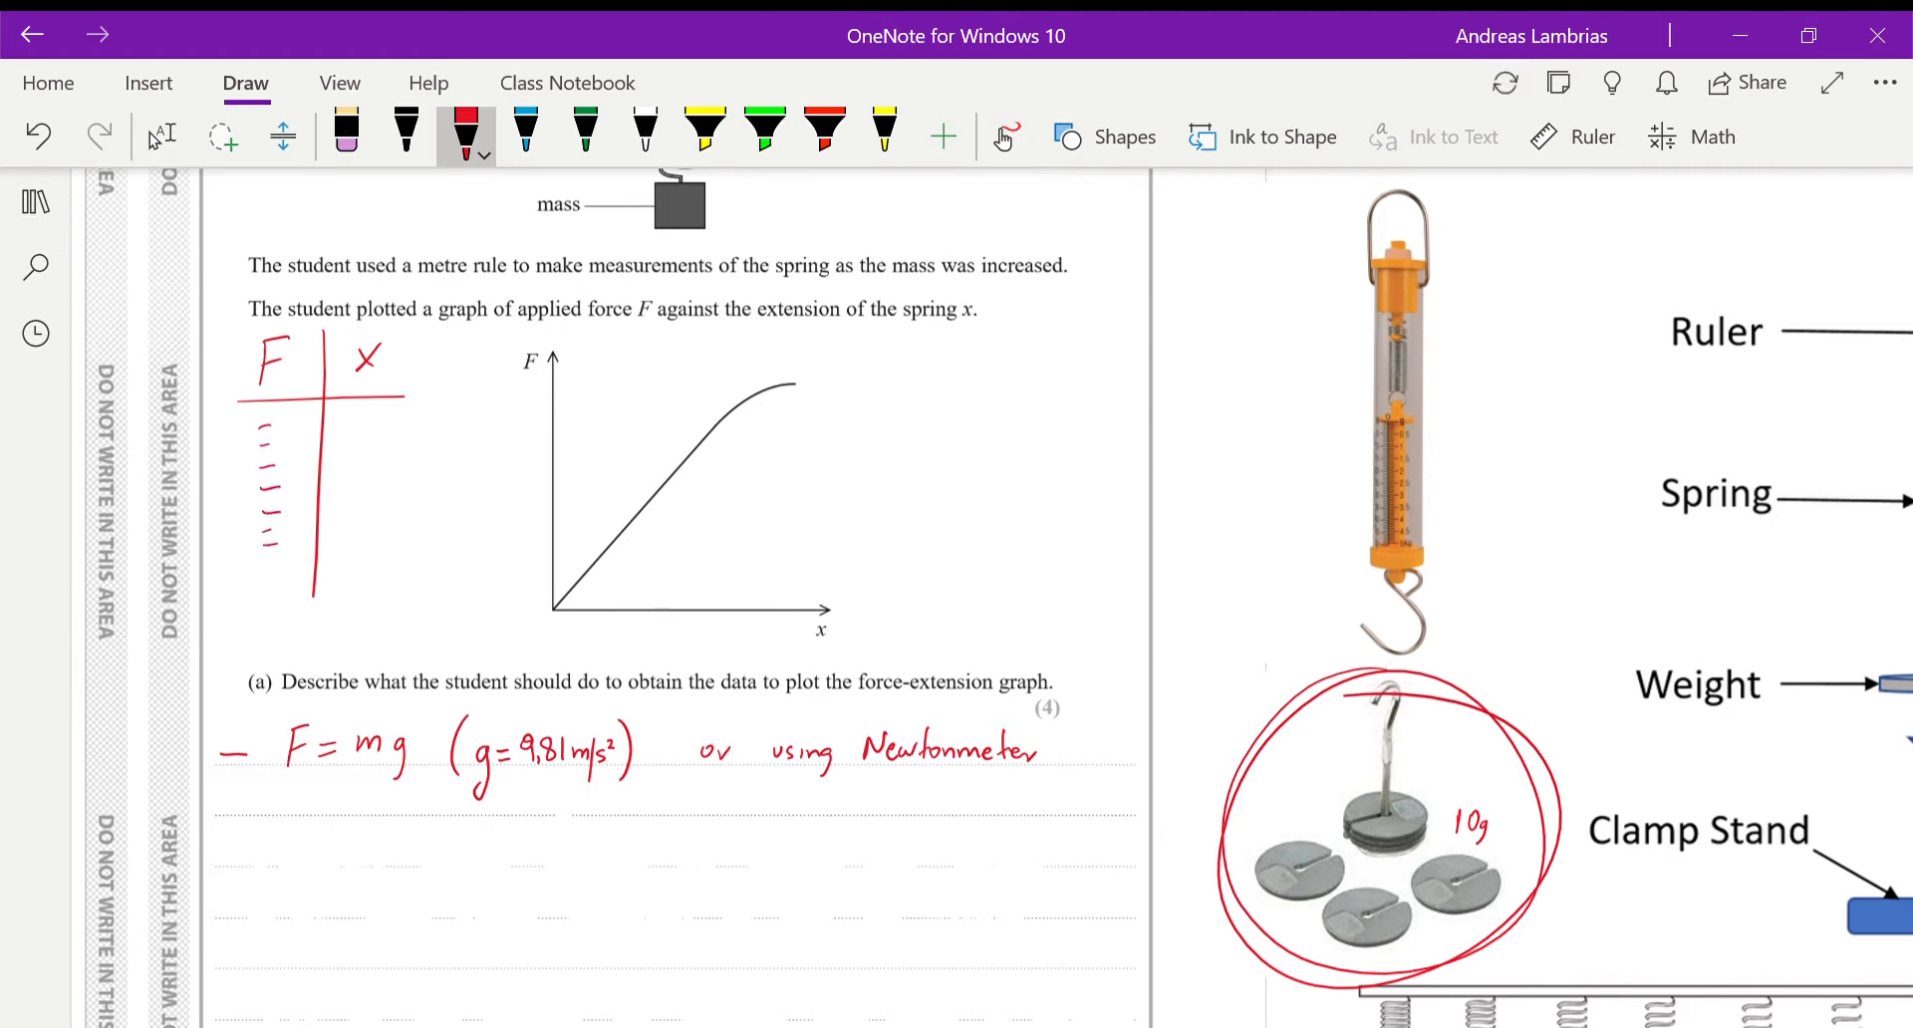
mouse_move(1443, 910)
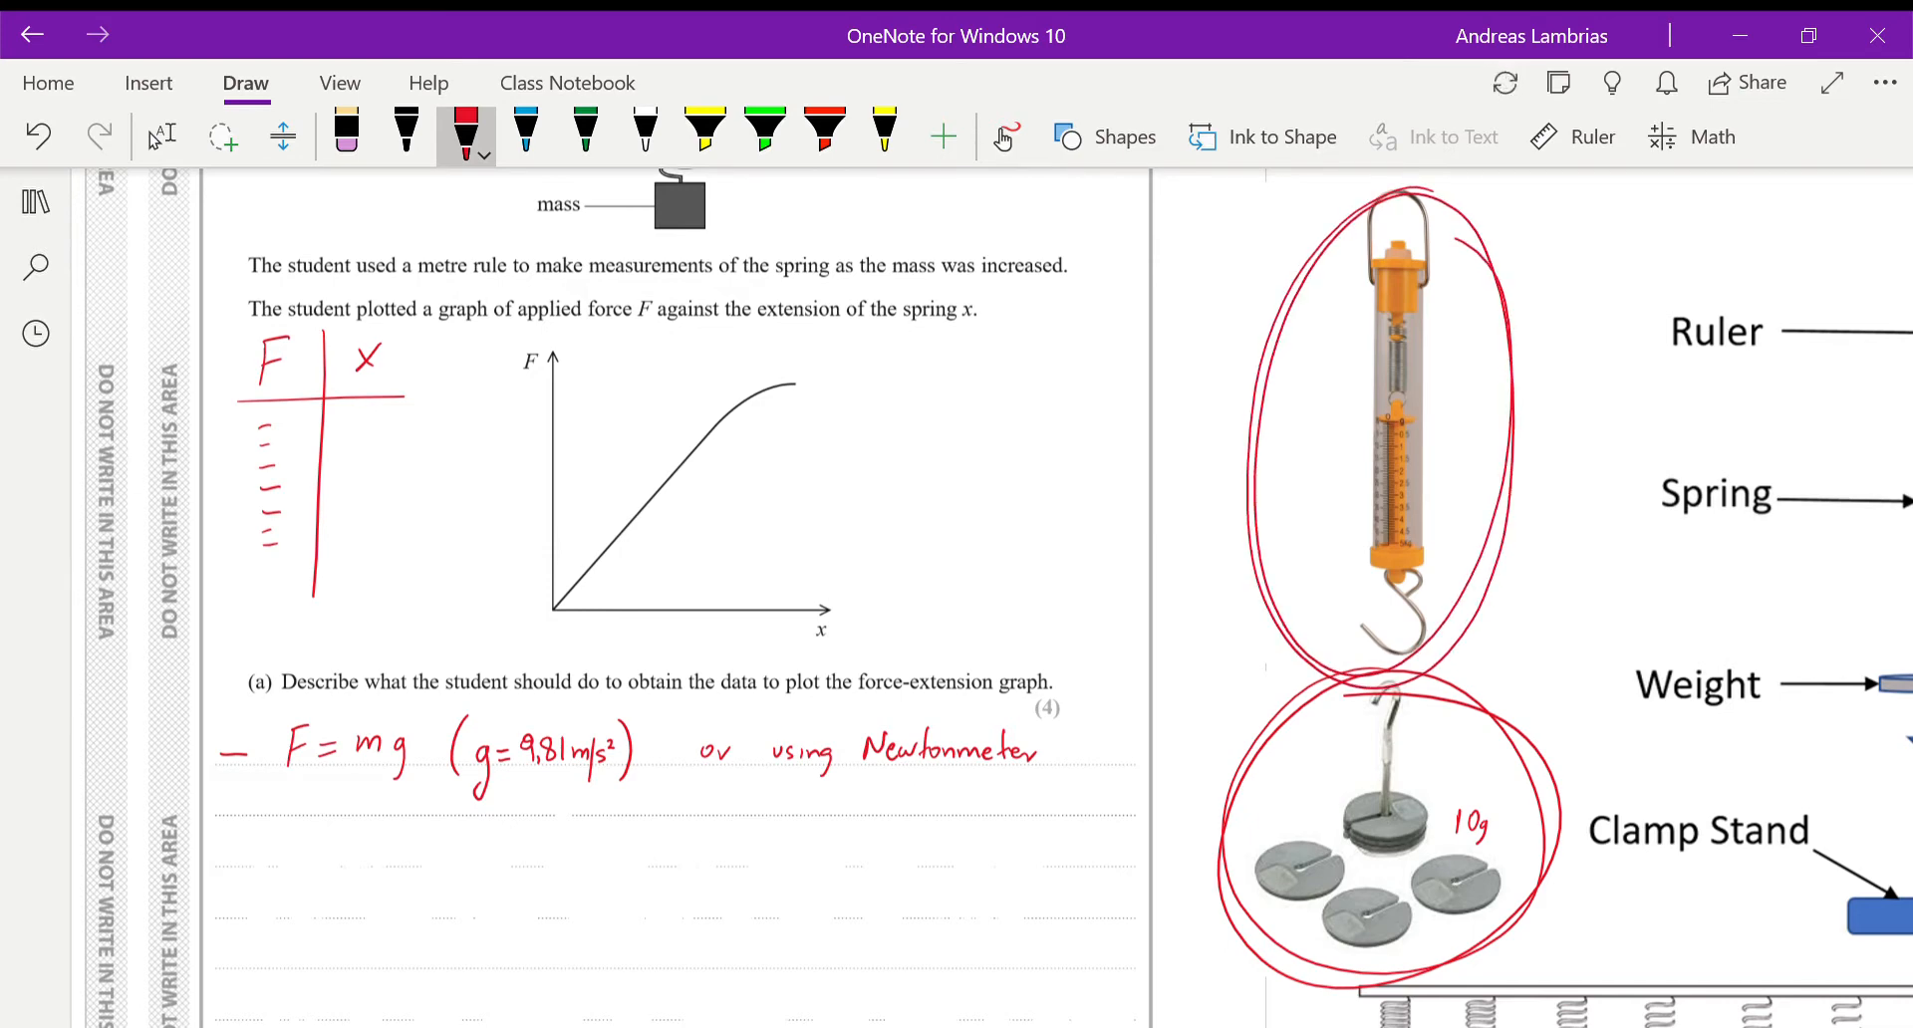
left_click(526, 129)
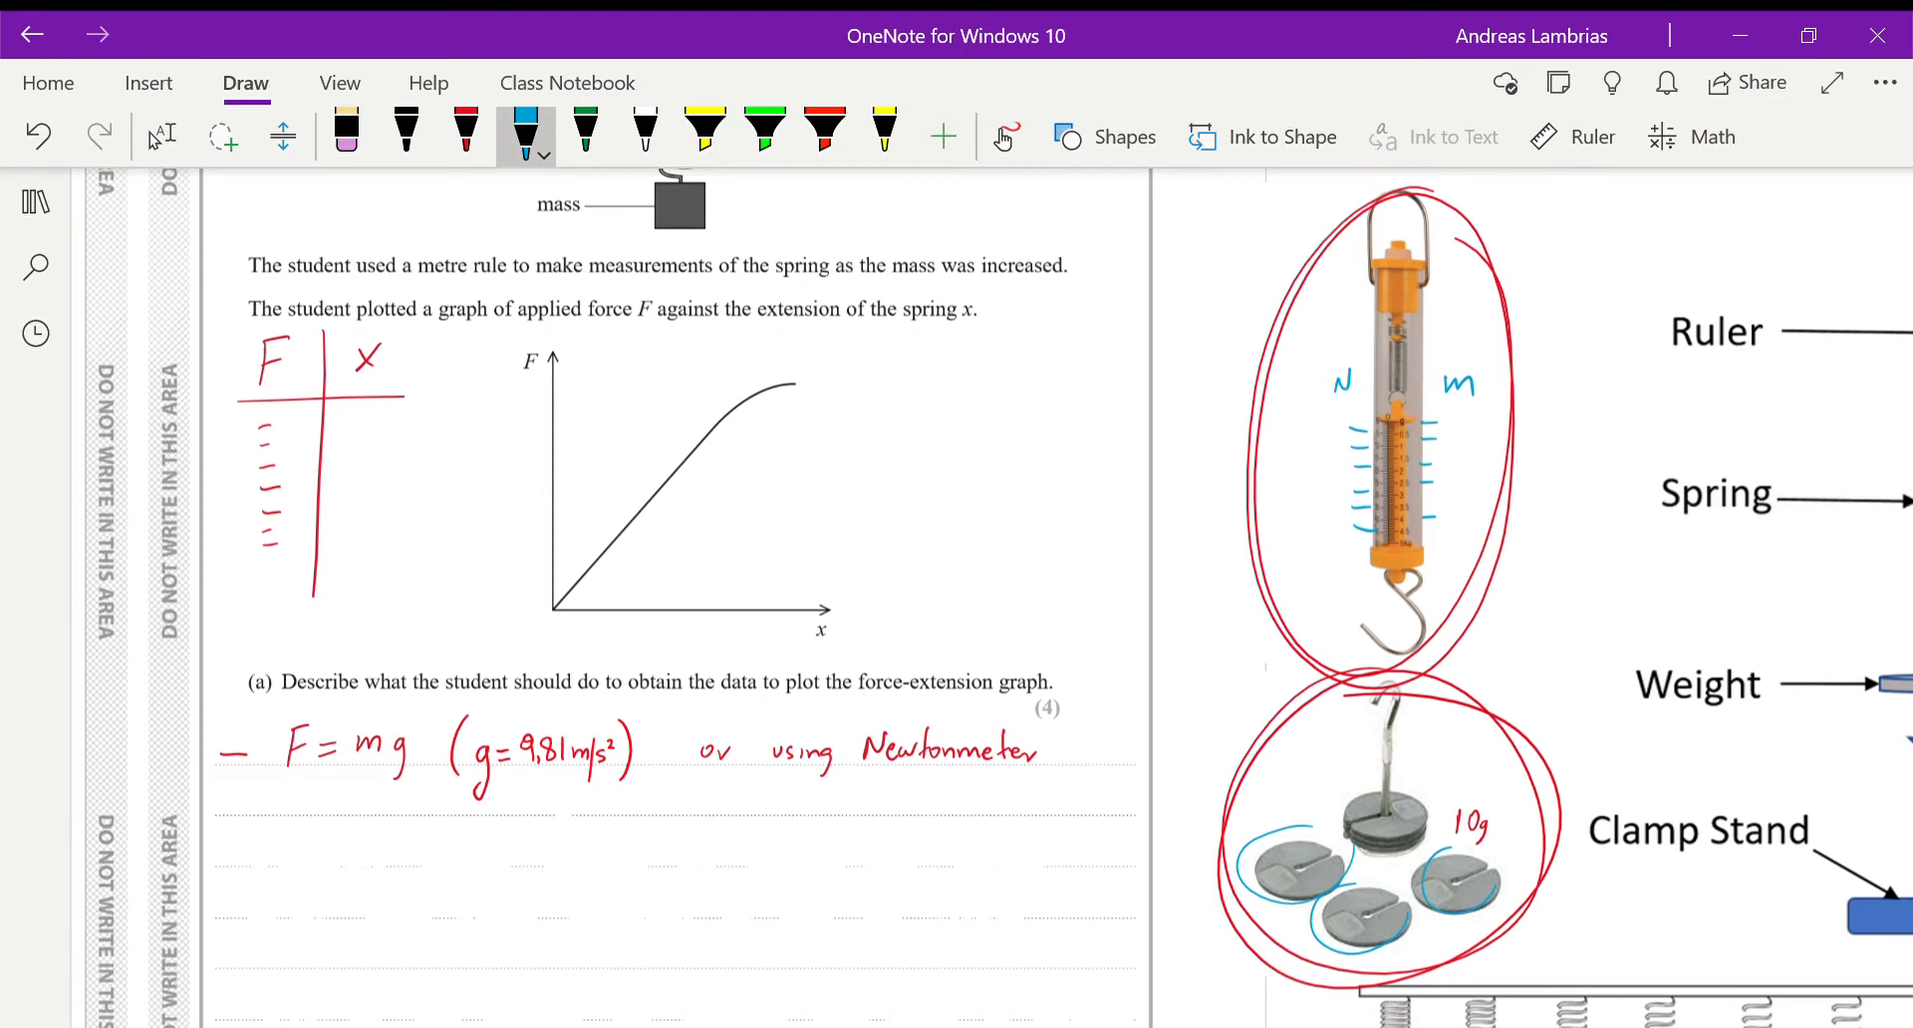
left_click(466, 130)
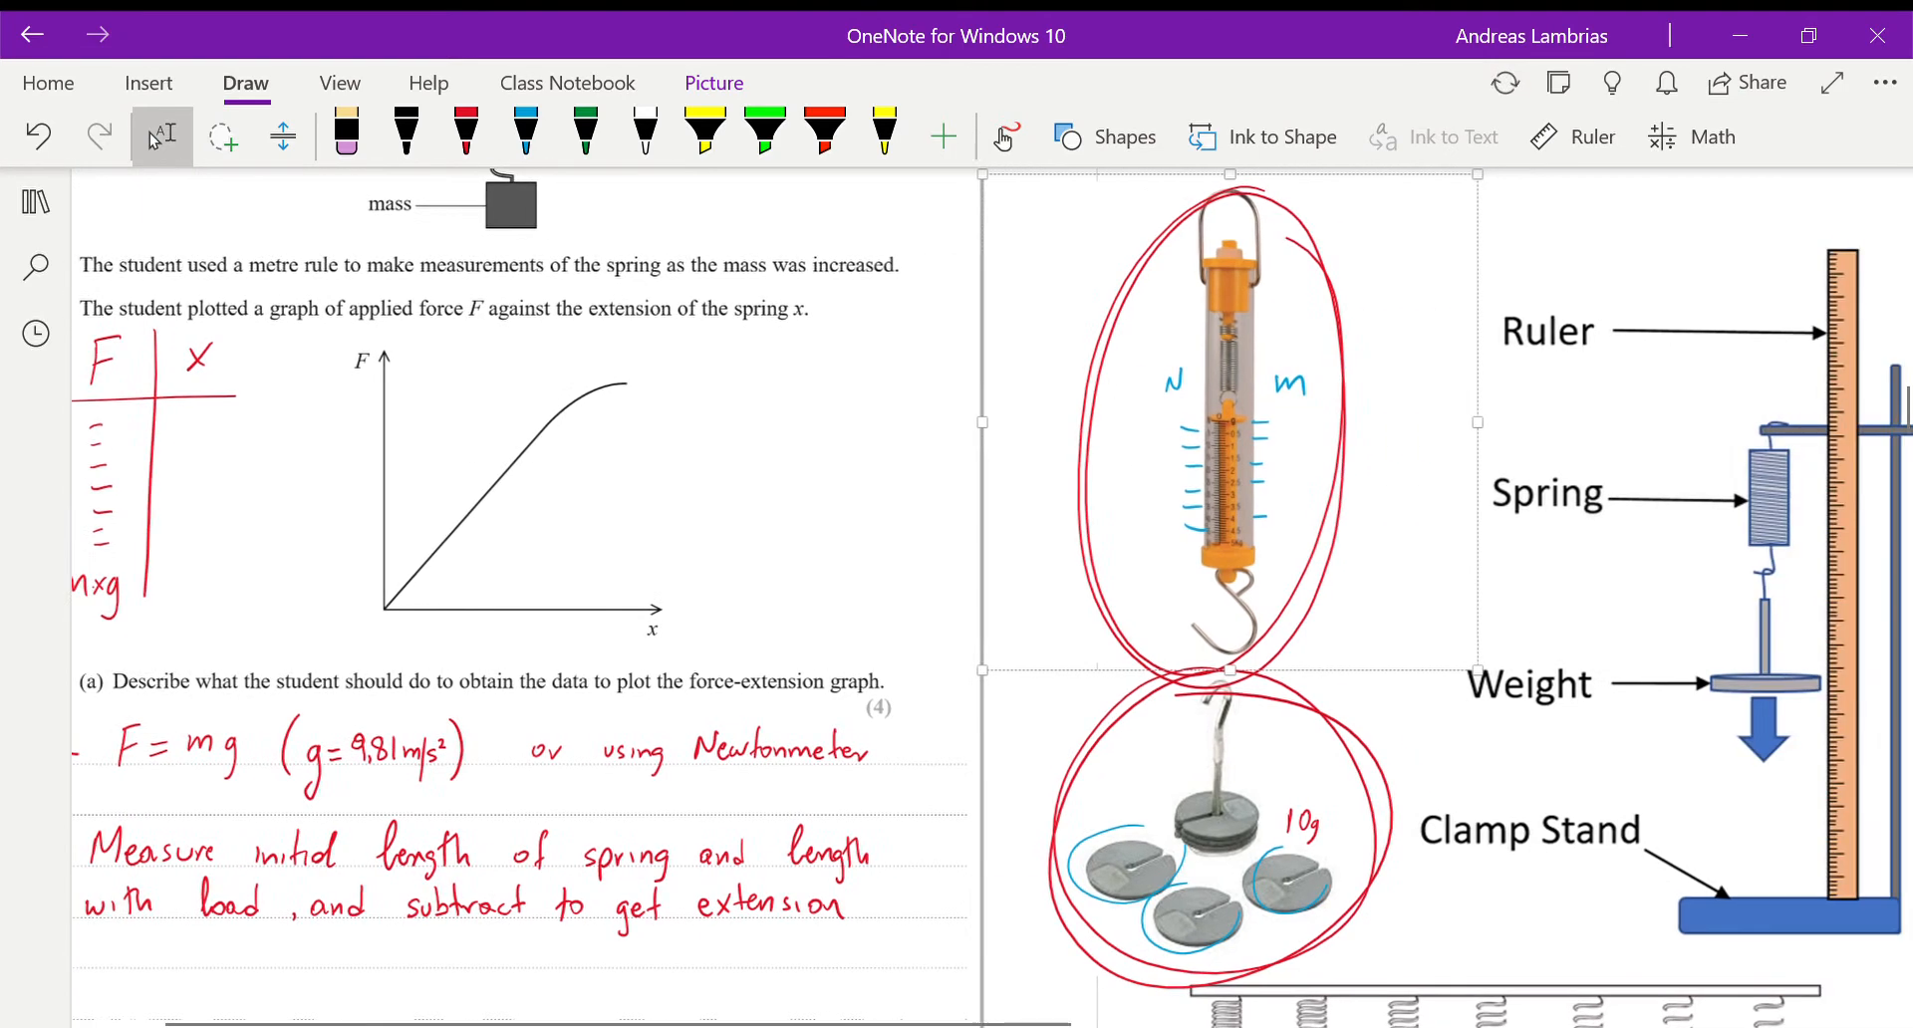
- Bracket both spring lengths, label l0 = 10 cm and l, and write x = l0 − l
scroll("down", 3)
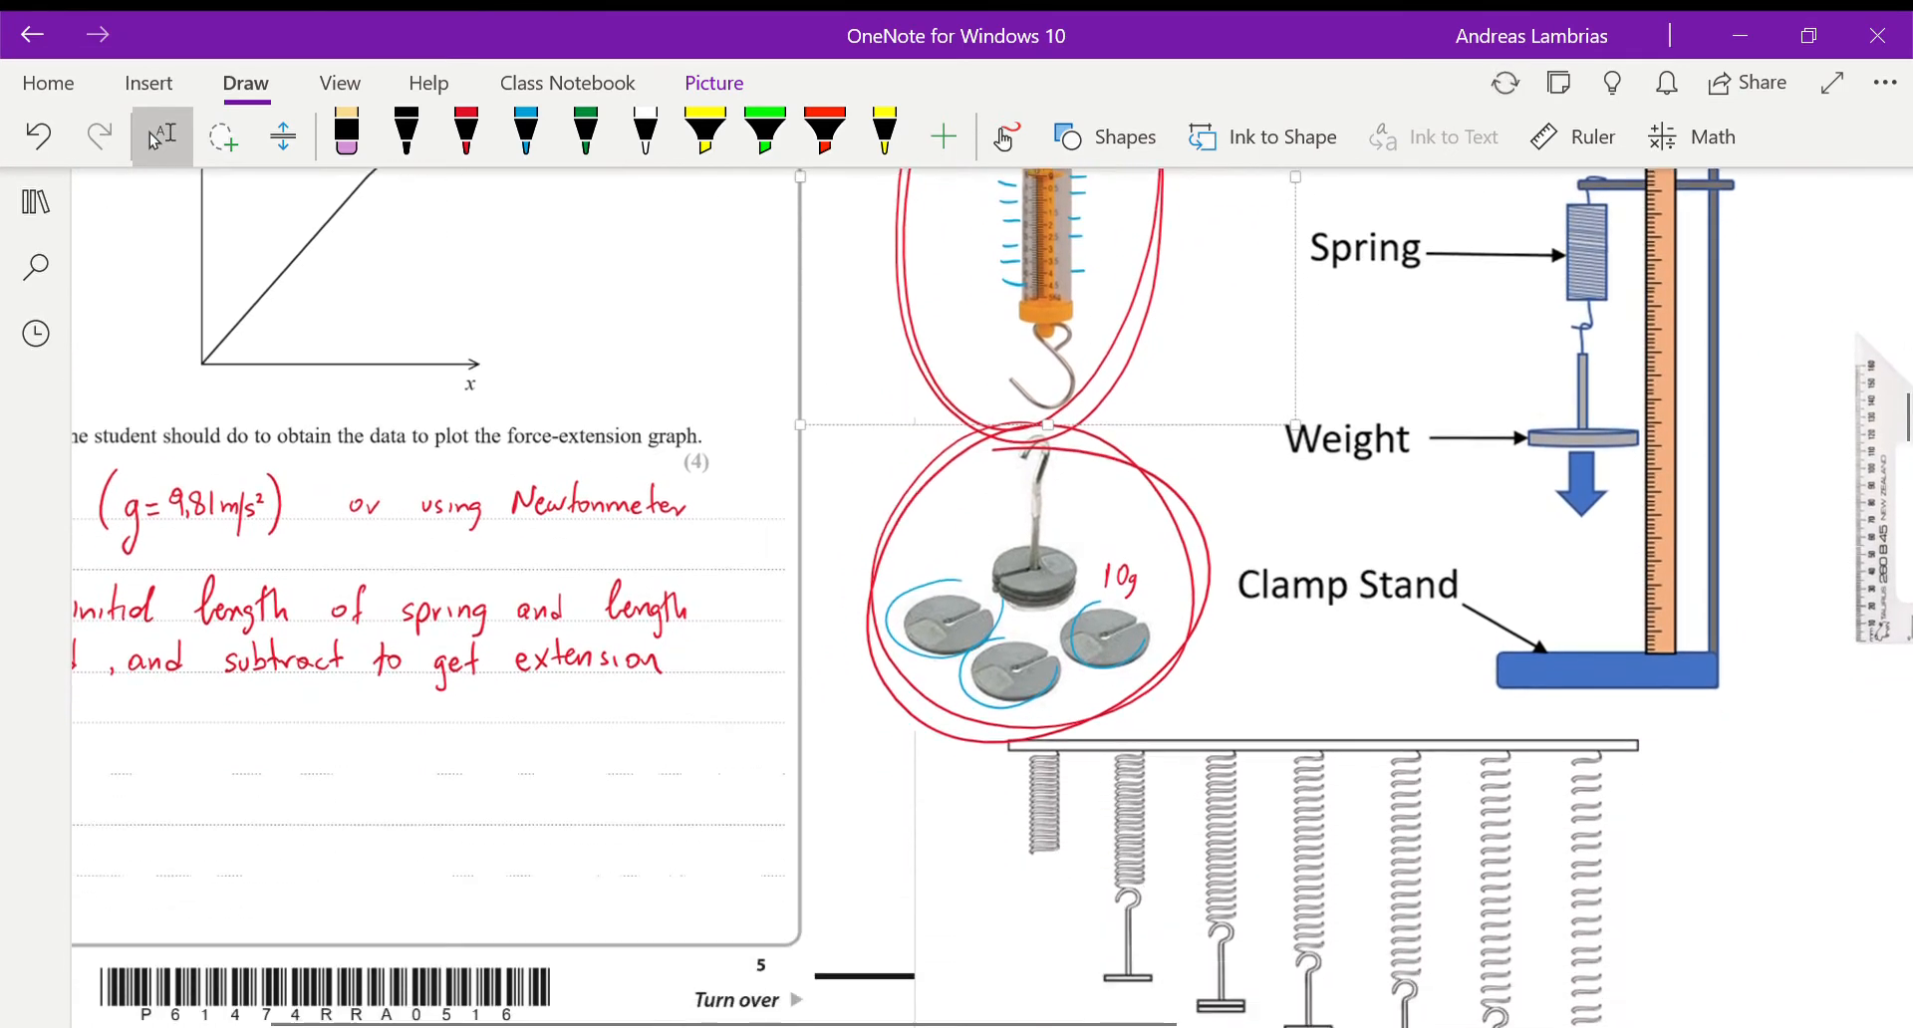
scroll("down", 3)
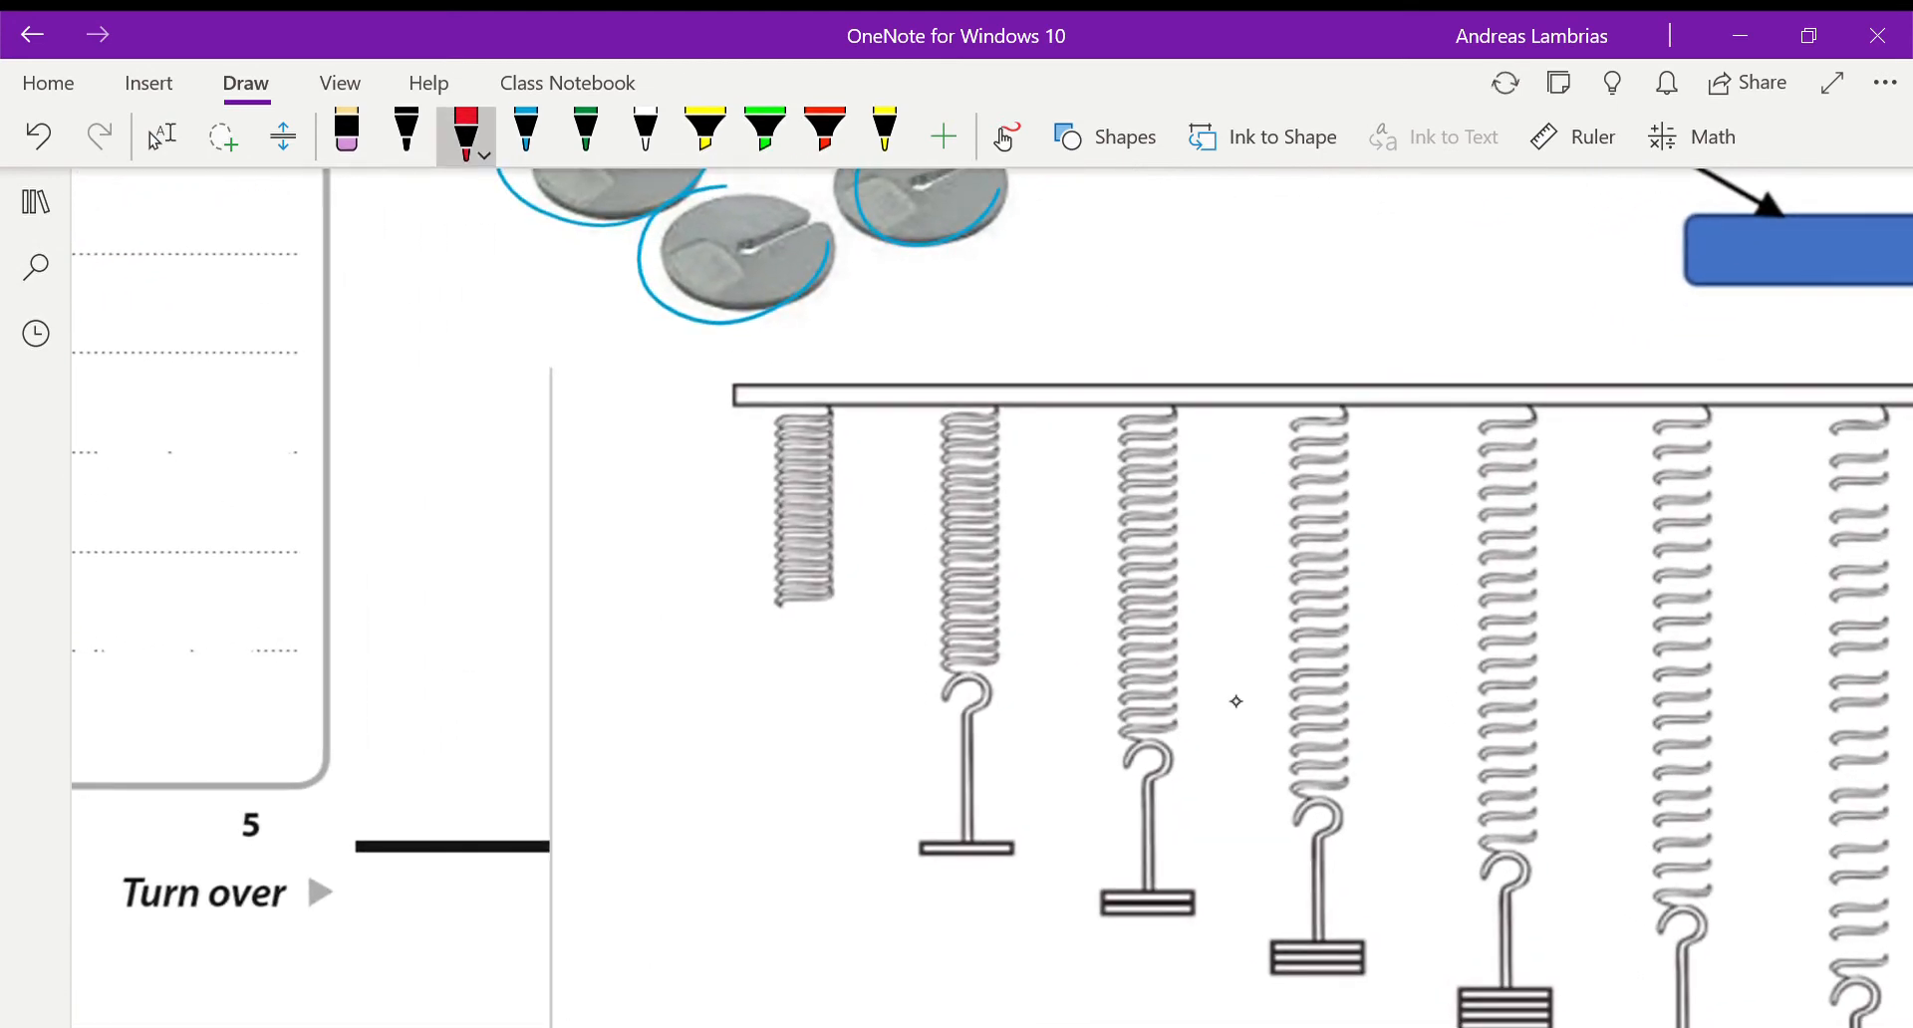
left_click_drag(695, 415, 732, 488)
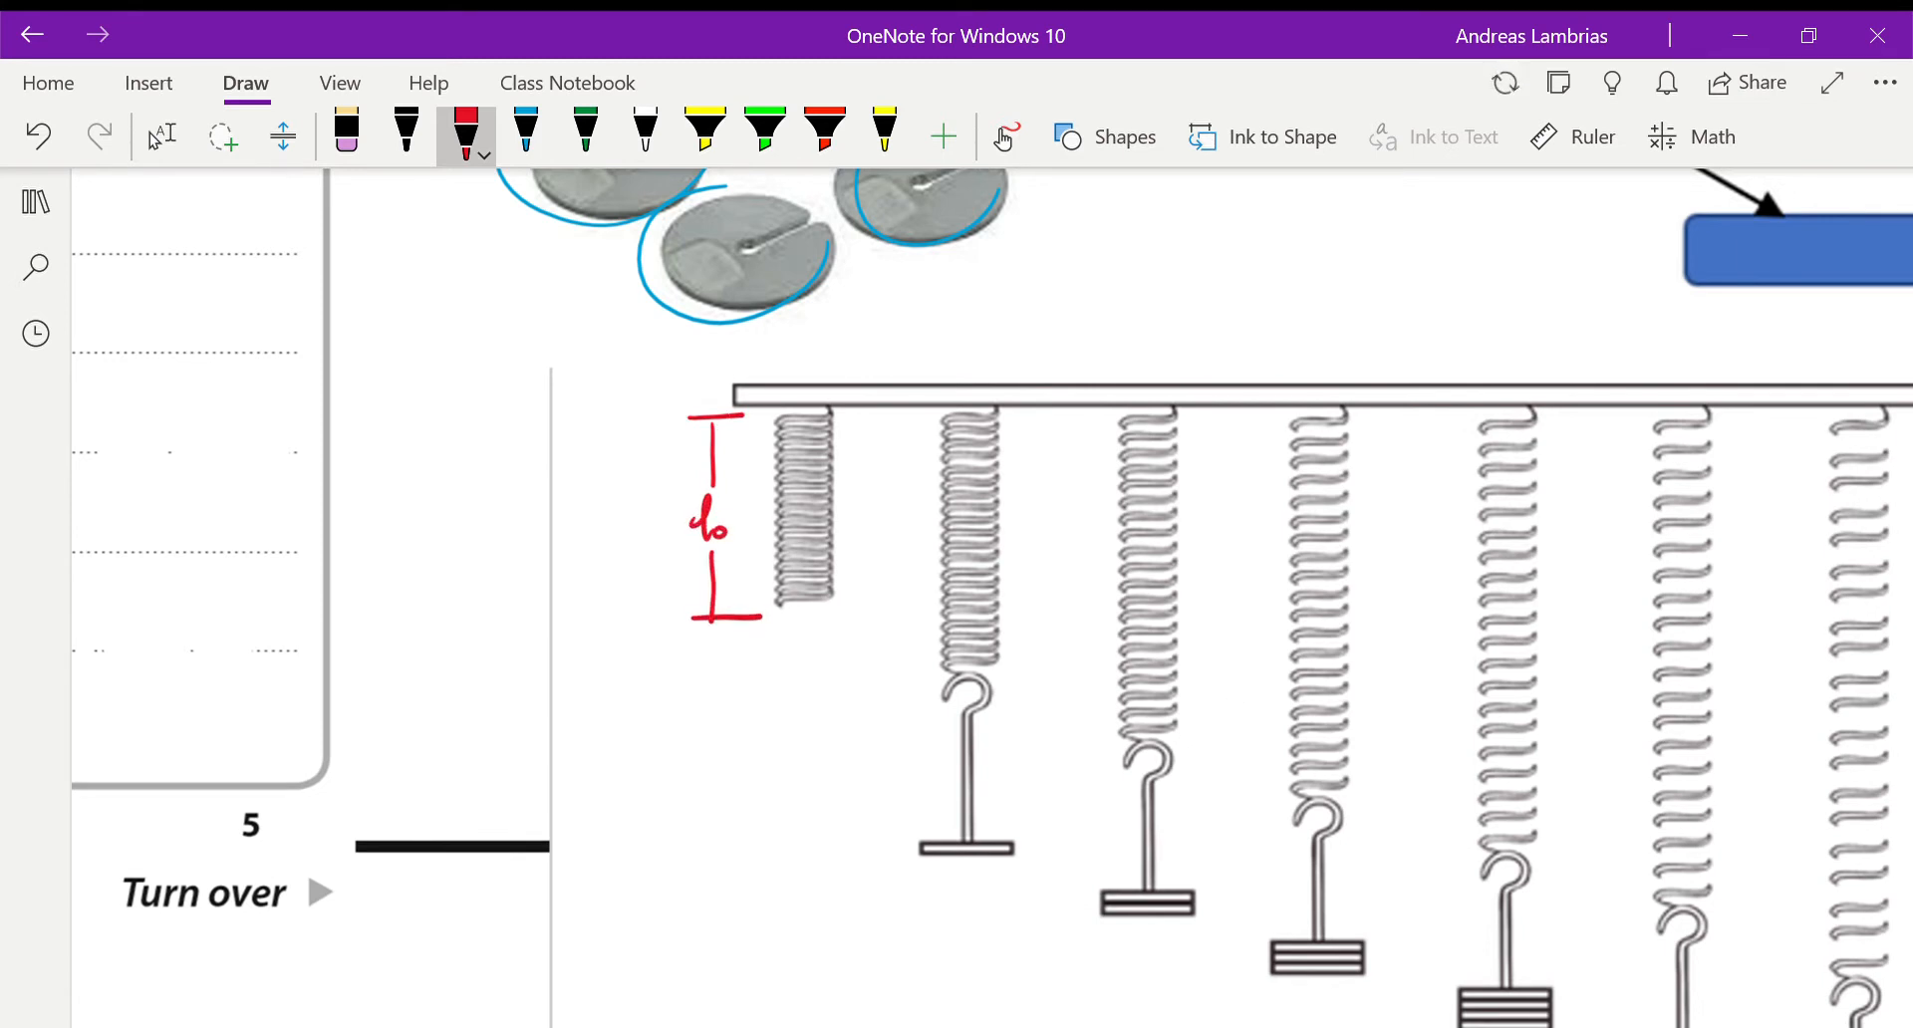
left_click_drag(1000, 415, 1037, 417)
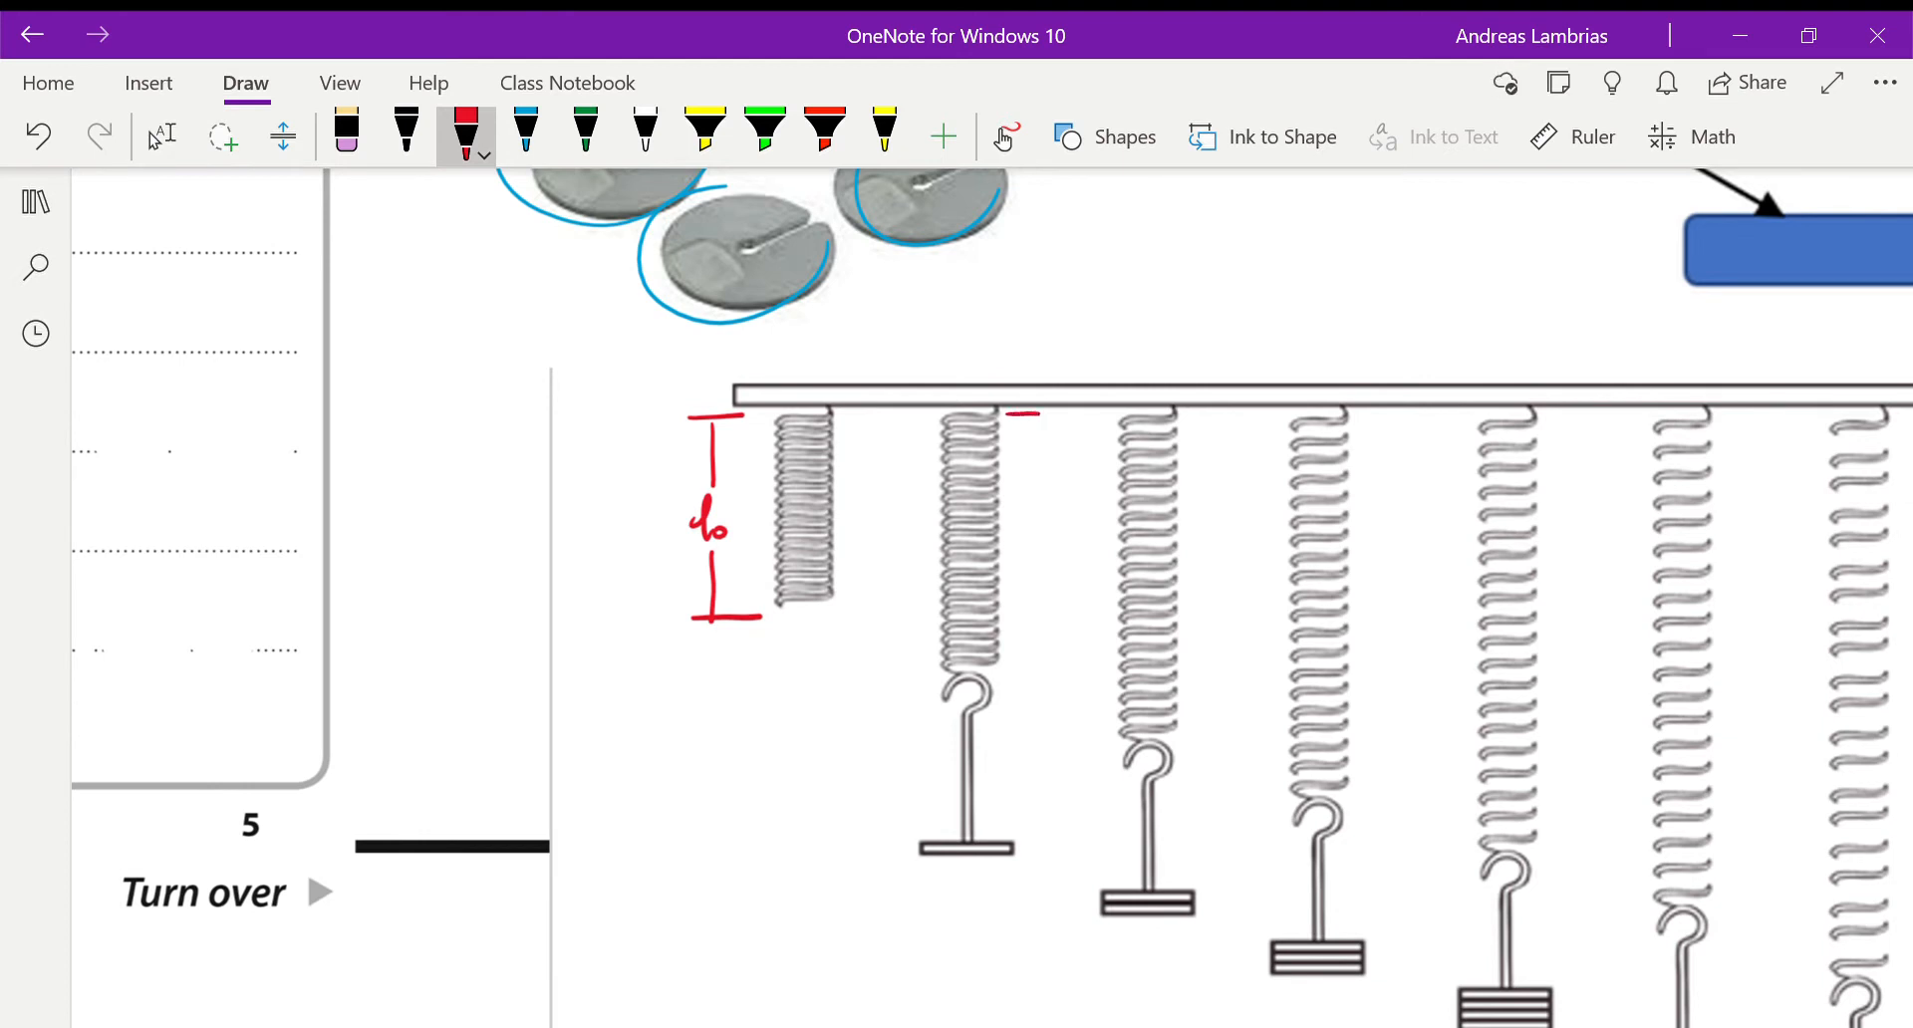
left_click_drag(1025, 414, 1026, 659)
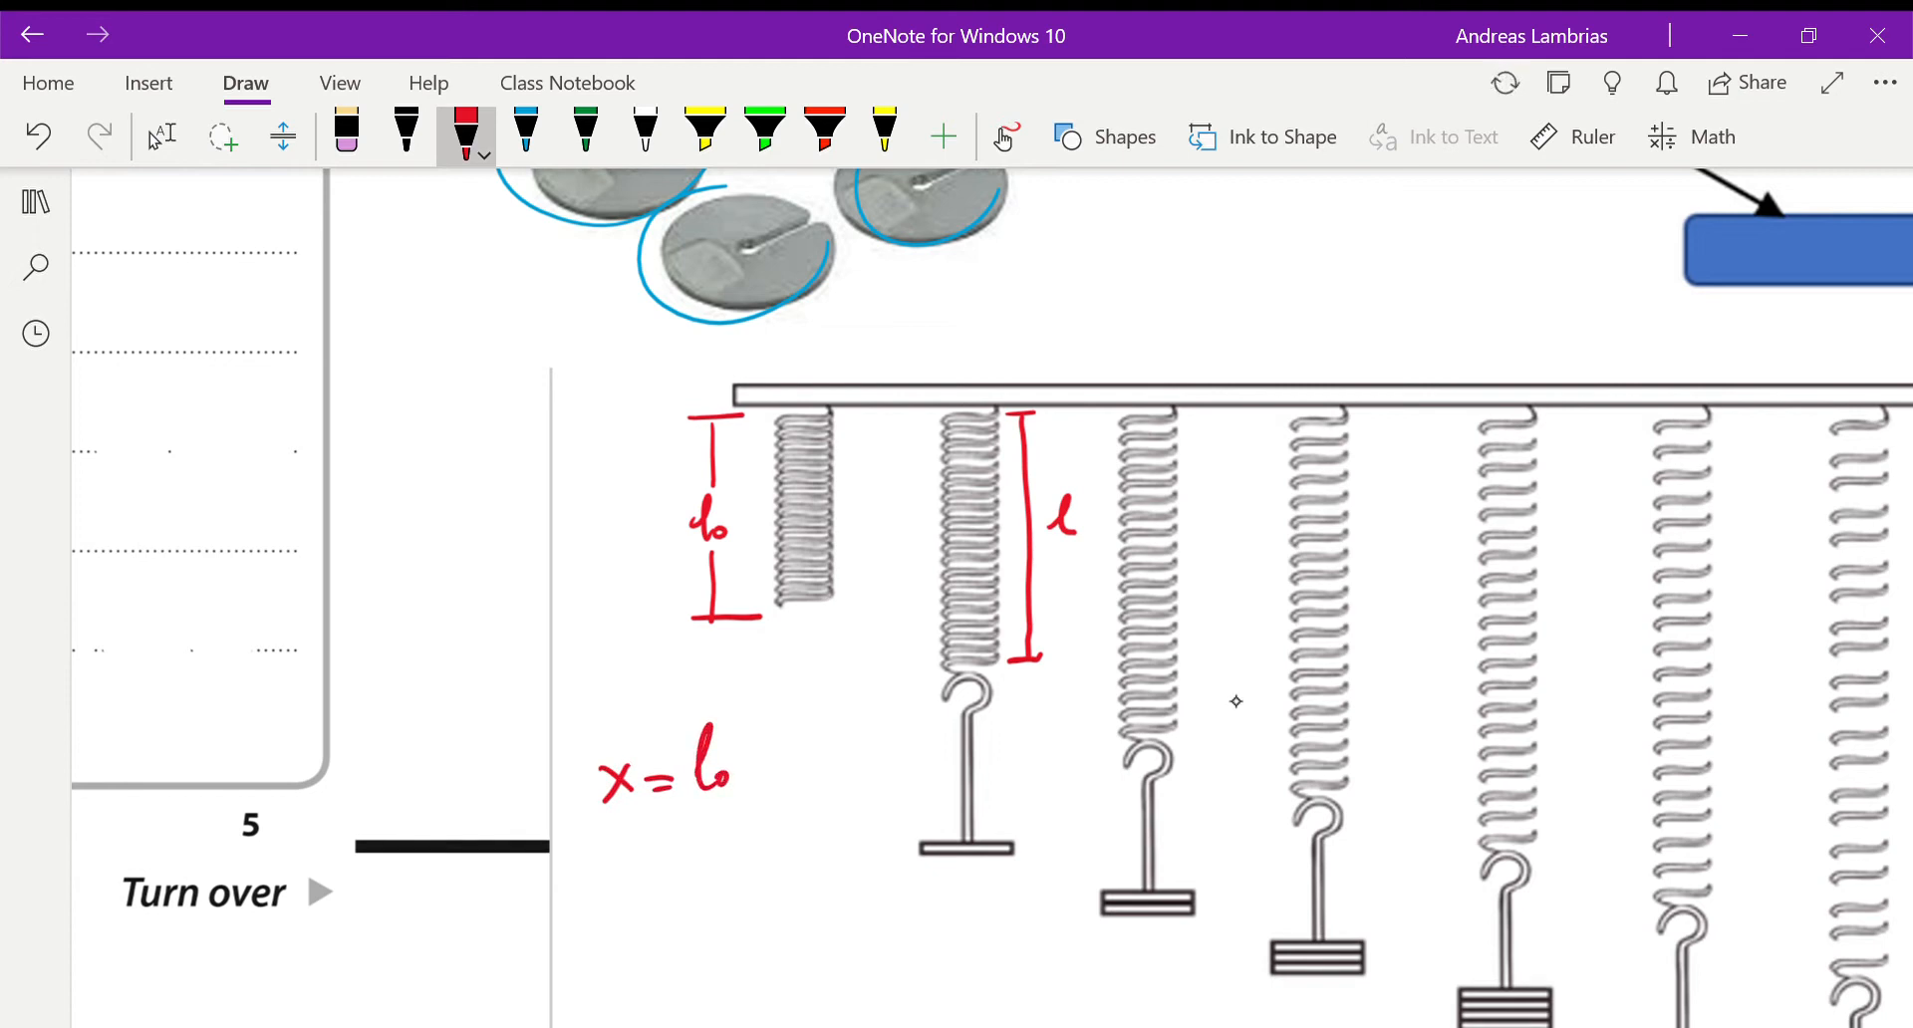
left_click_drag(763, 763, 817, 756)
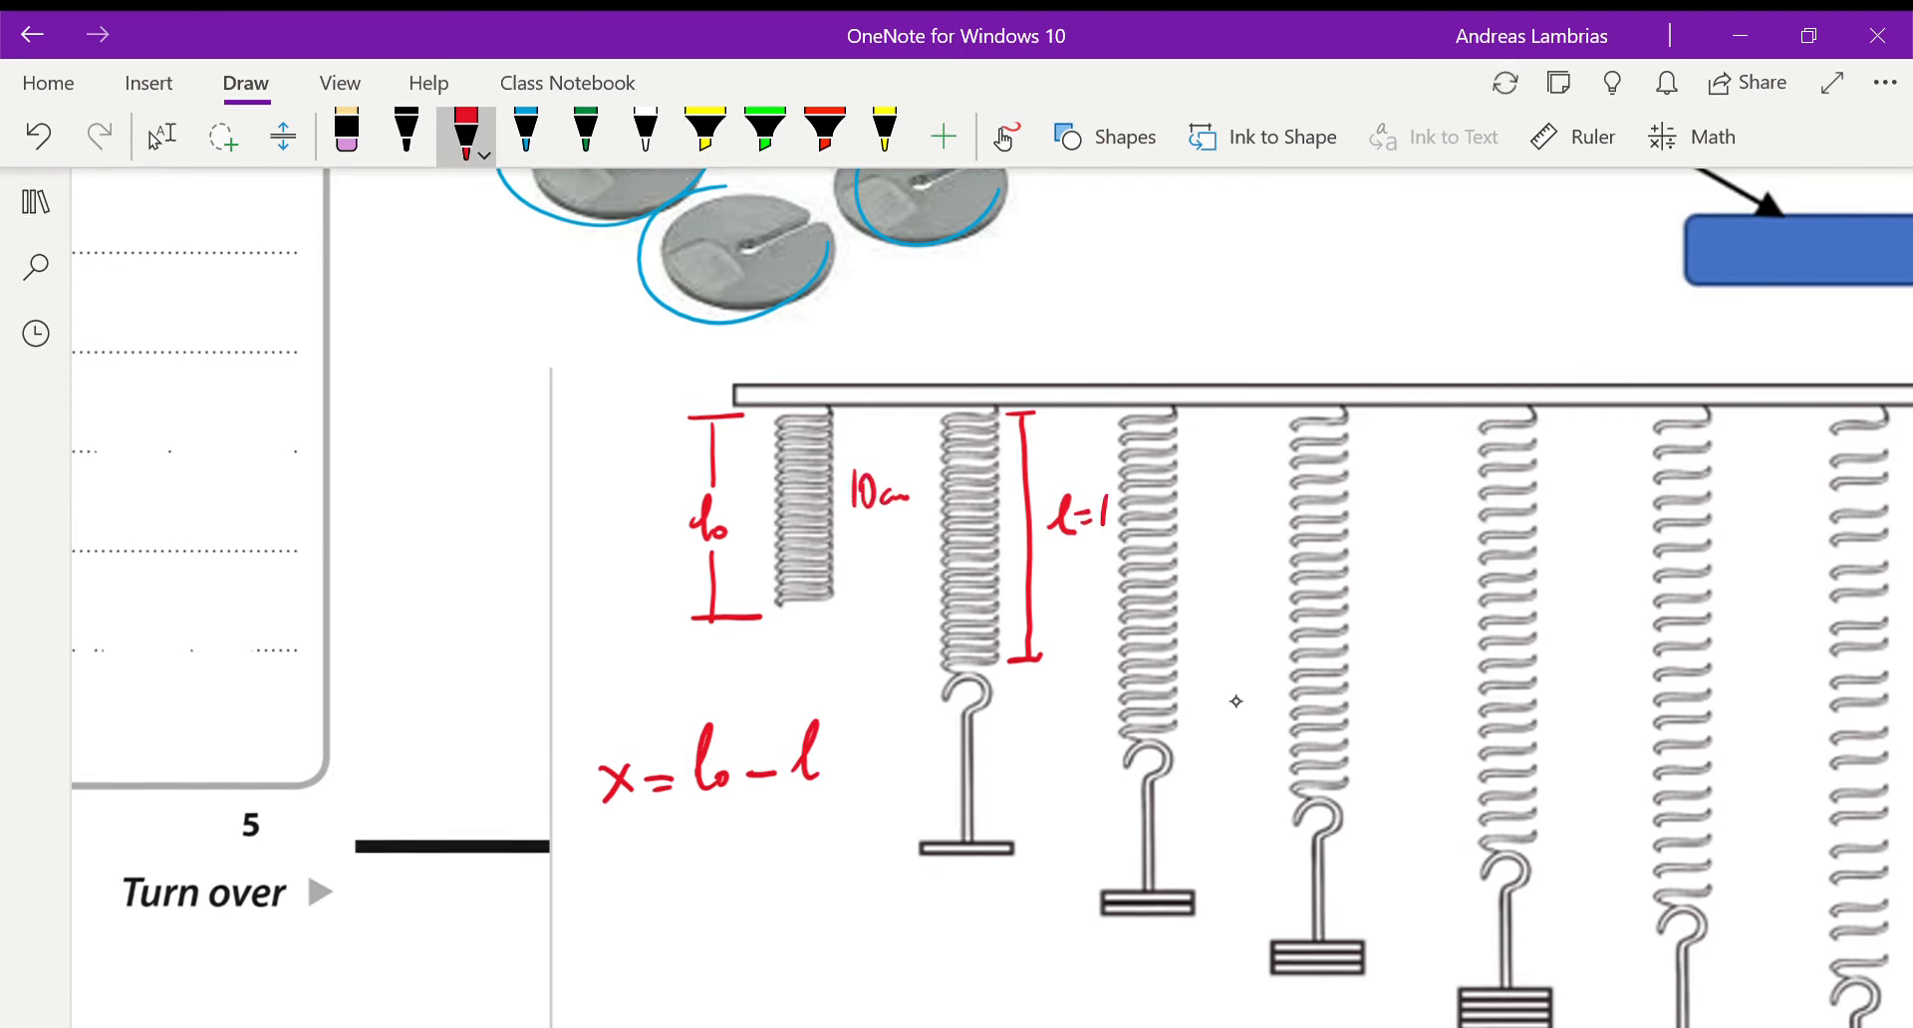
type("11-")
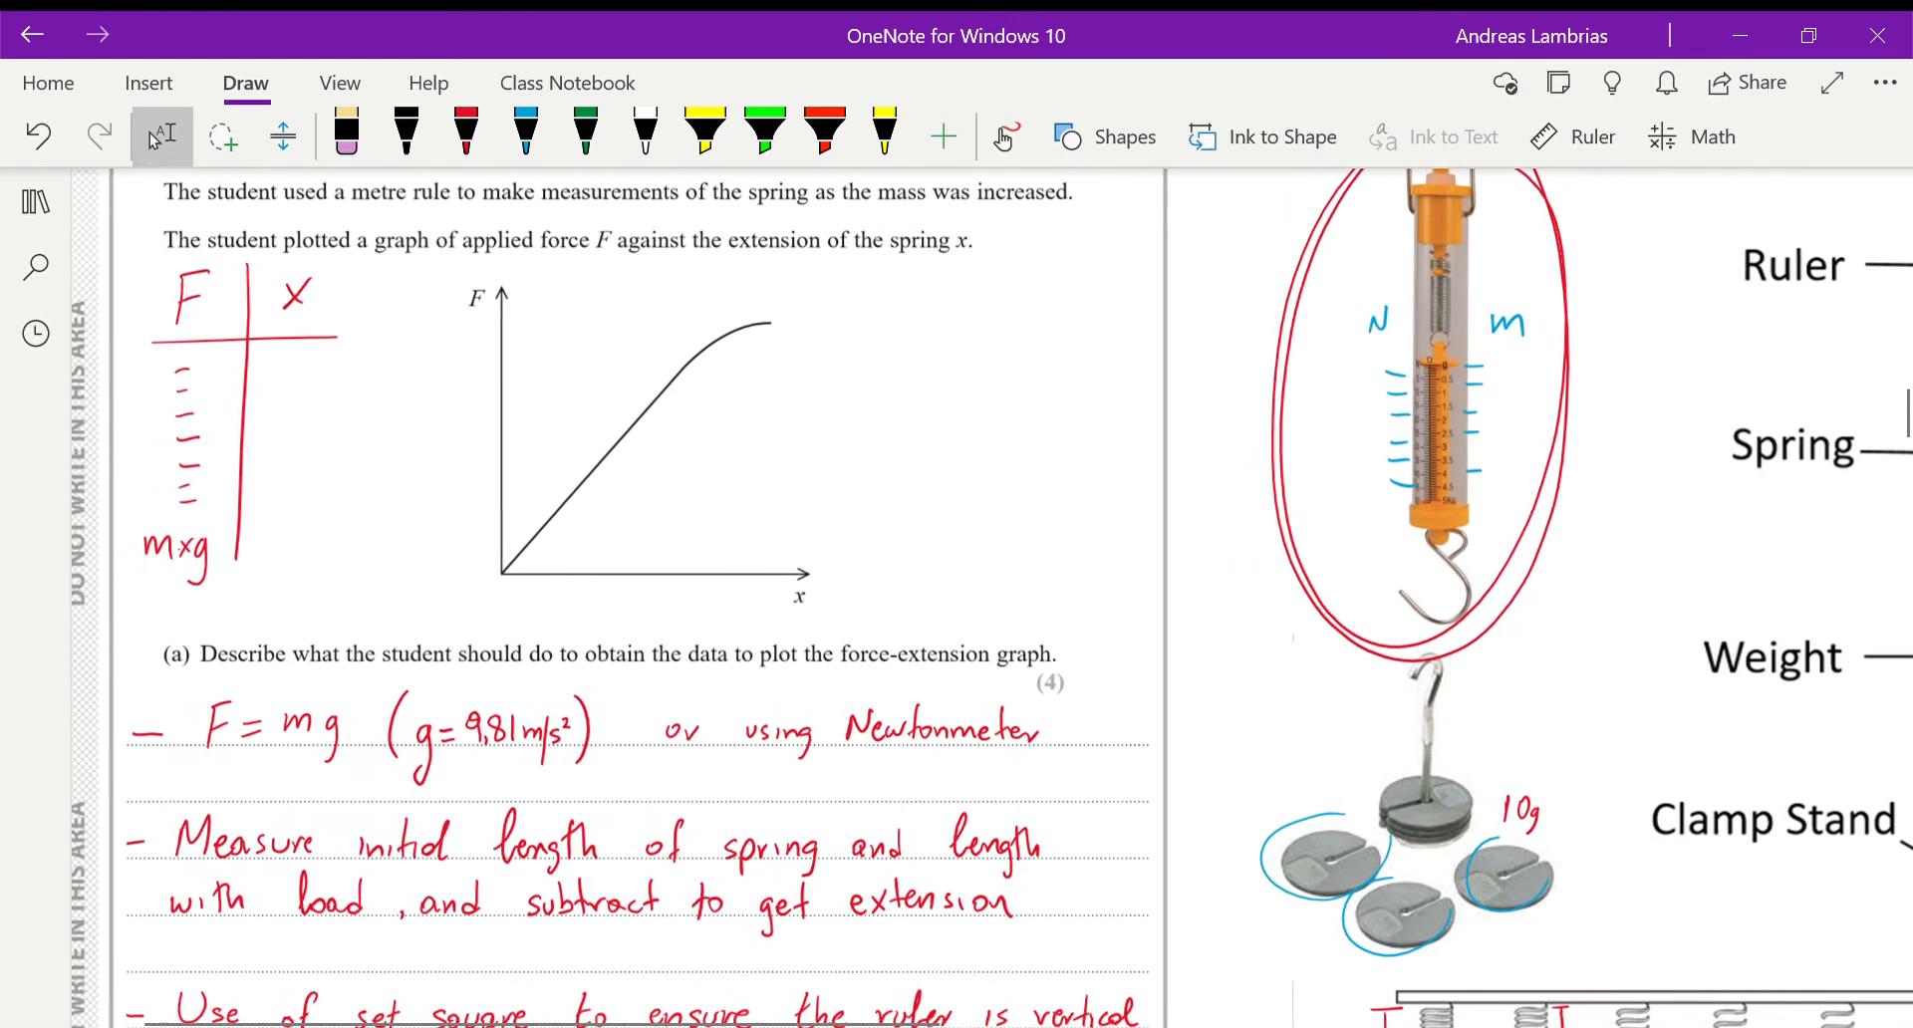
- Scroll down while adding the set-square and range-of-masses answers near the clamp stand
scroll("down", 3)
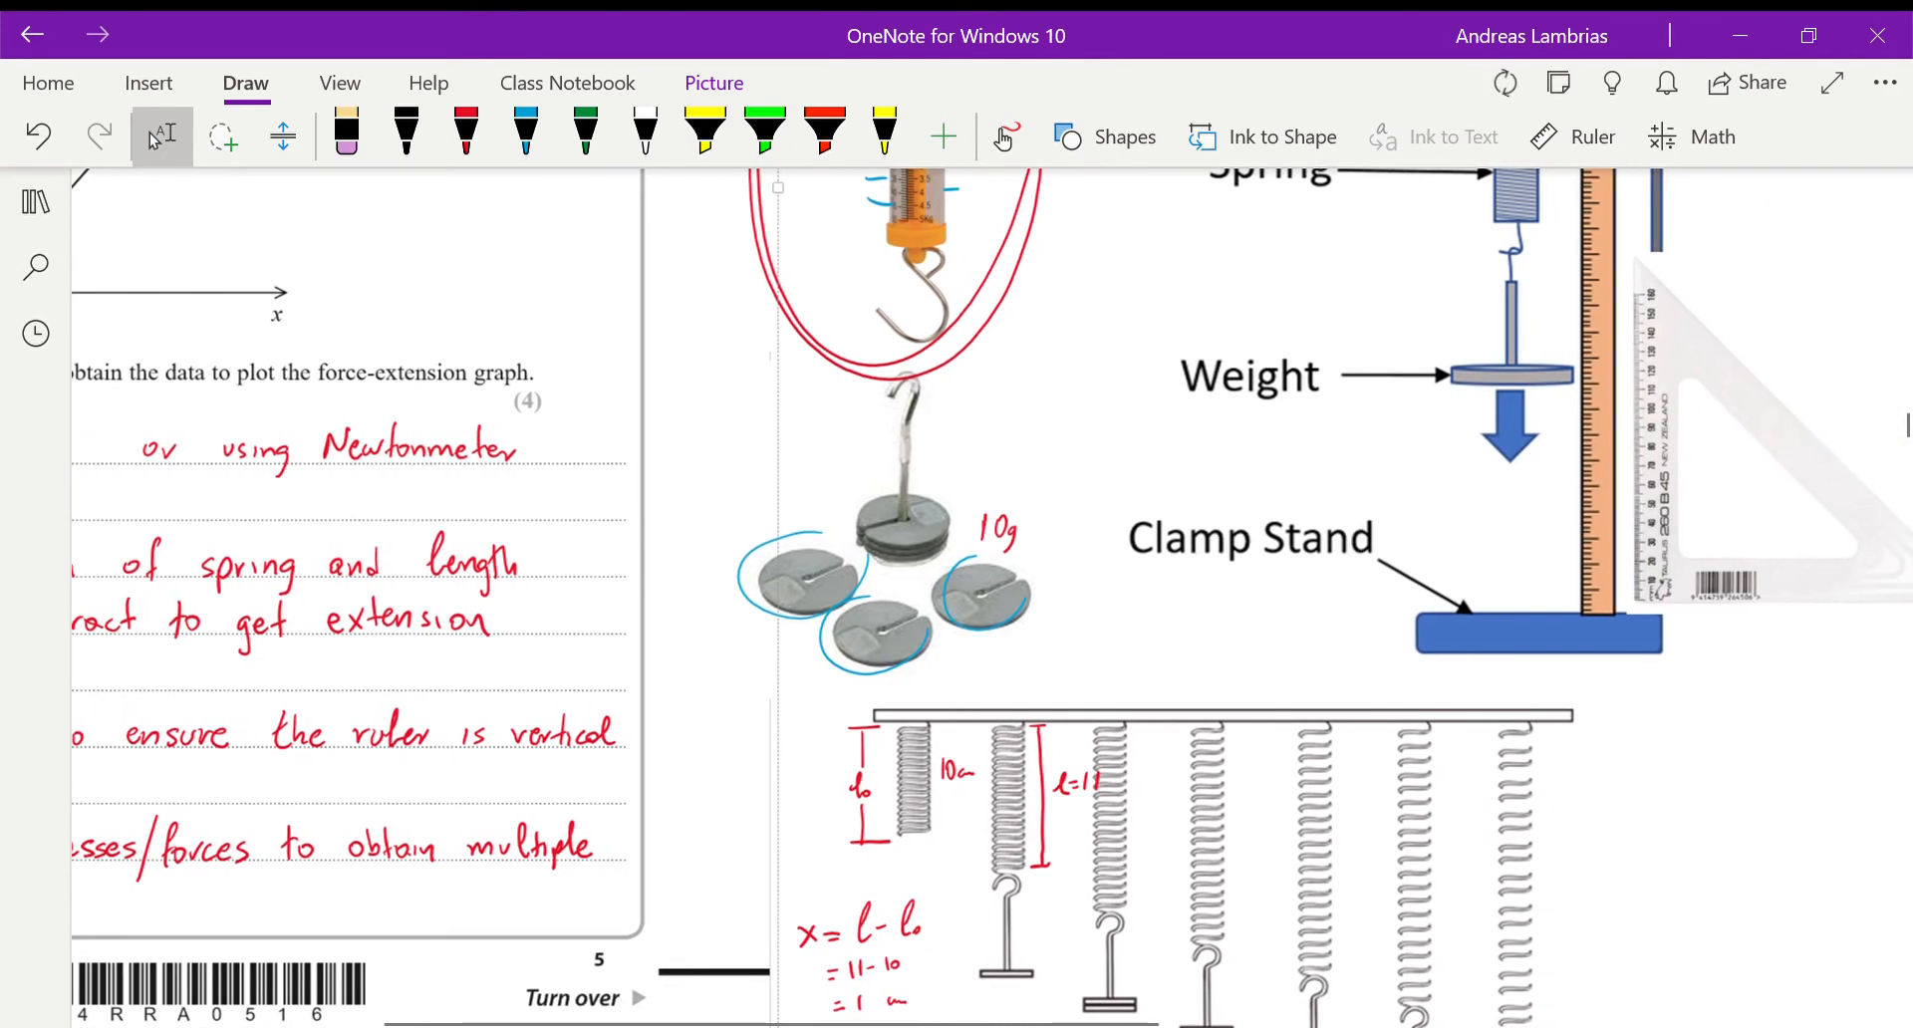
- Circle each hanging mass in red and label the table's x column l − l0
scroll("down", 3)
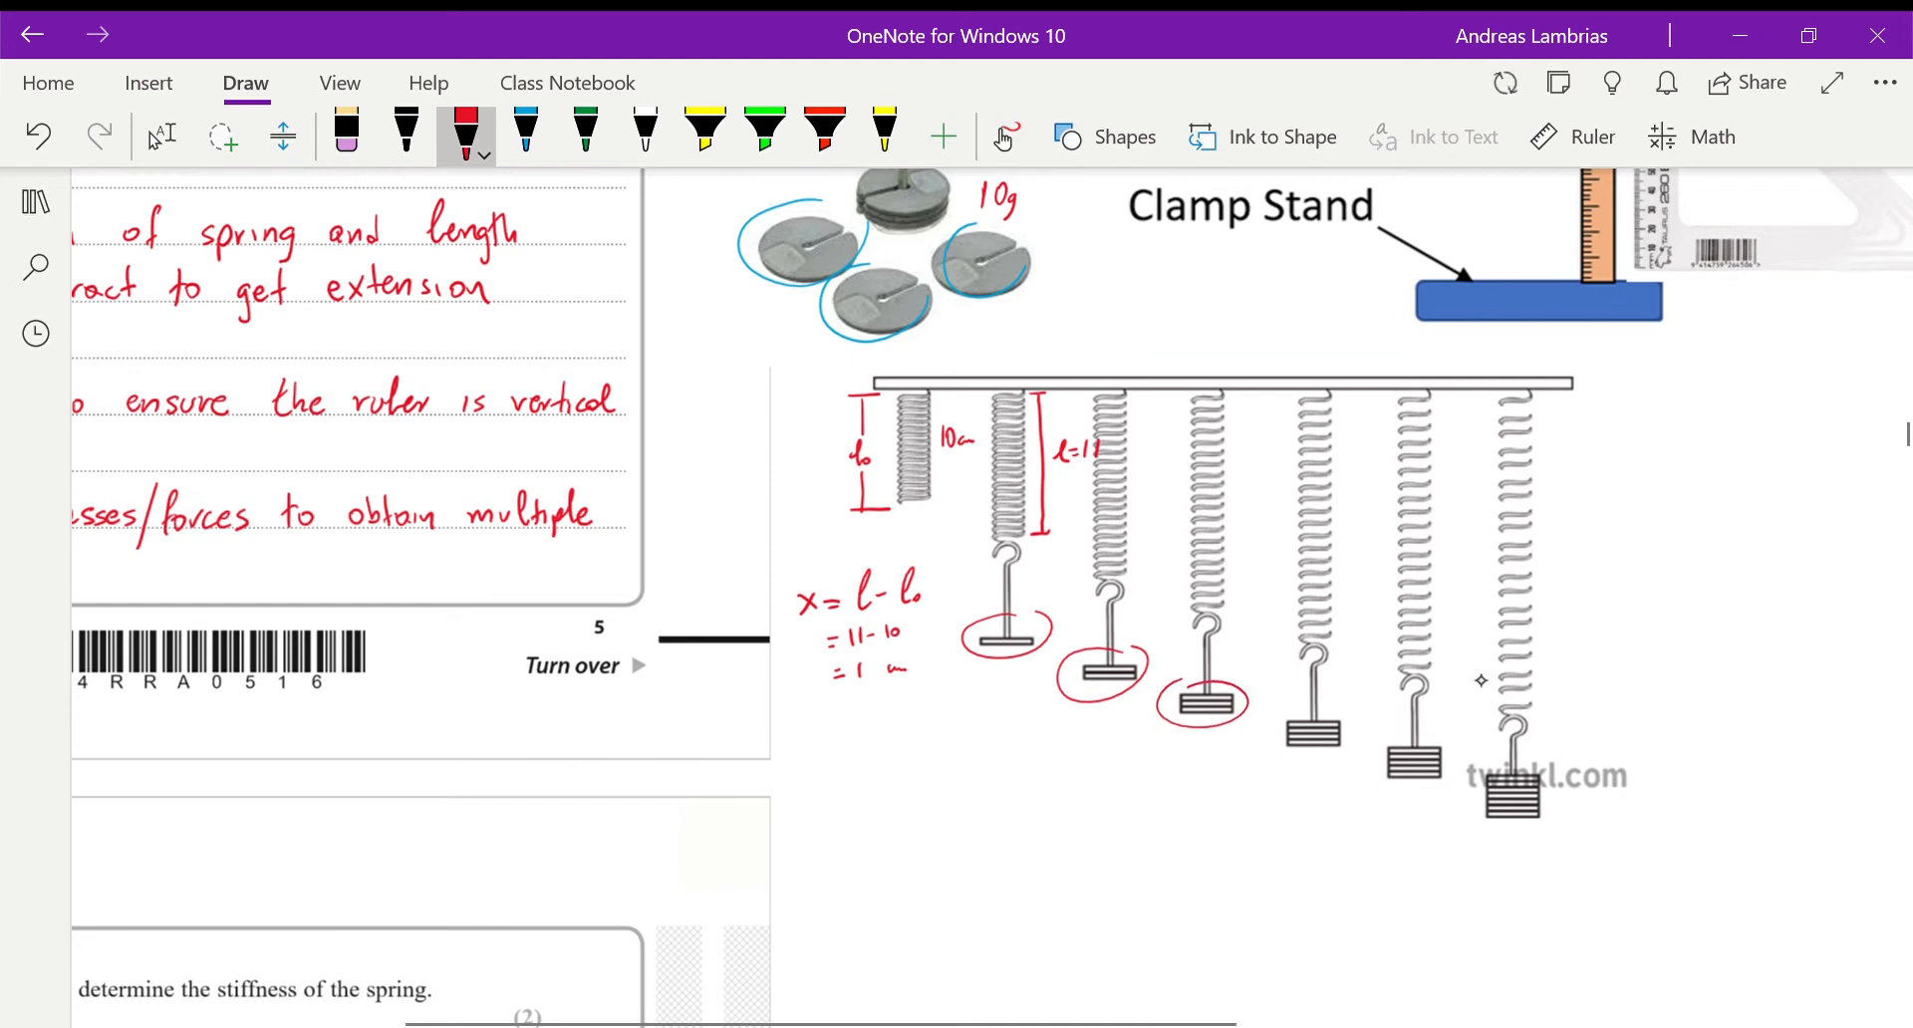
left_click_drag(1305, 733, 1513, 799)
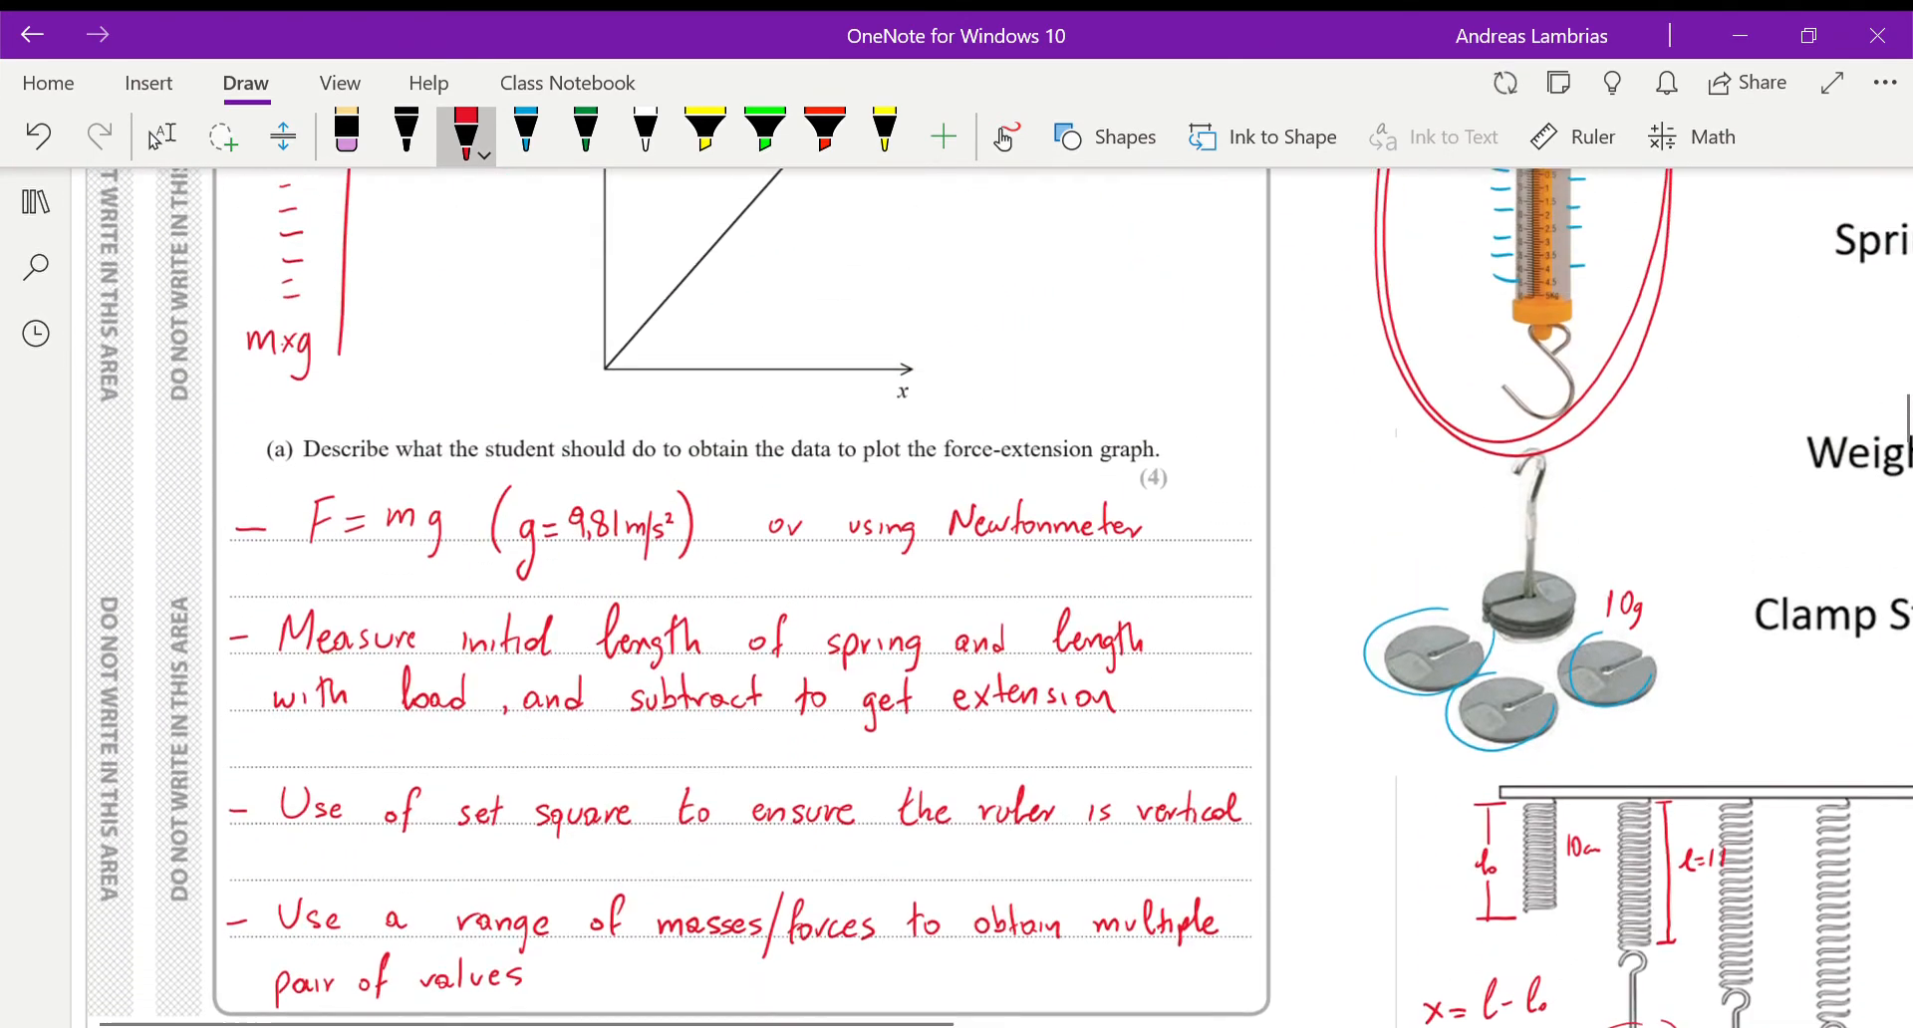
scroll("down", 3)
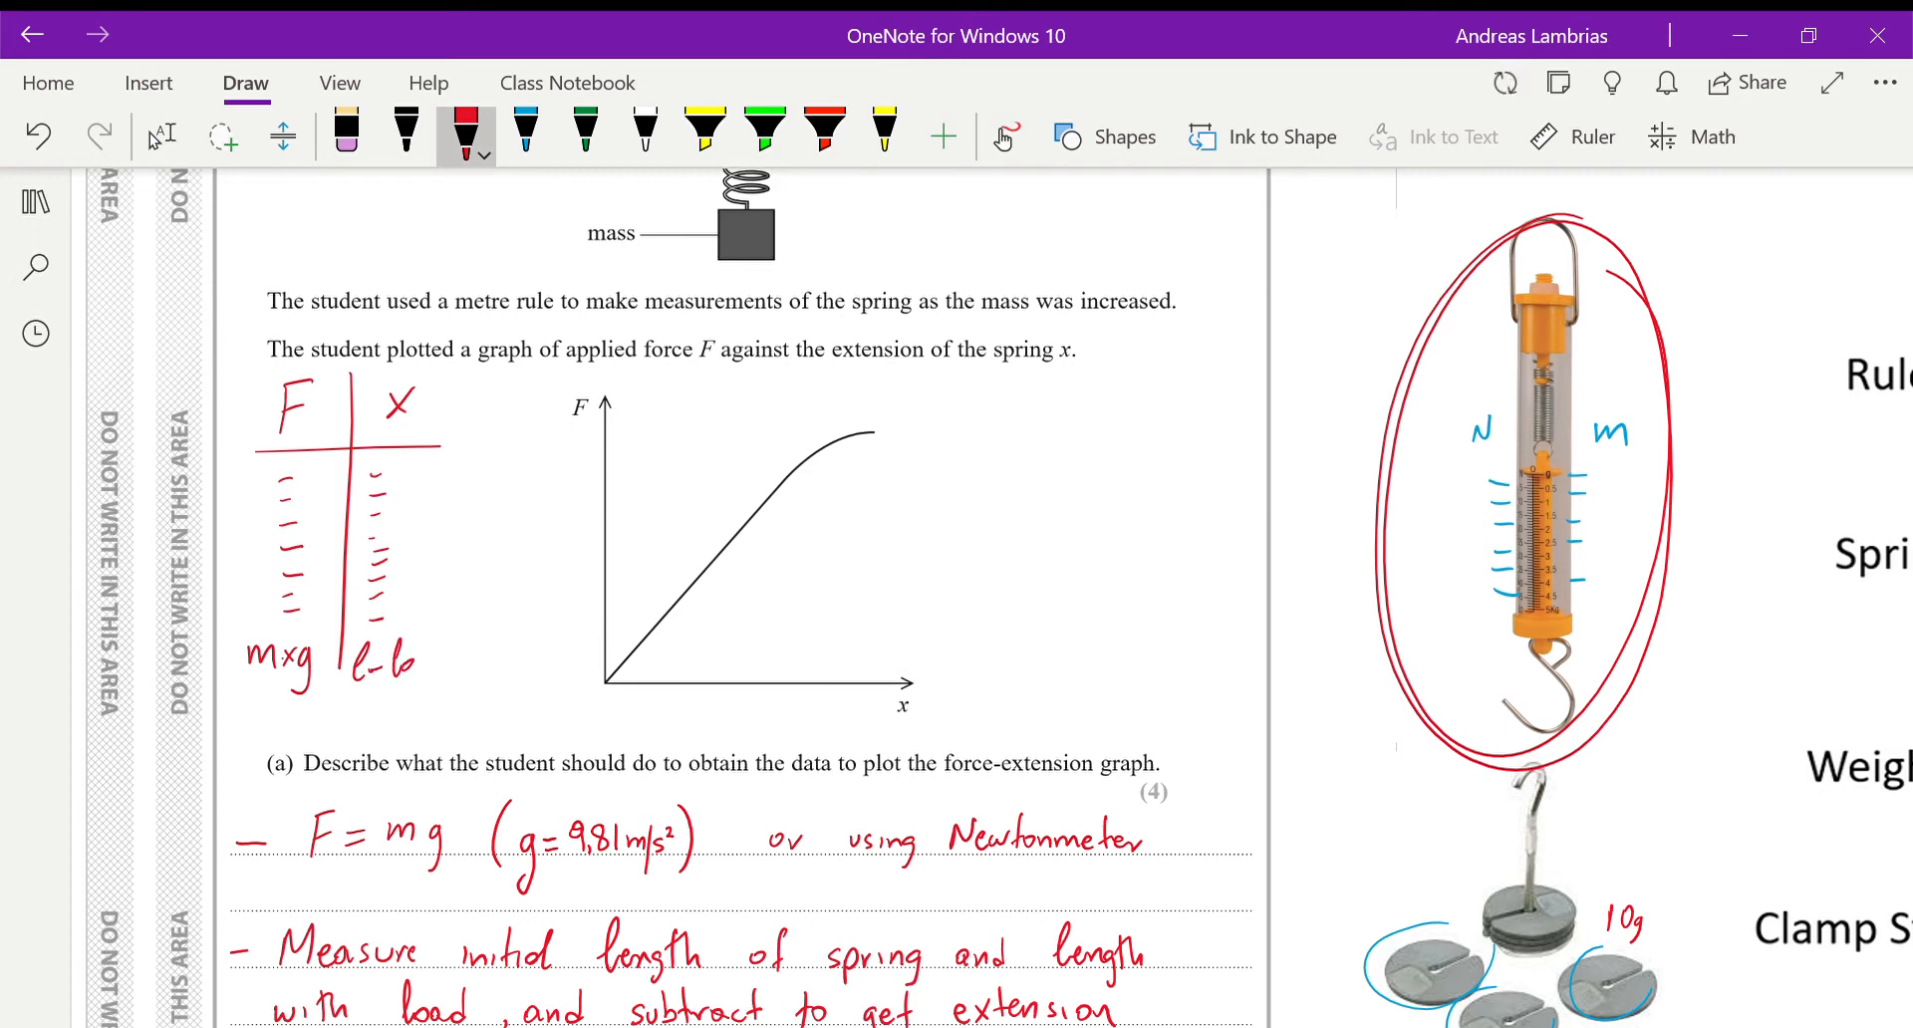
scroll("down", 3)
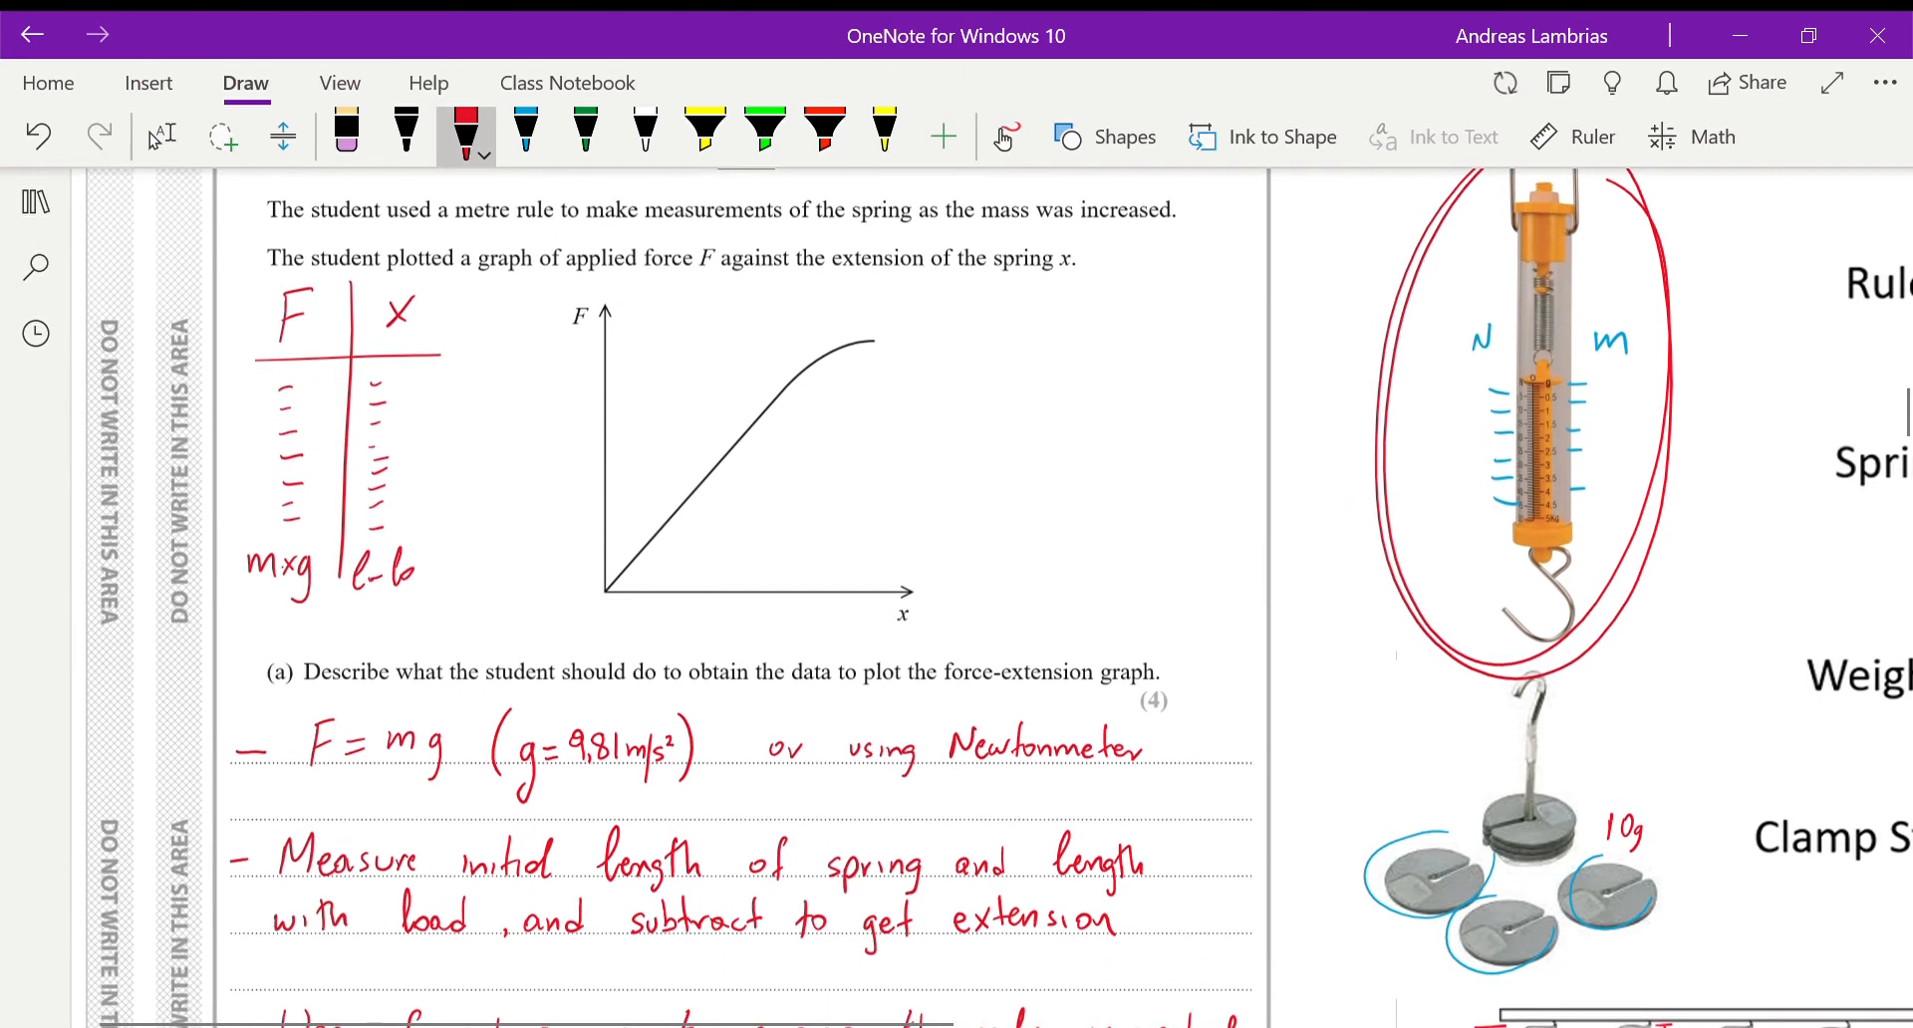
- Write 'stiffness = spring constant k' in red under part (b)
scroll("down", 3)
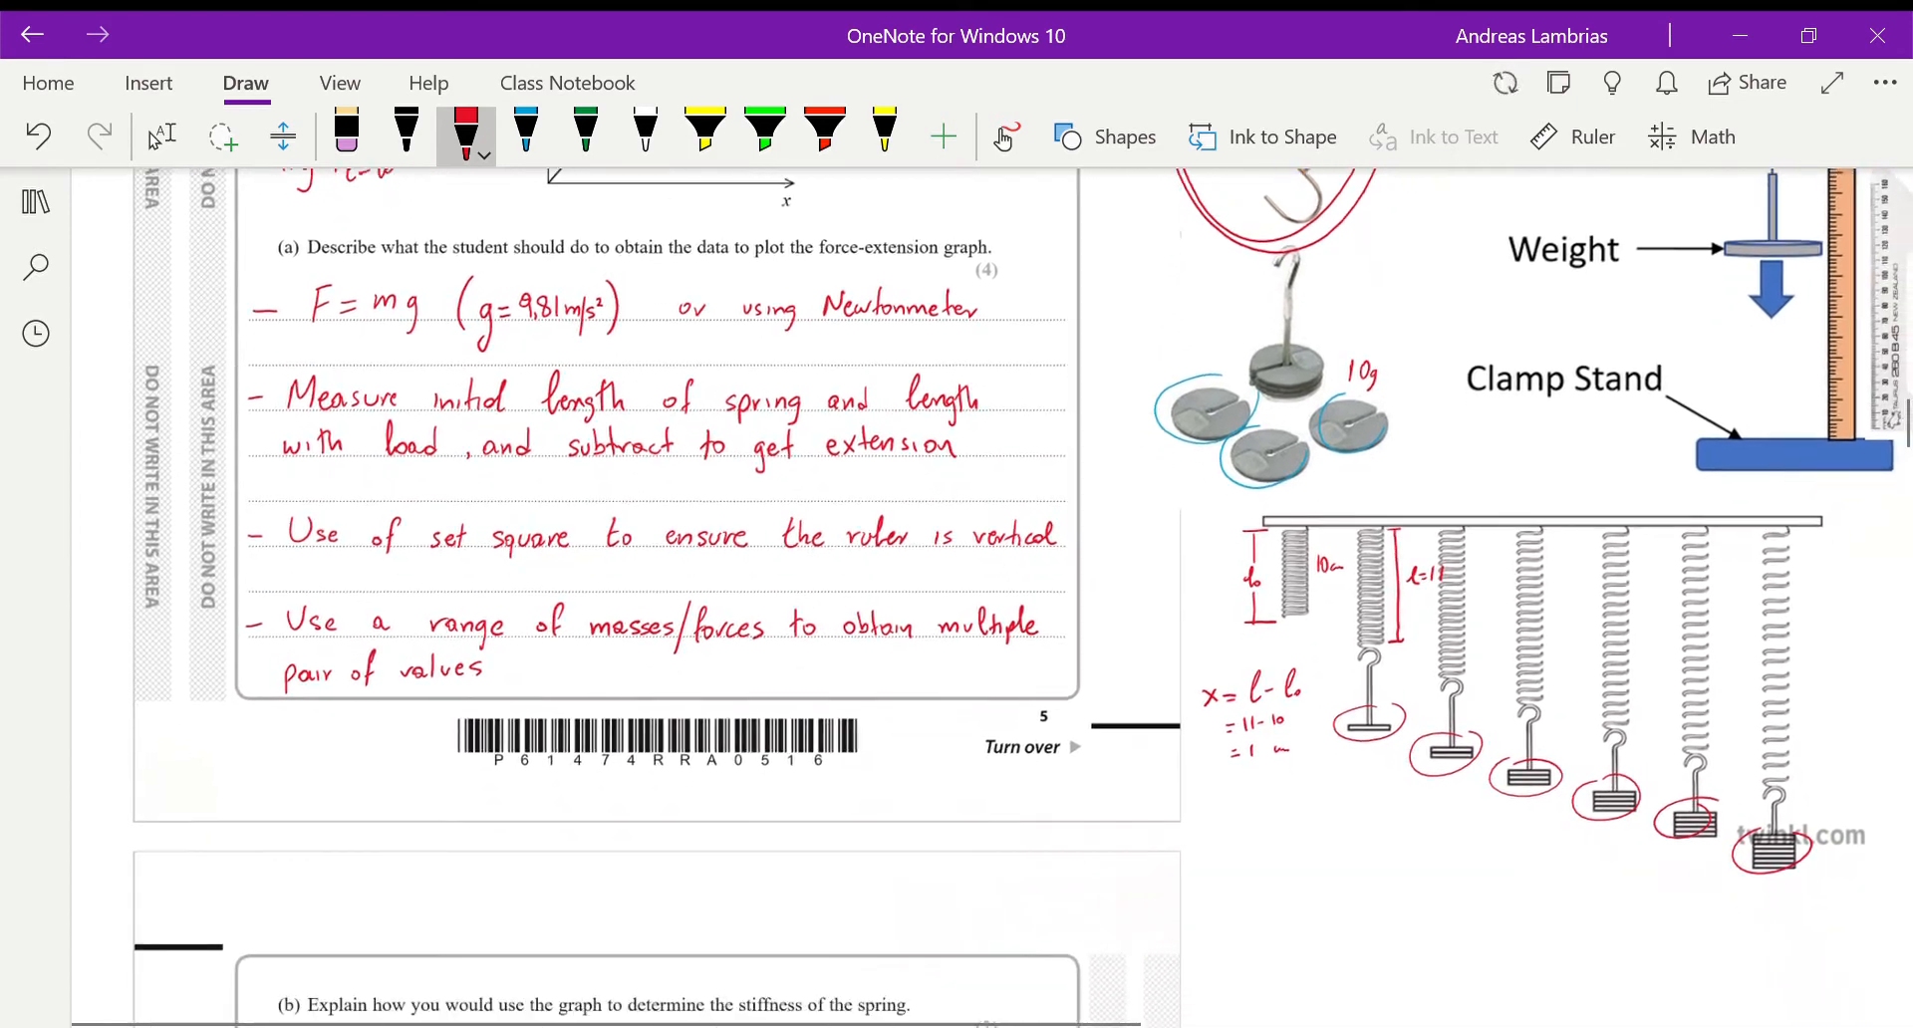
scroll("down", 3)
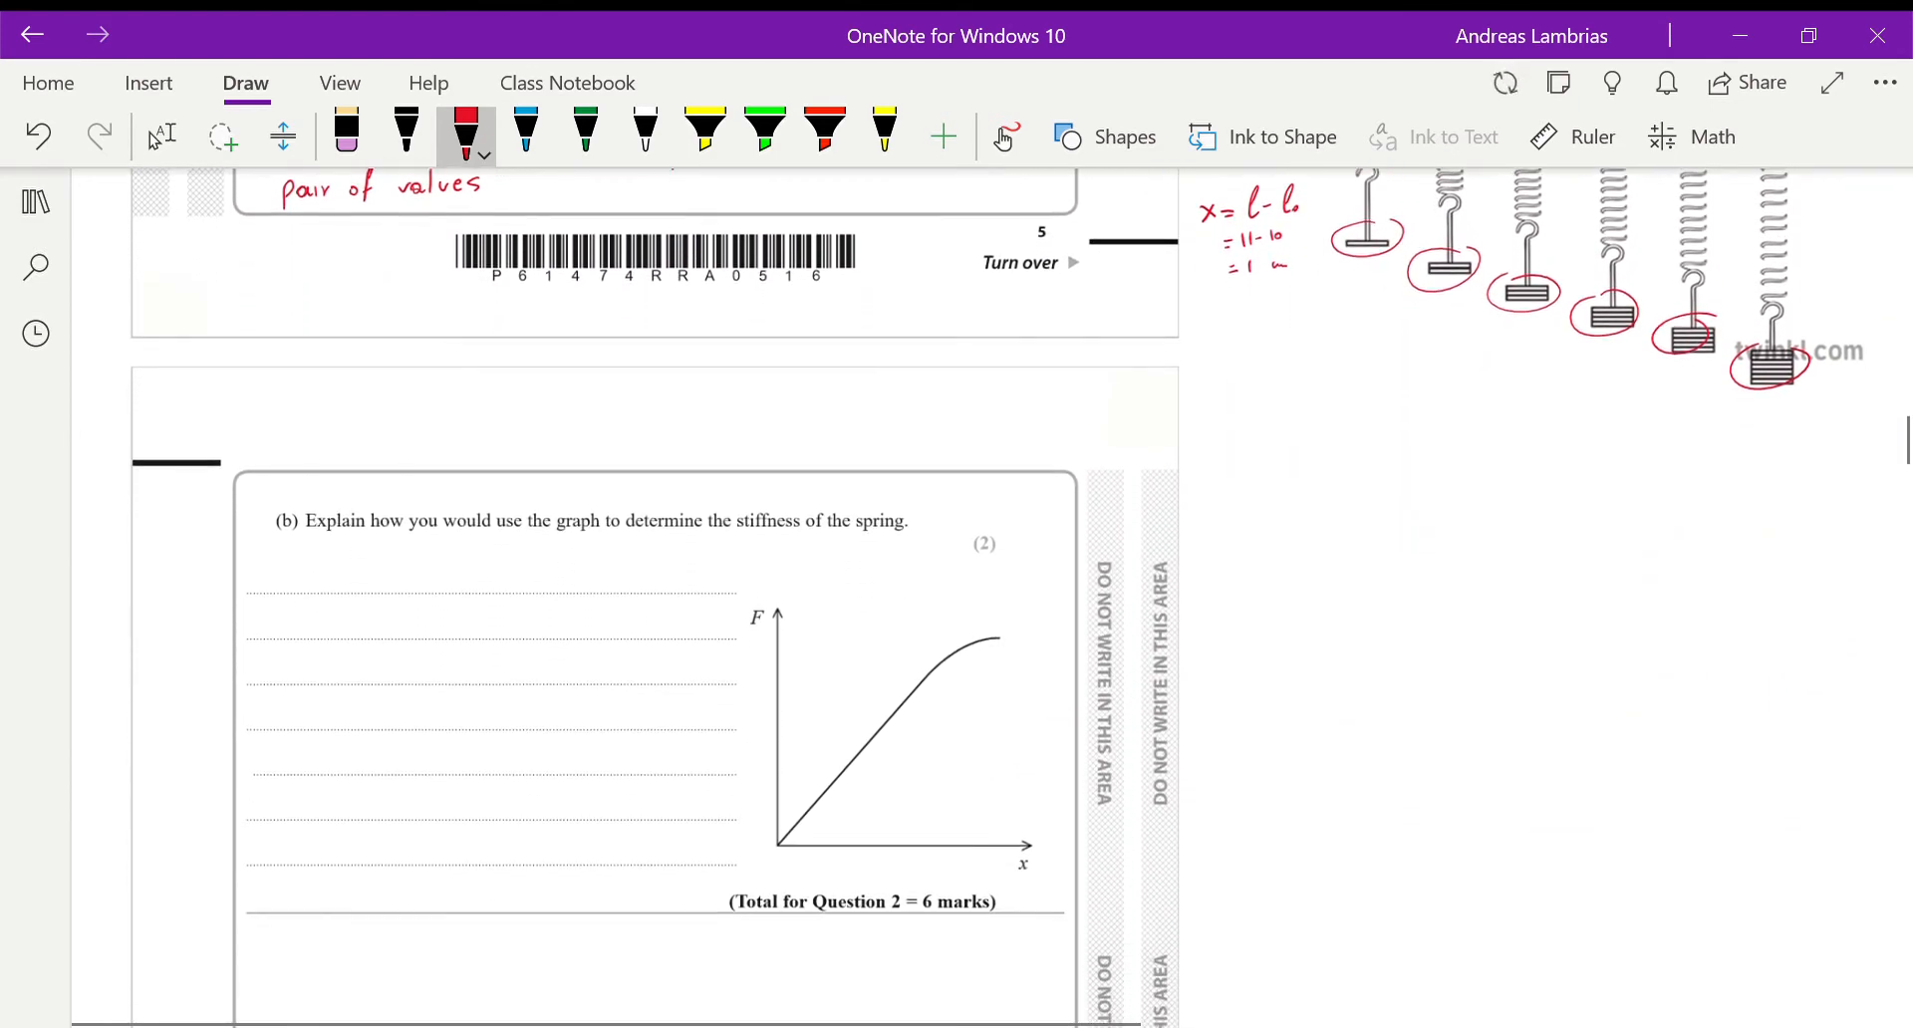
scroll("down", 3)
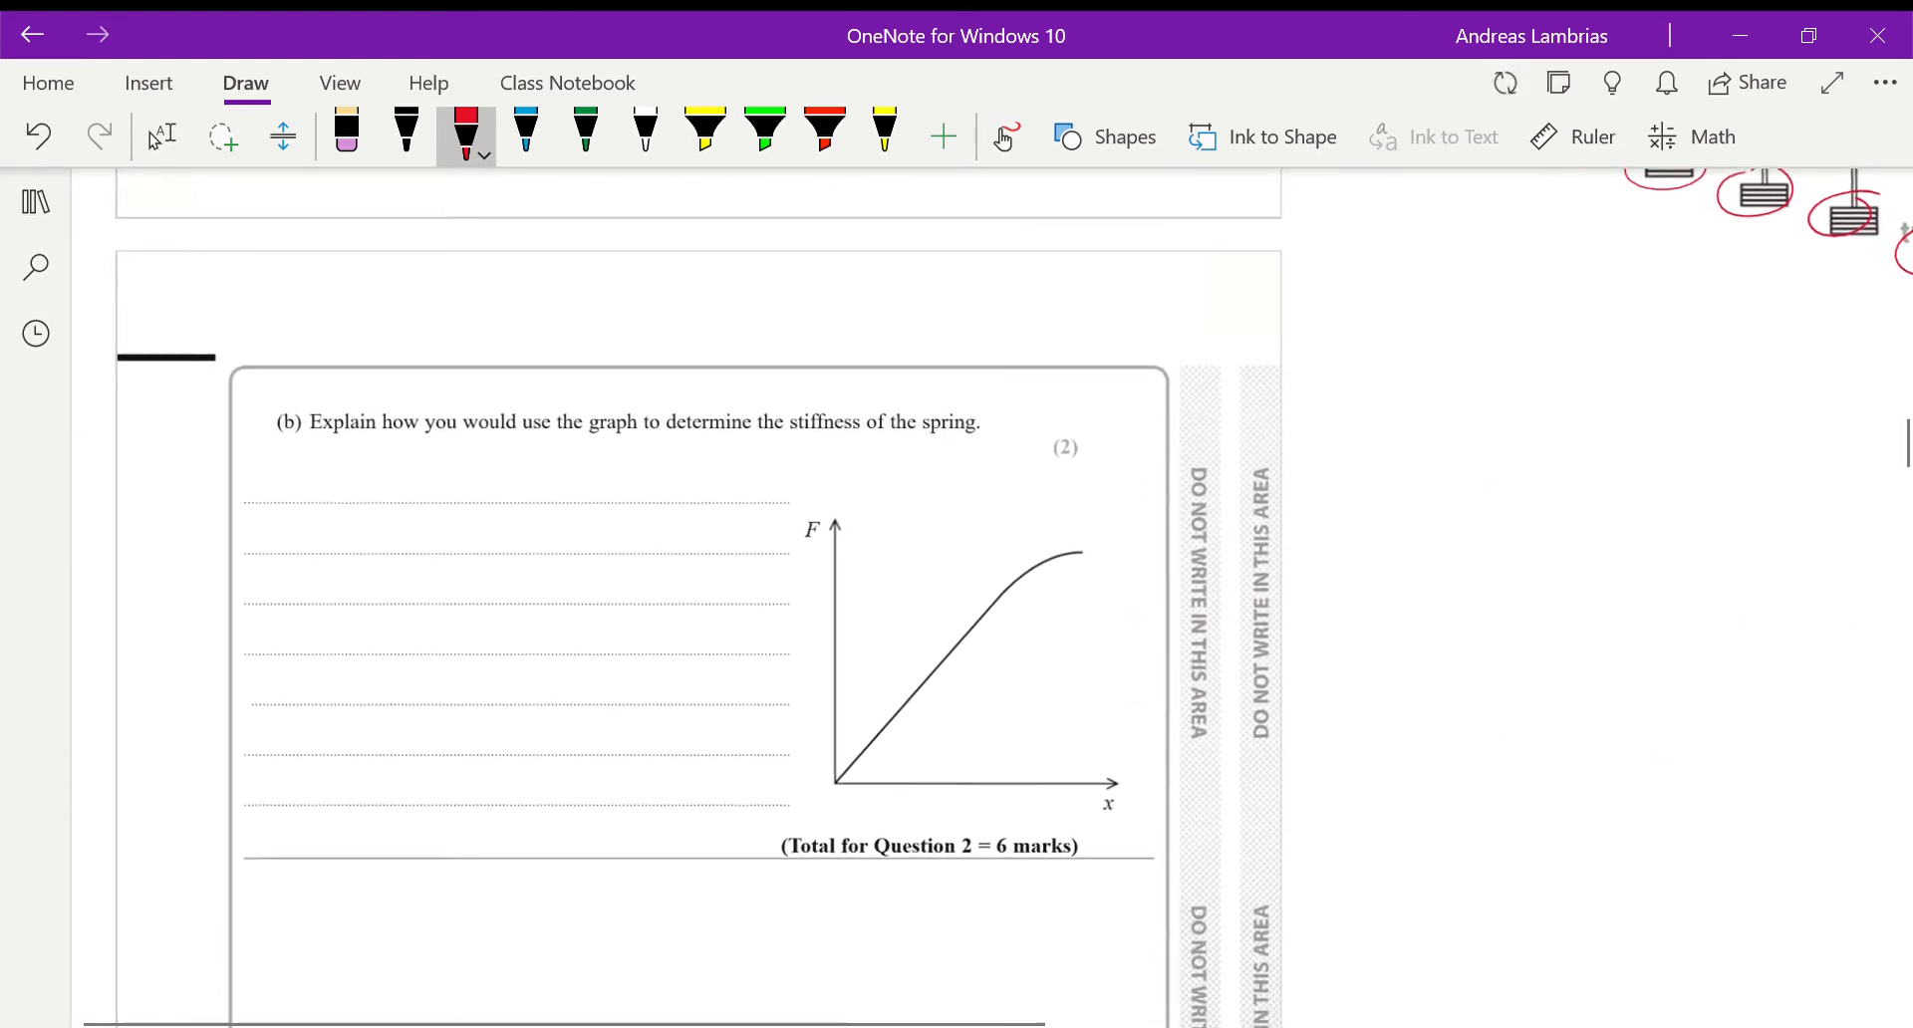
scroll("down", 3)
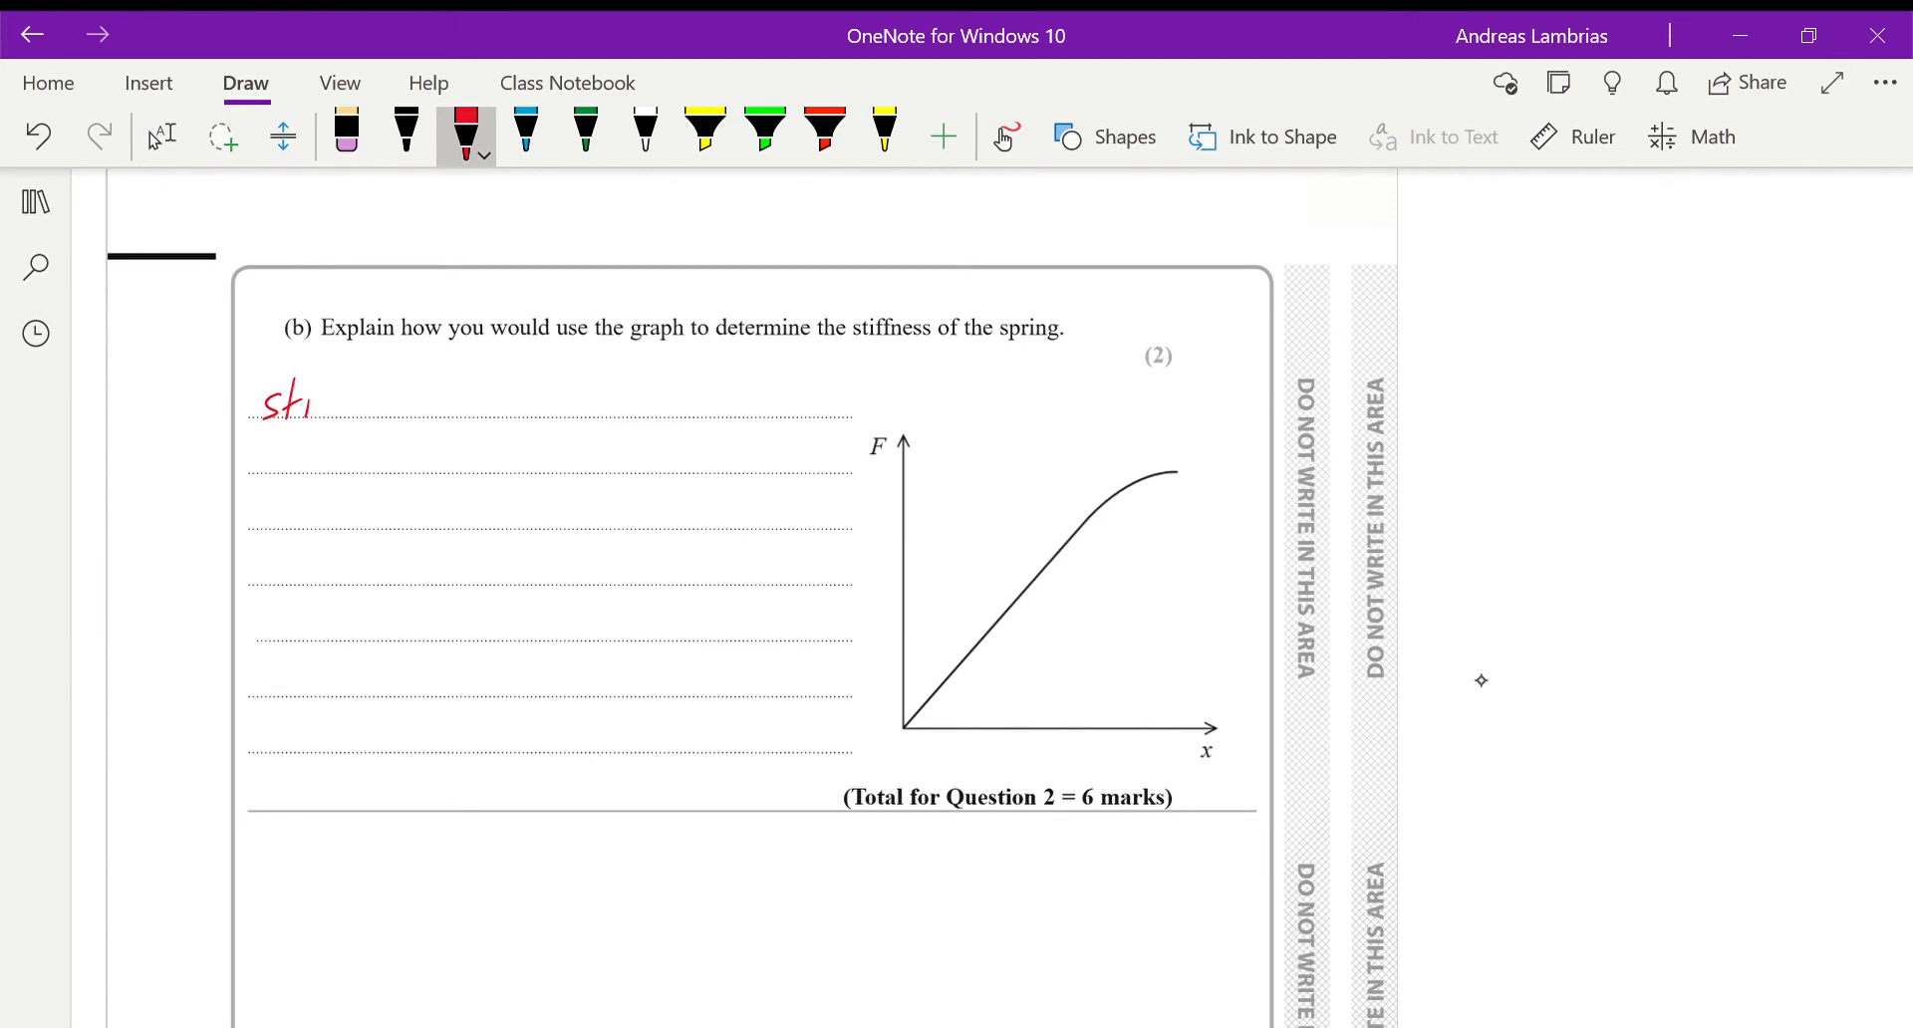
left_click_drag(287, 402, 360, 403)
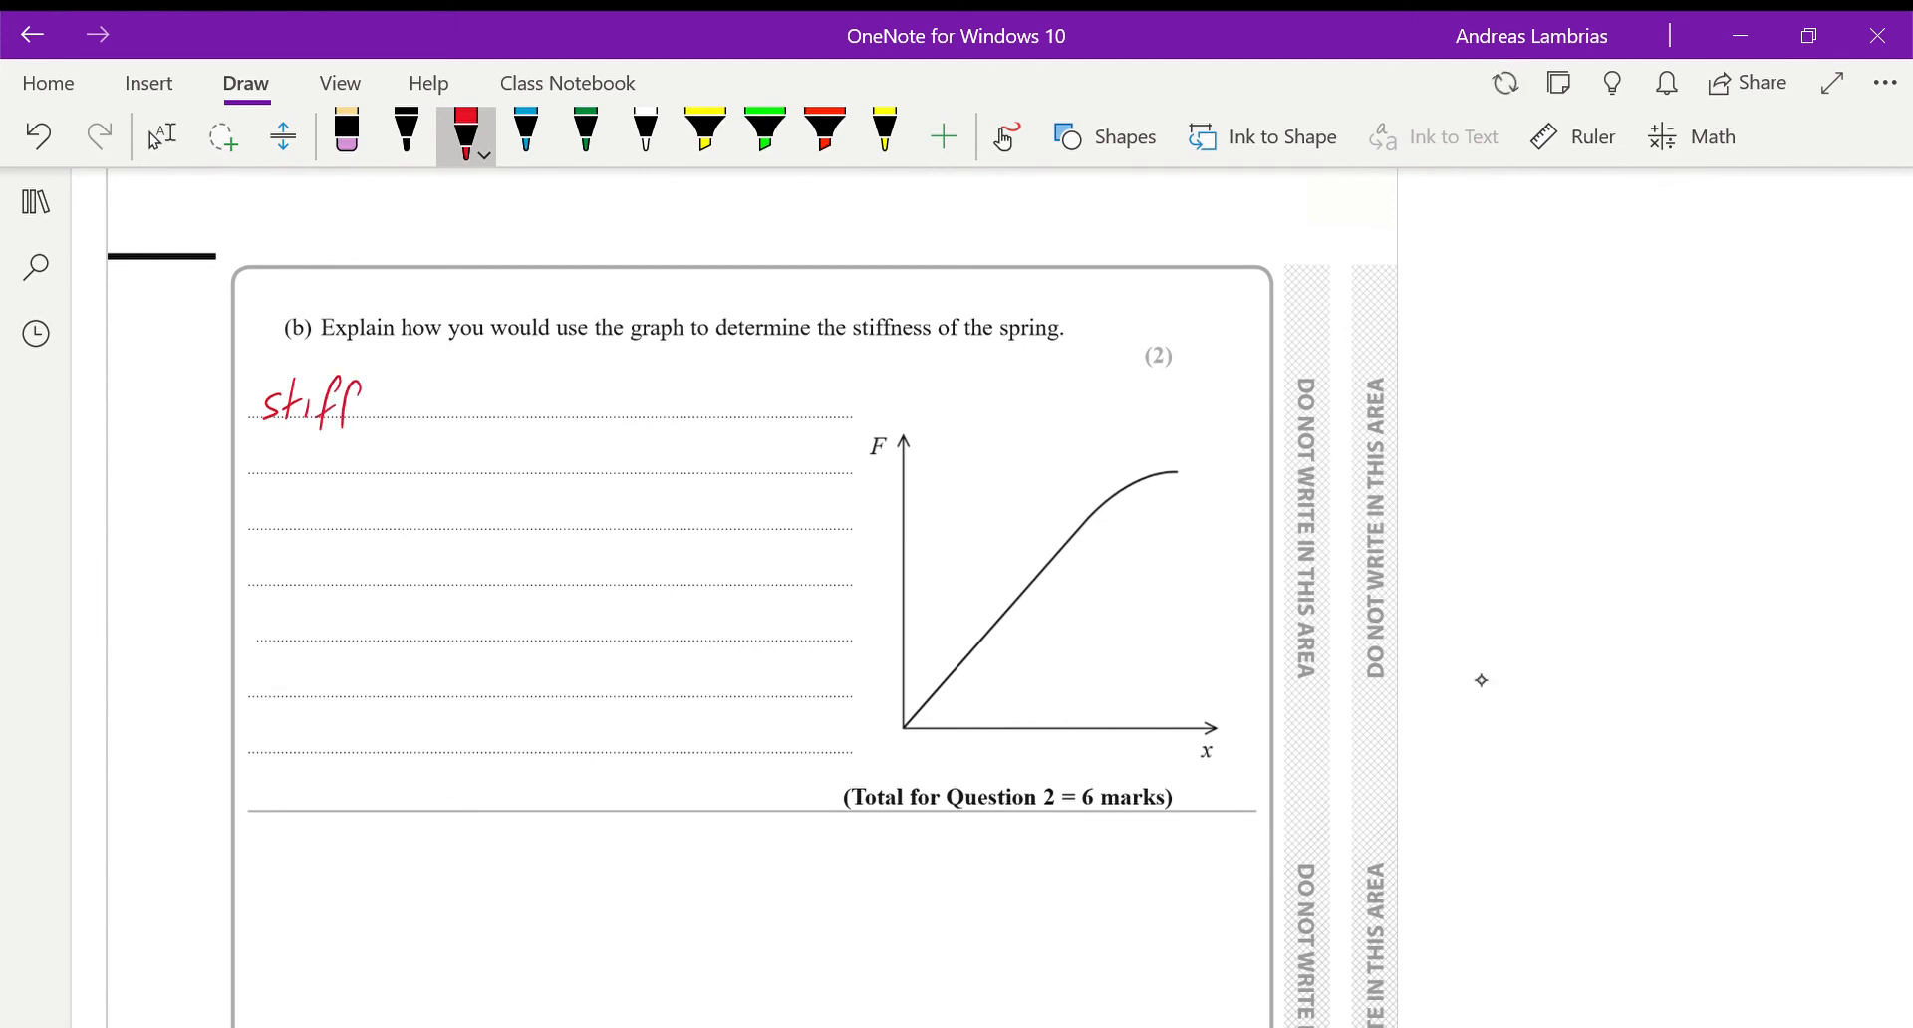
left_click_drag(360, 403, 415, 403)
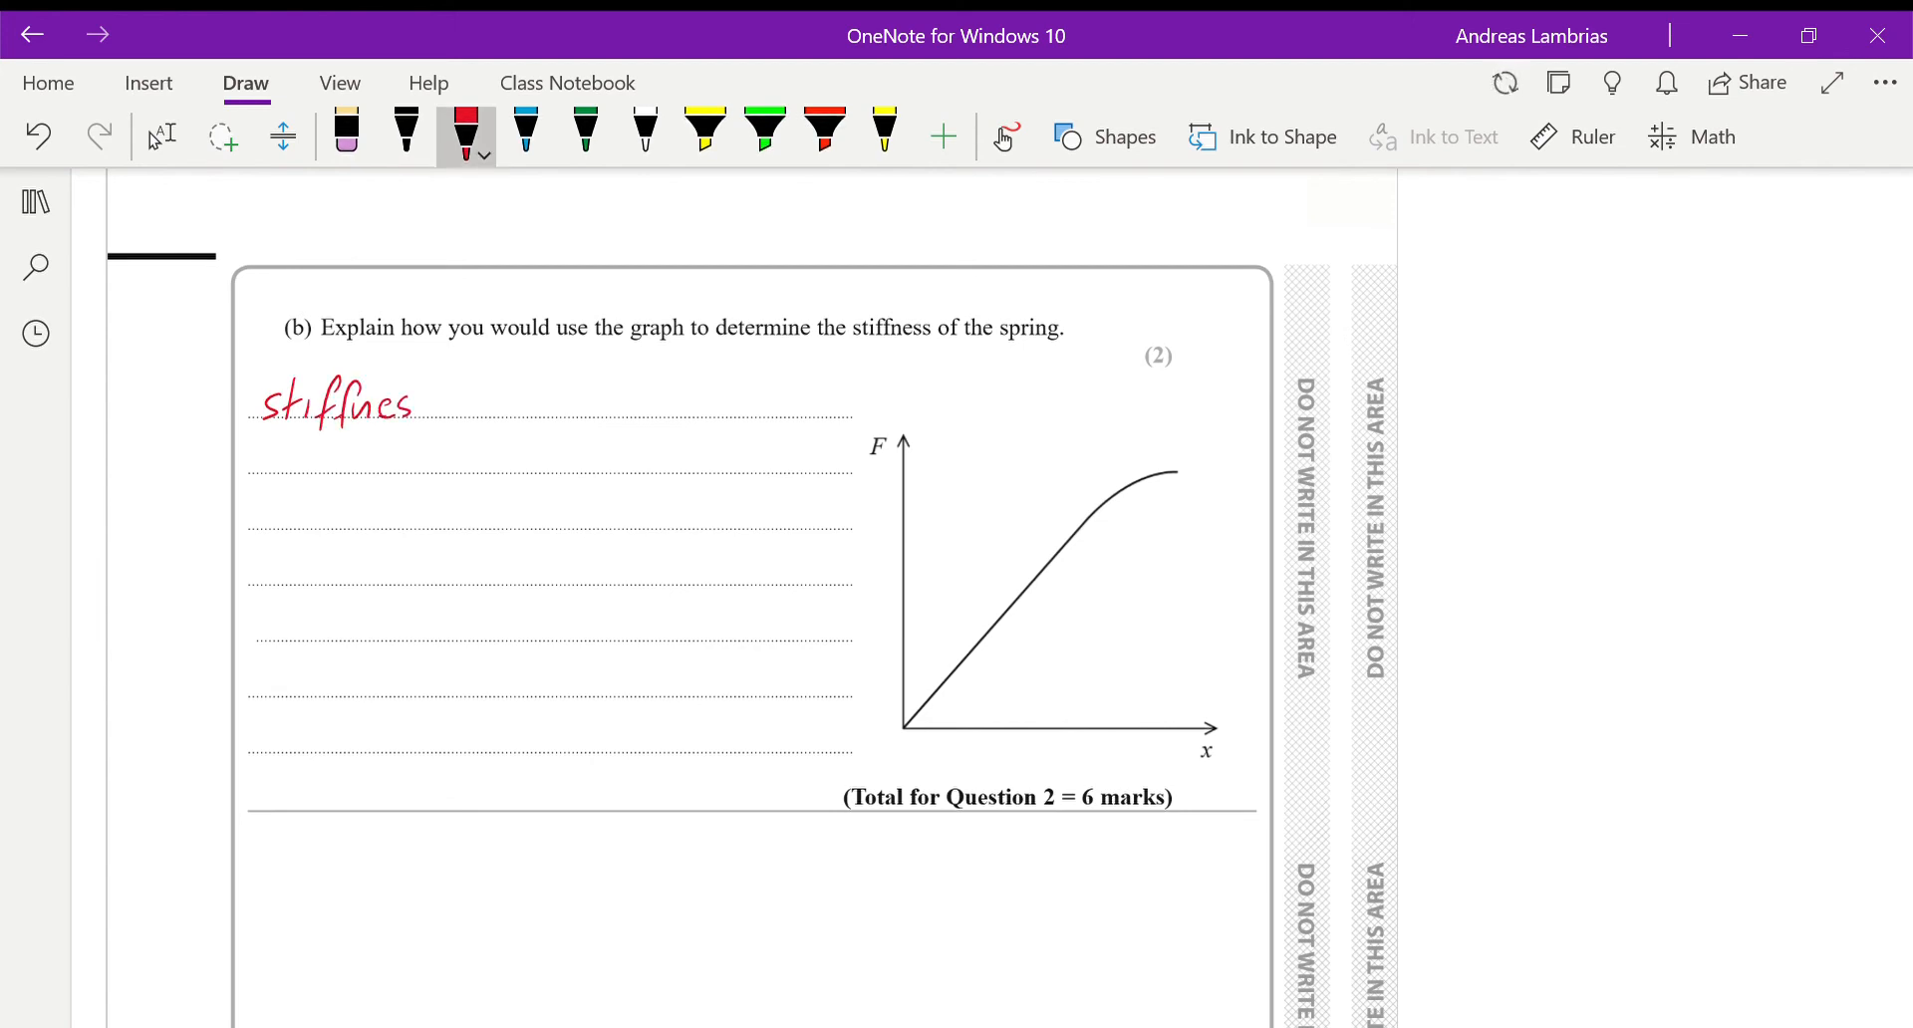
left_click_drag(420, 403, 537, 421)
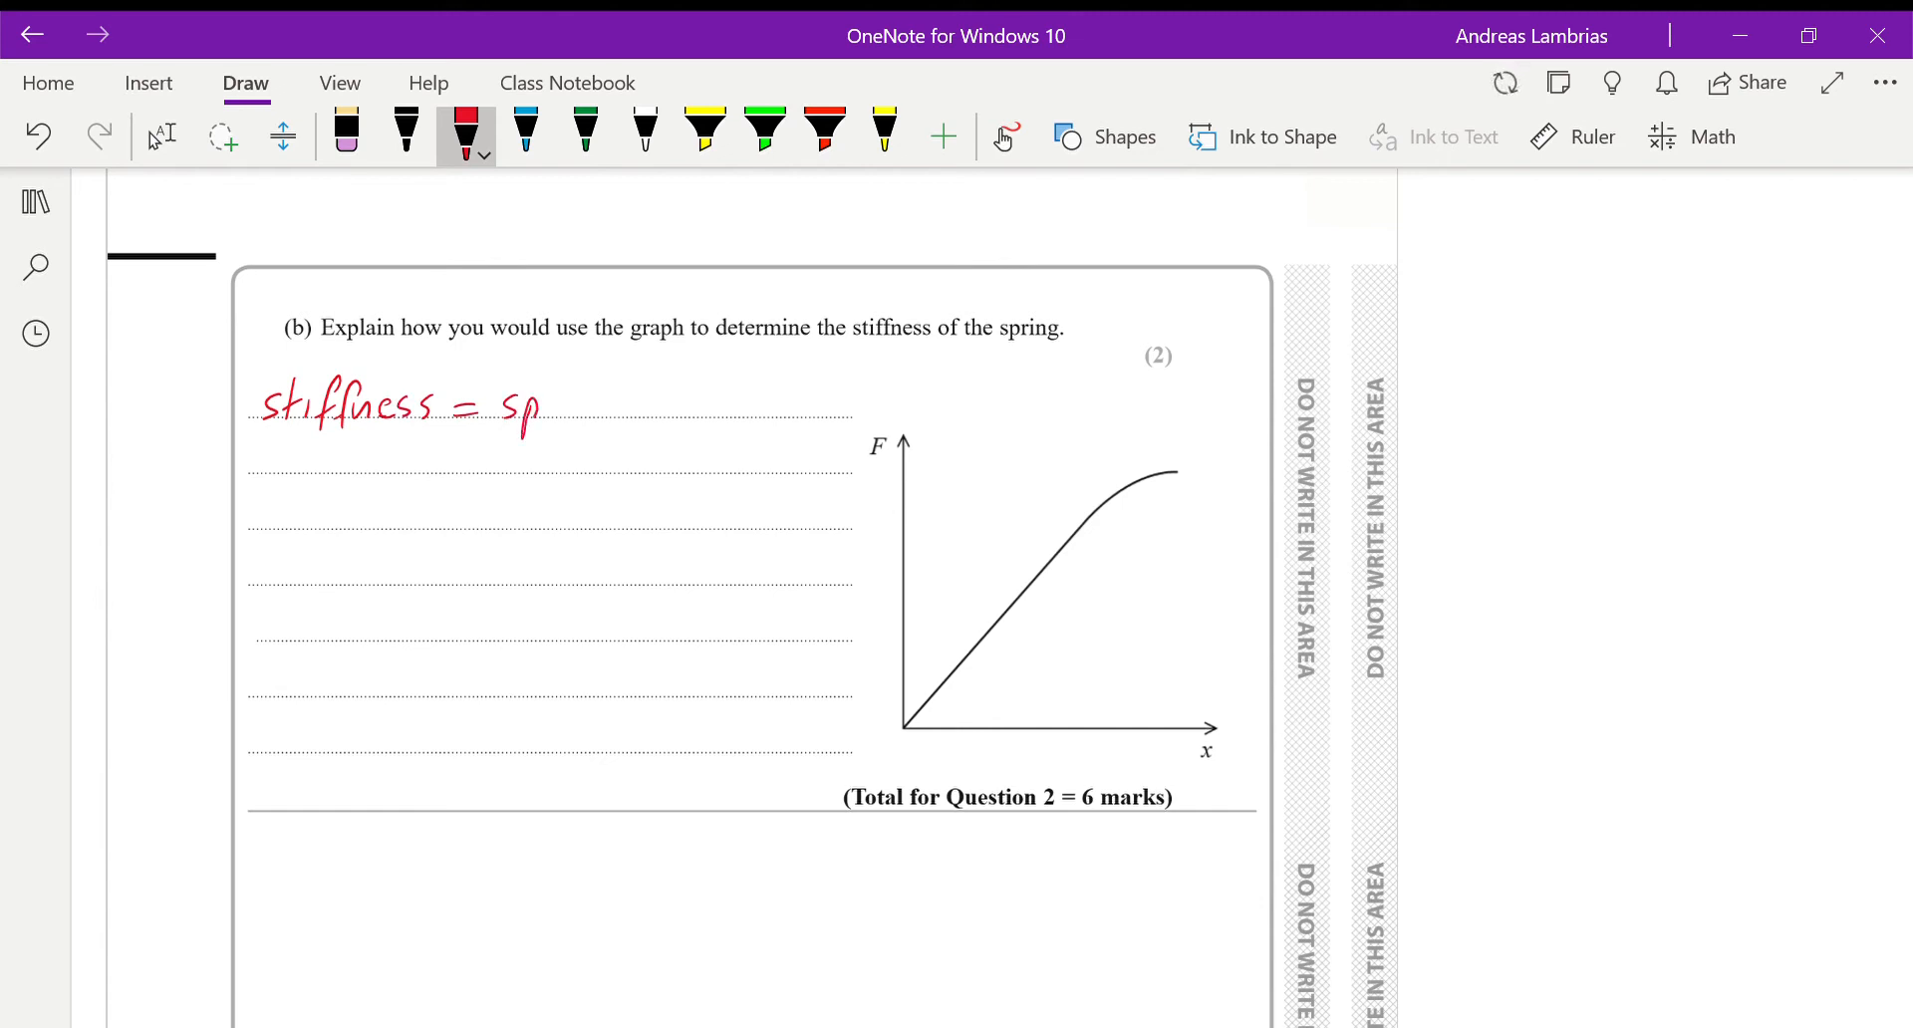
left_click_drag(537, 409, 659, 409)
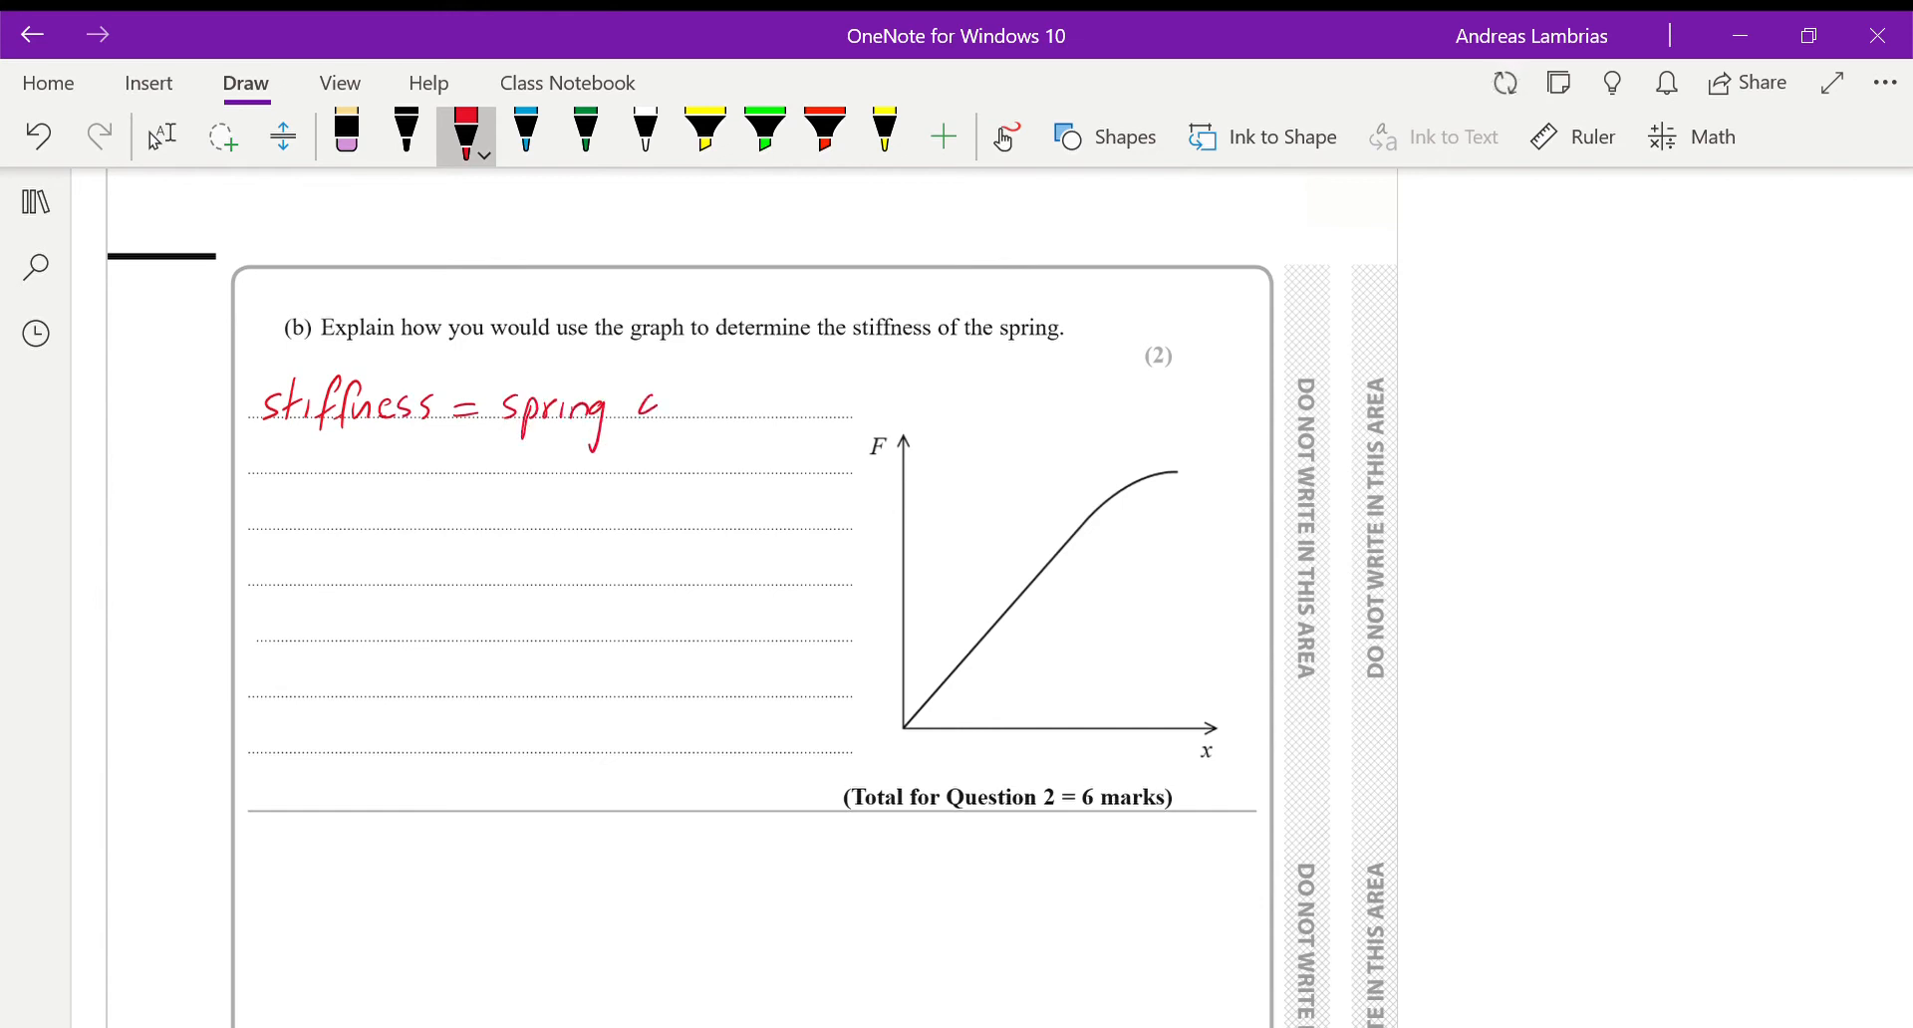
left_click_drag(641, 403, 744, 409)
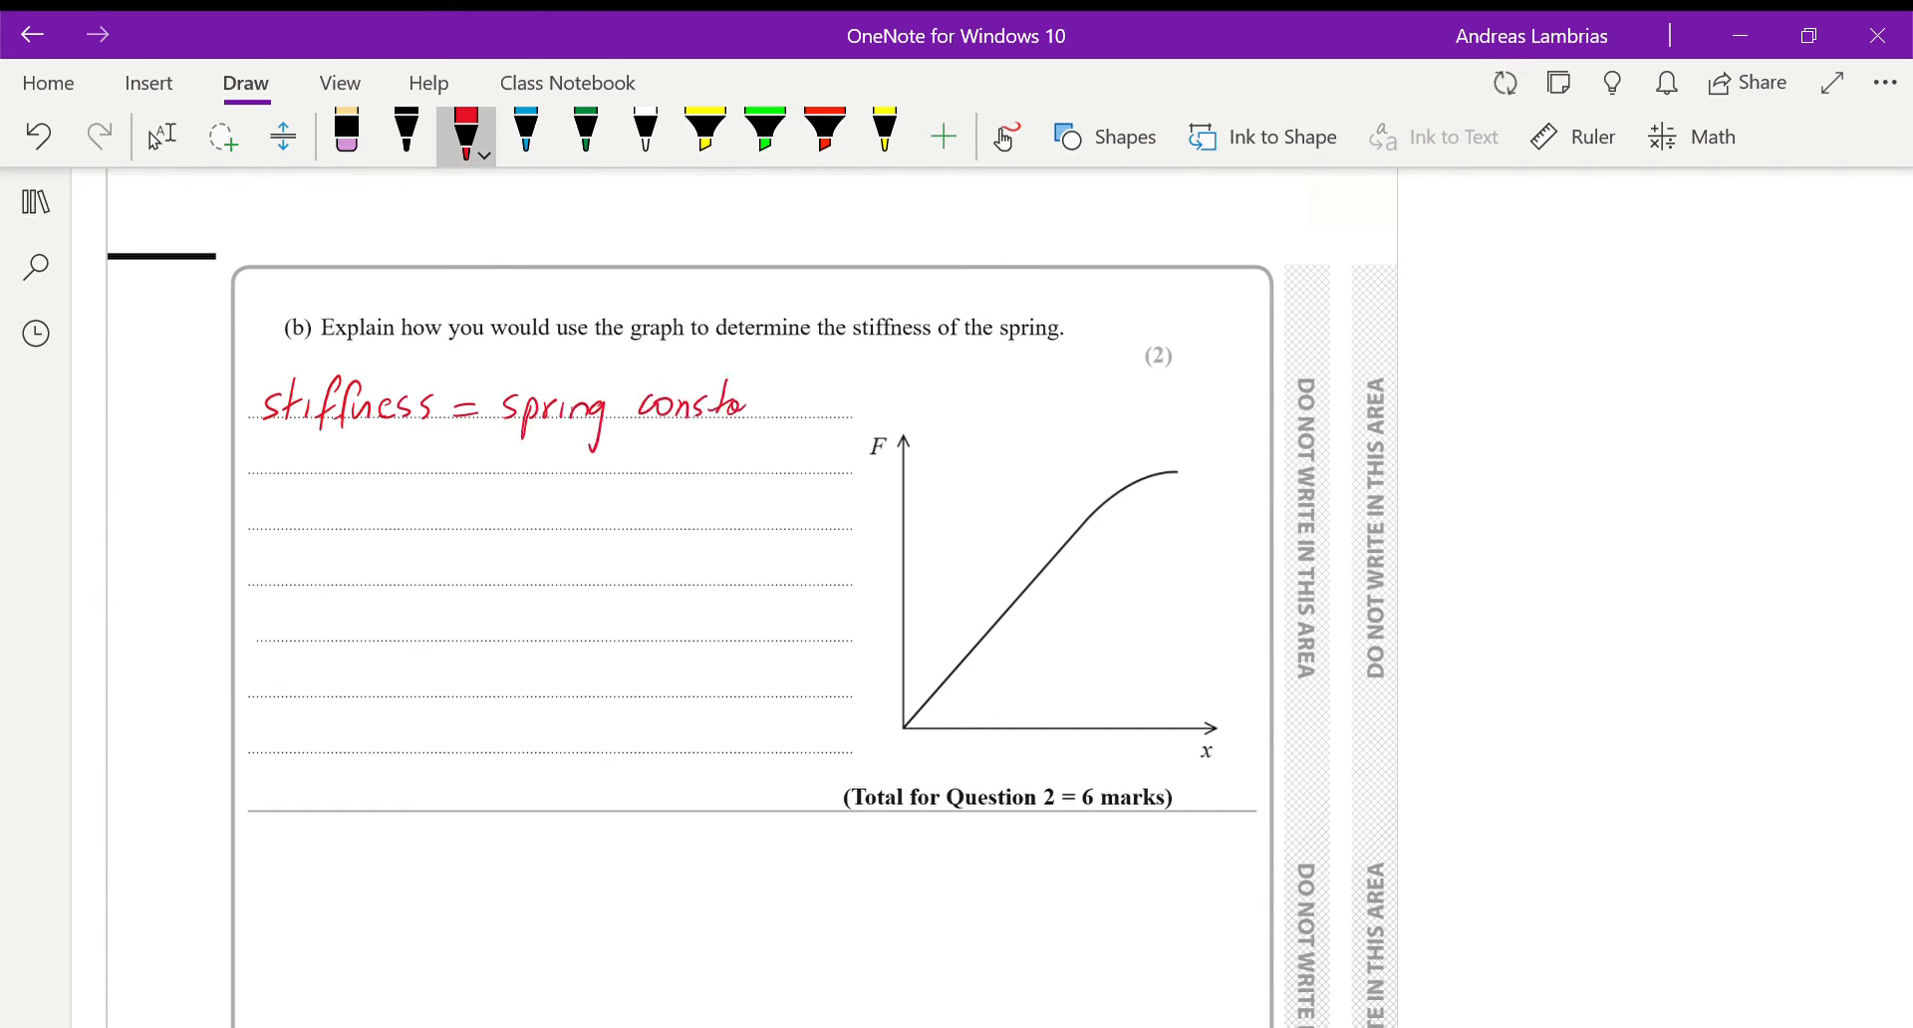
left_click_drag(745, 403, 854, 403)
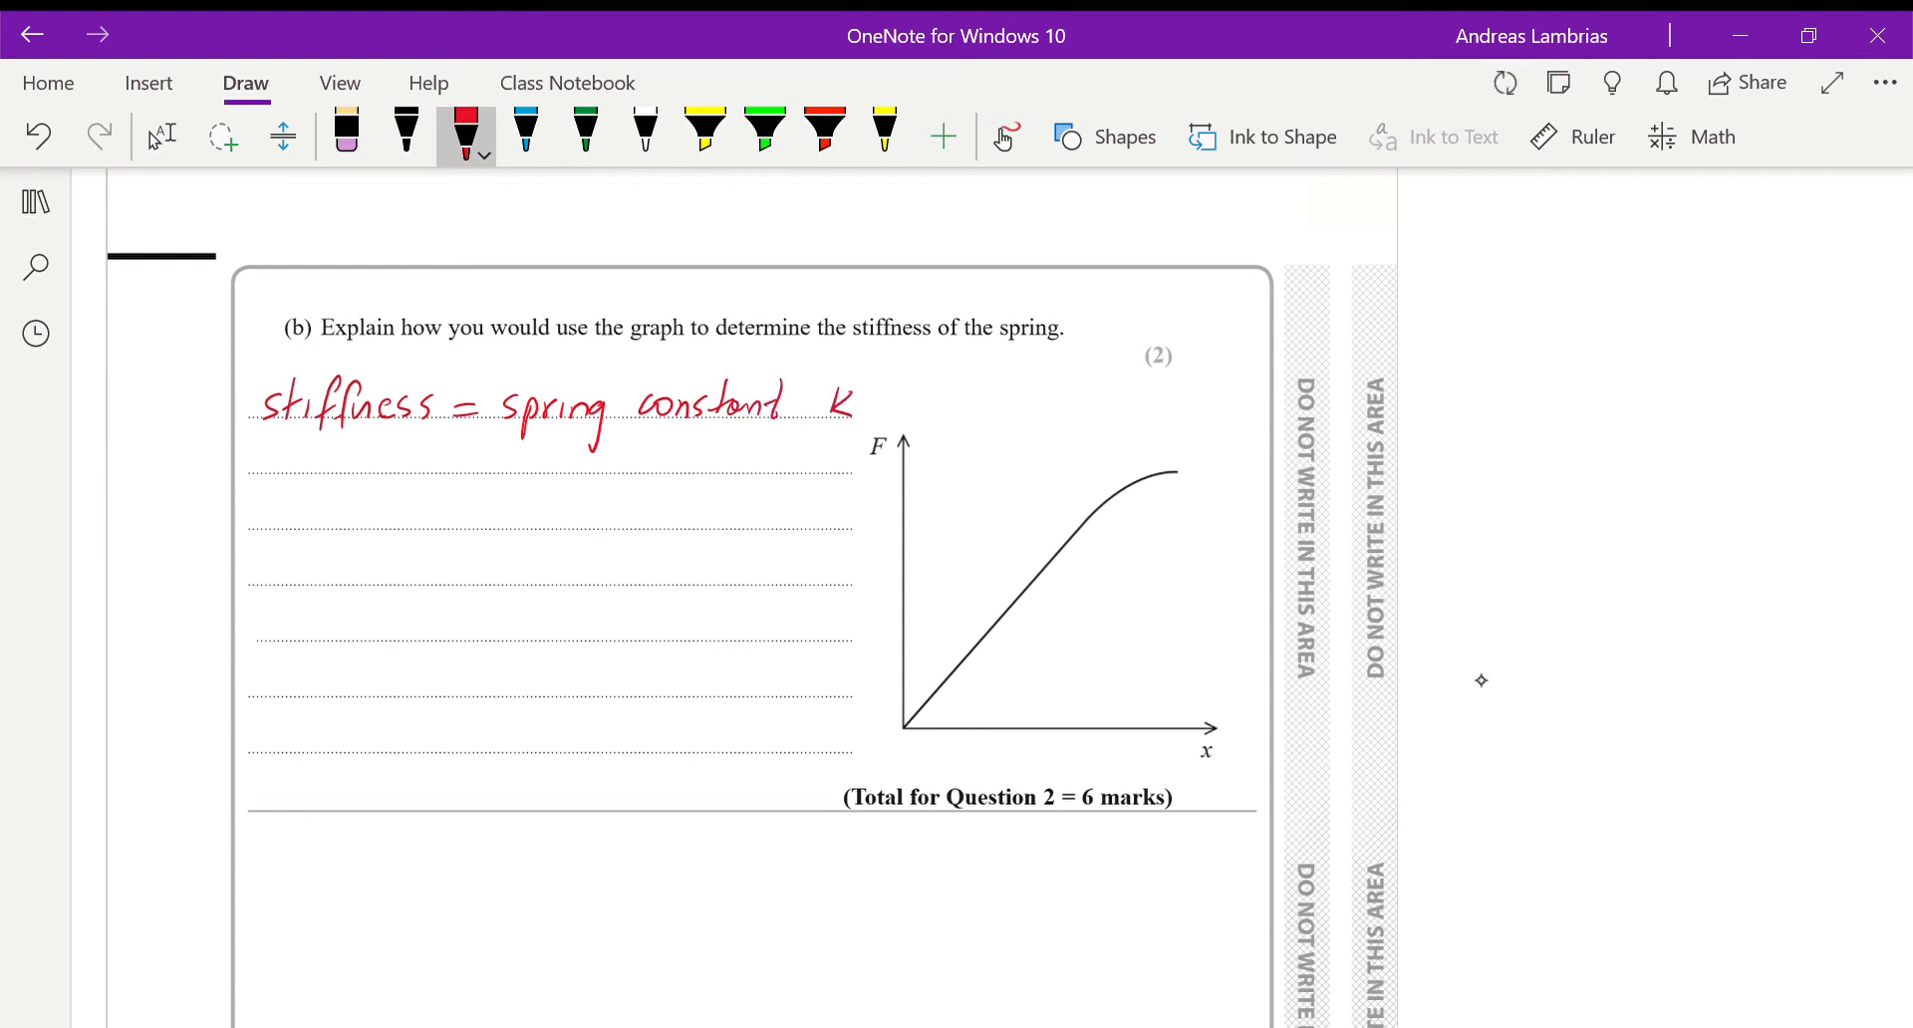
- Write F = kx in red and add blue Δ signs to make ΔF = kΔx
left_click_drag(385, 489, 451, 524)
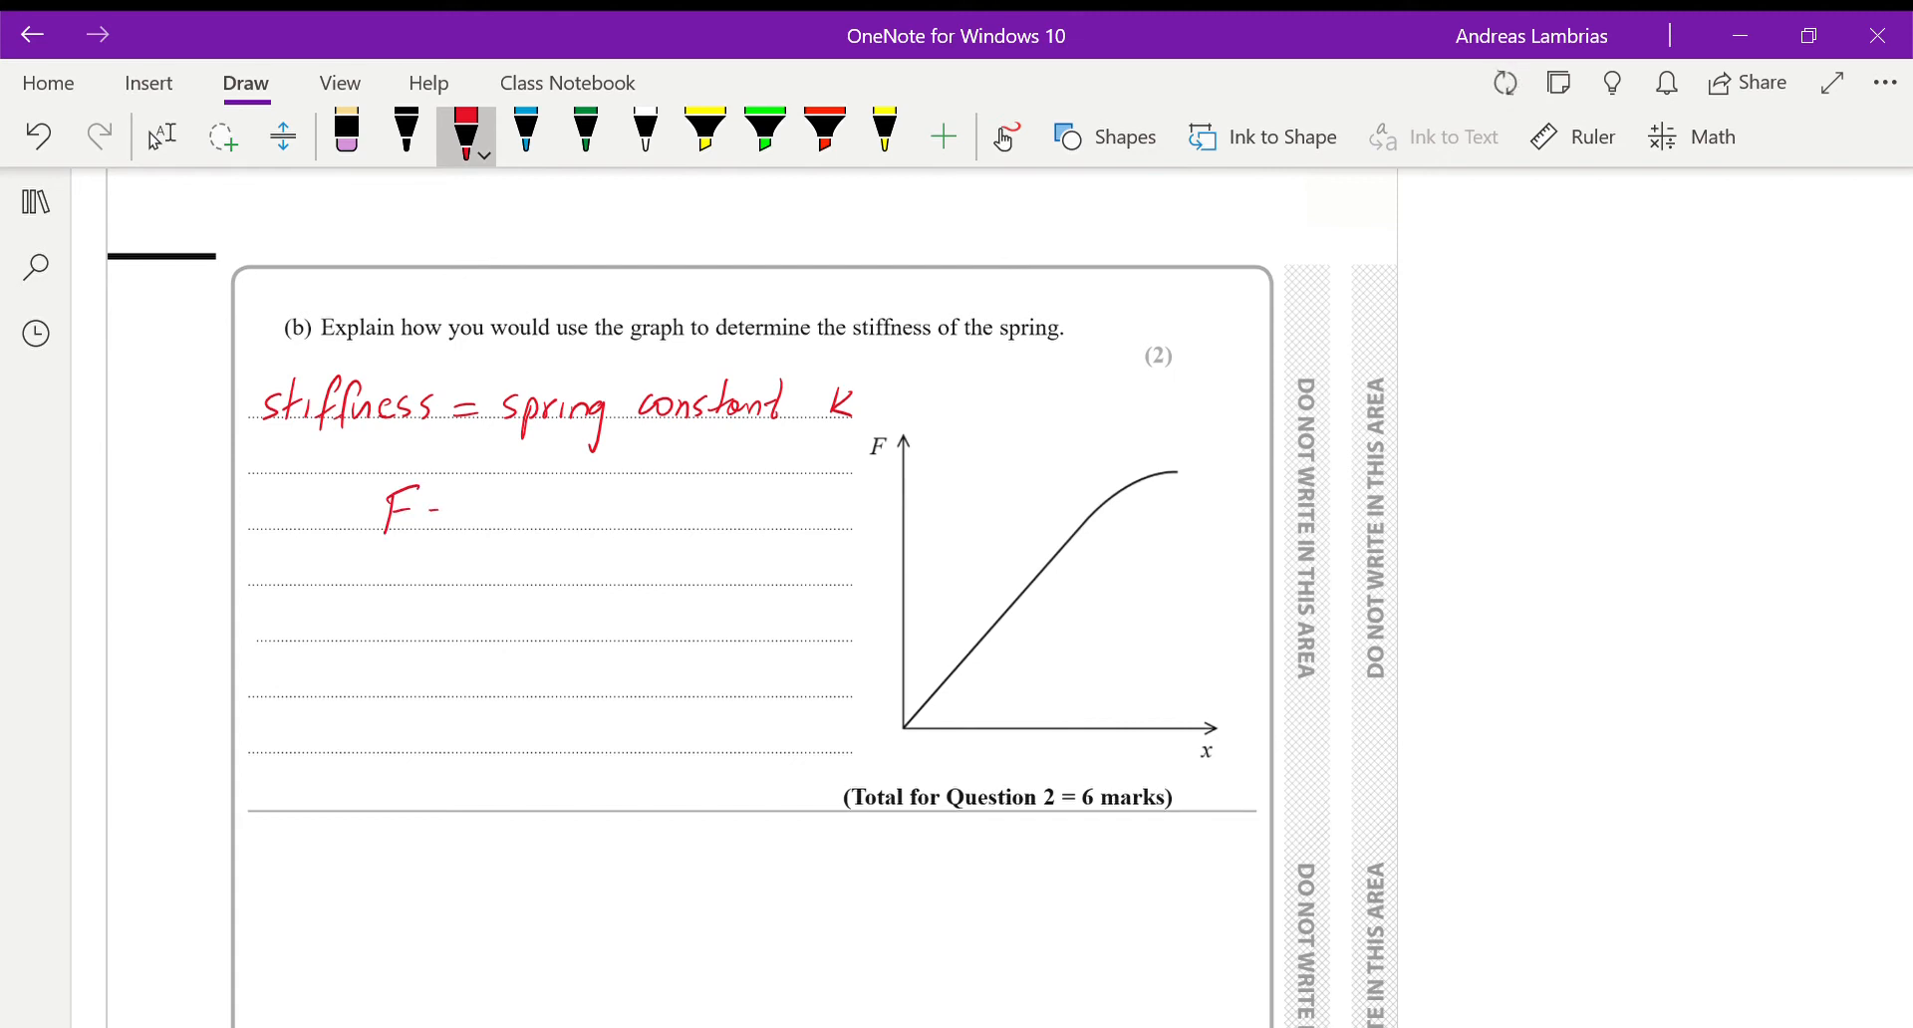
left_click_drag(439, 513, 458, 512)
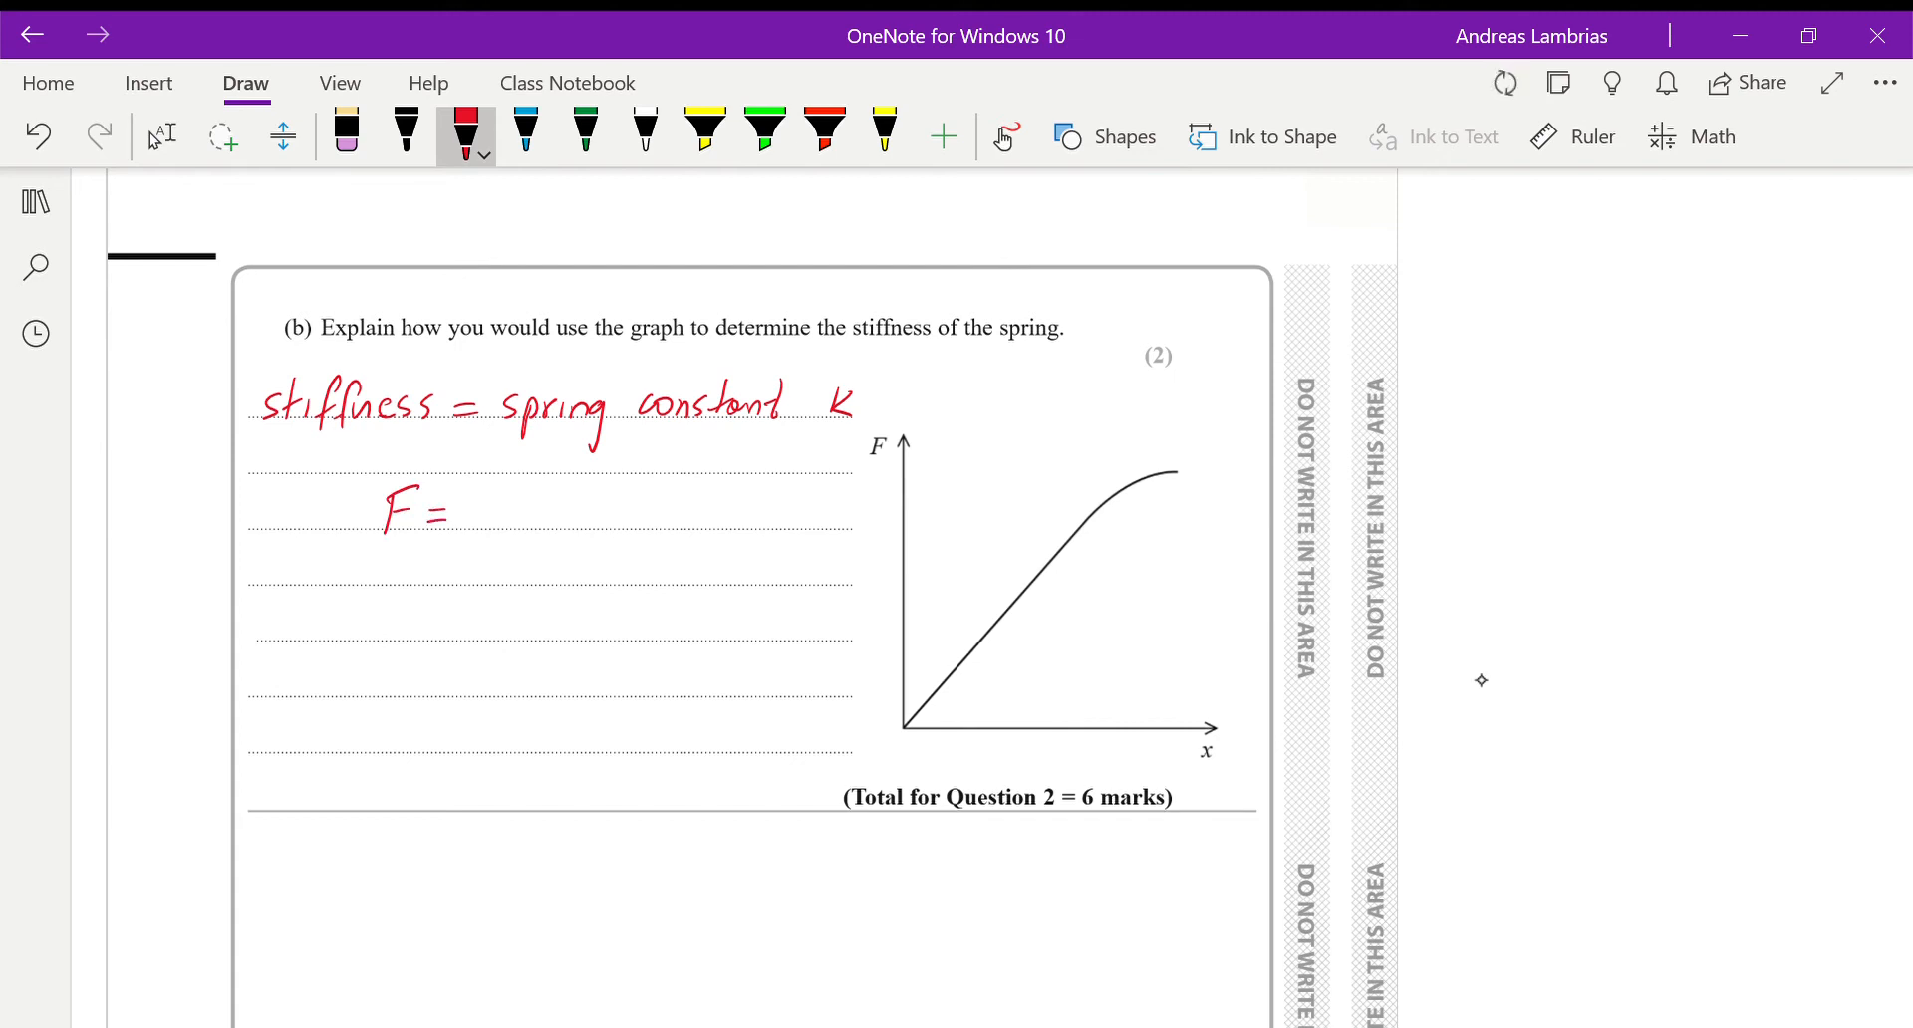
left_click_drag(476, 512, 500, 512)
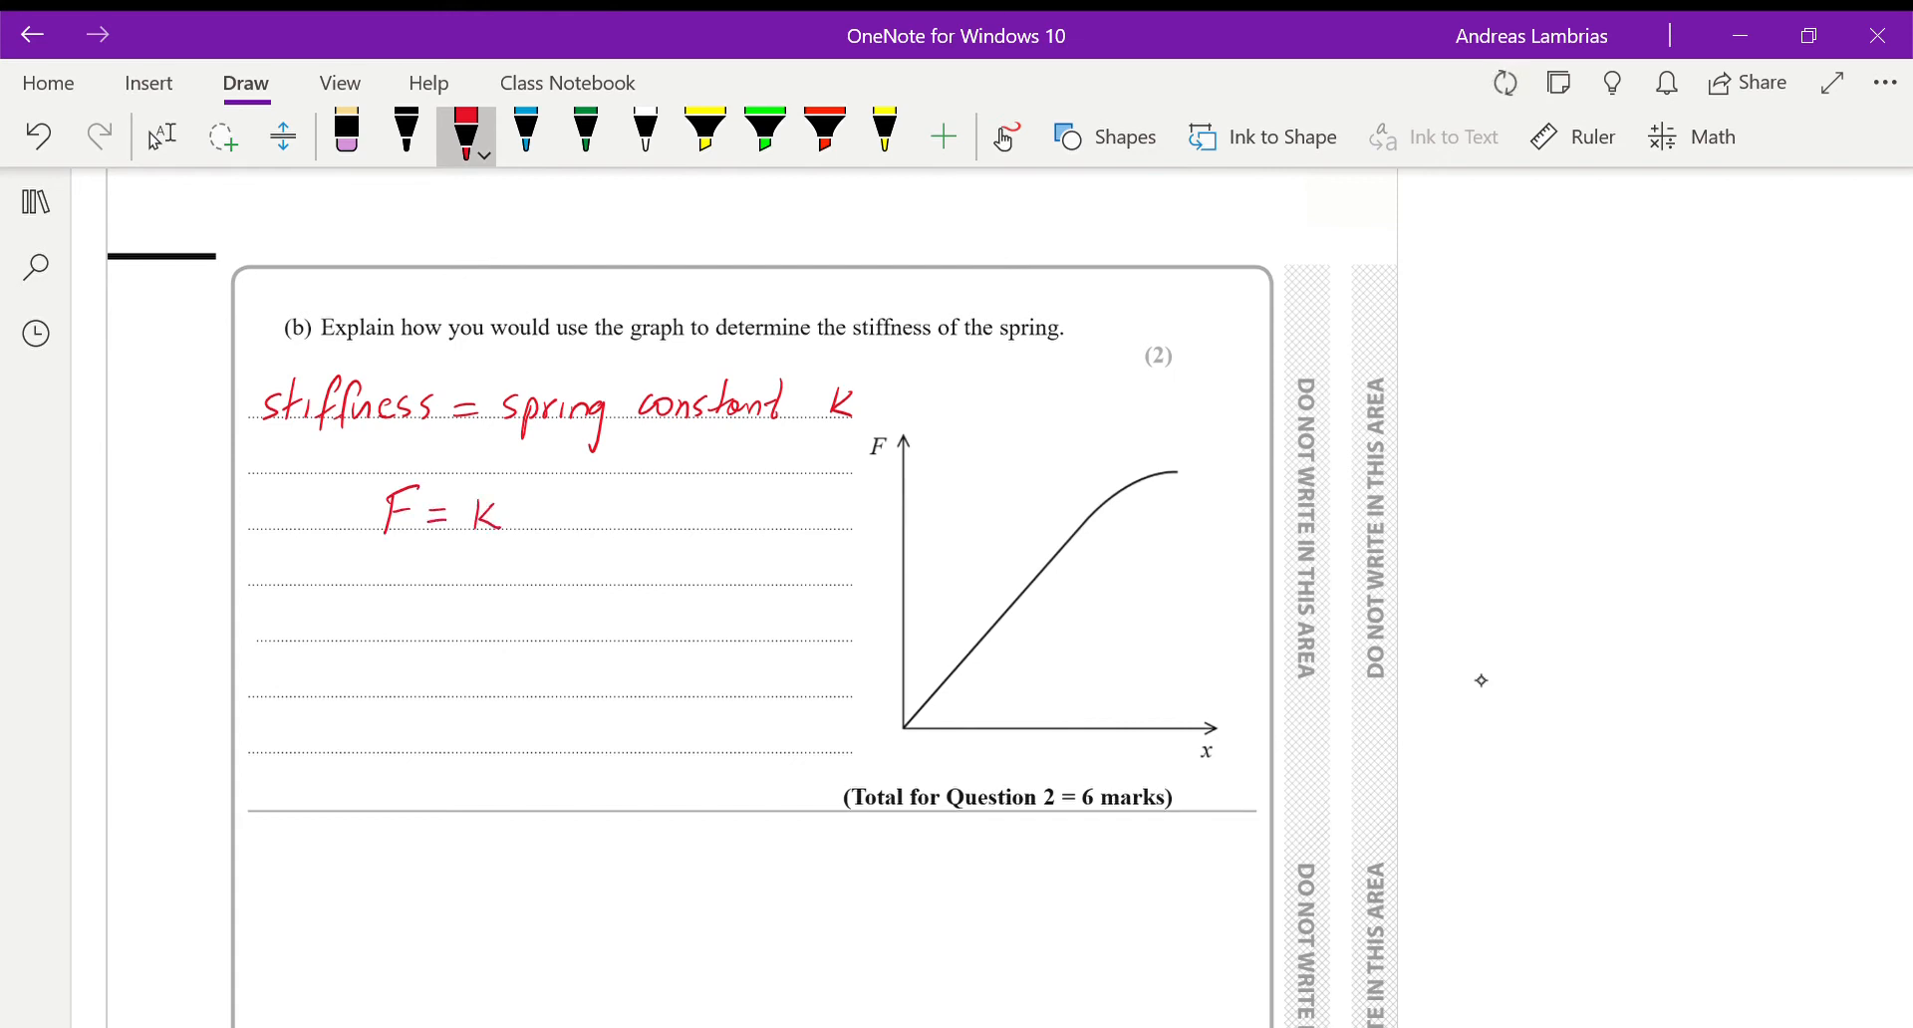
left_click_drag(525, 500, 555, 524)
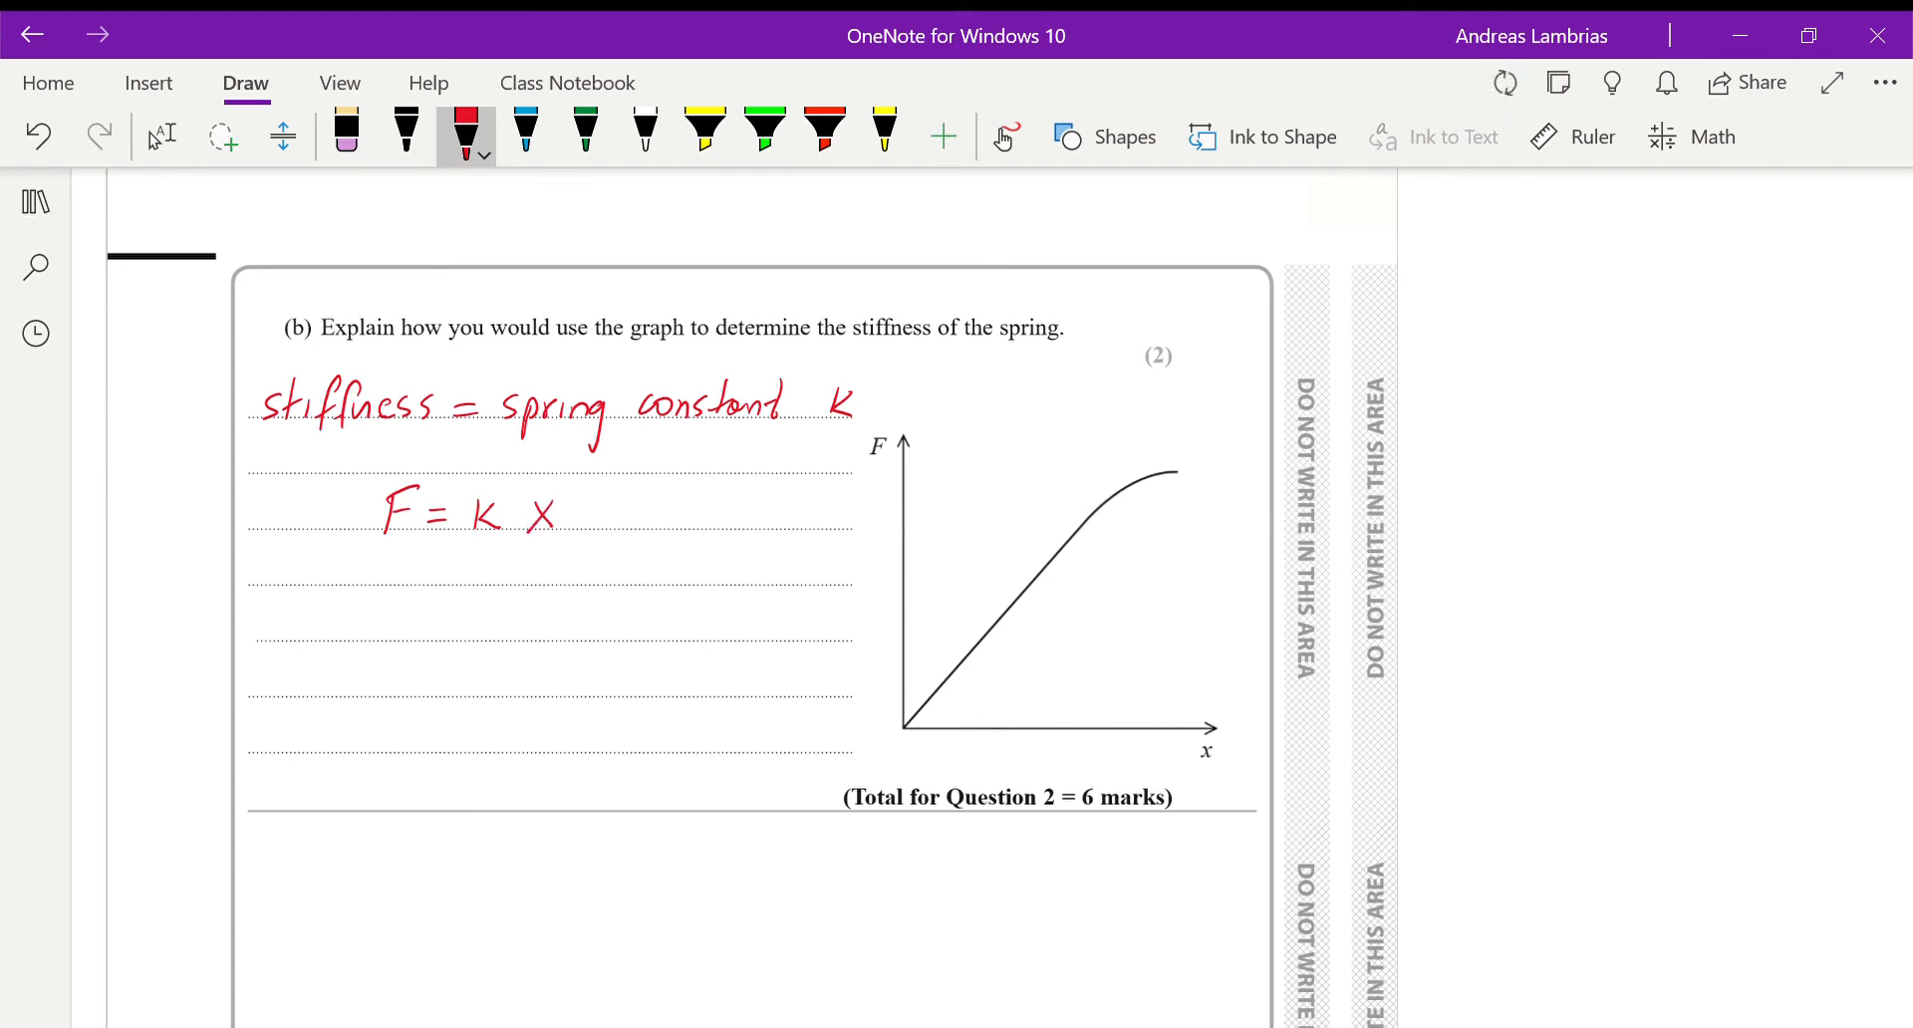
left_click(525, 129)
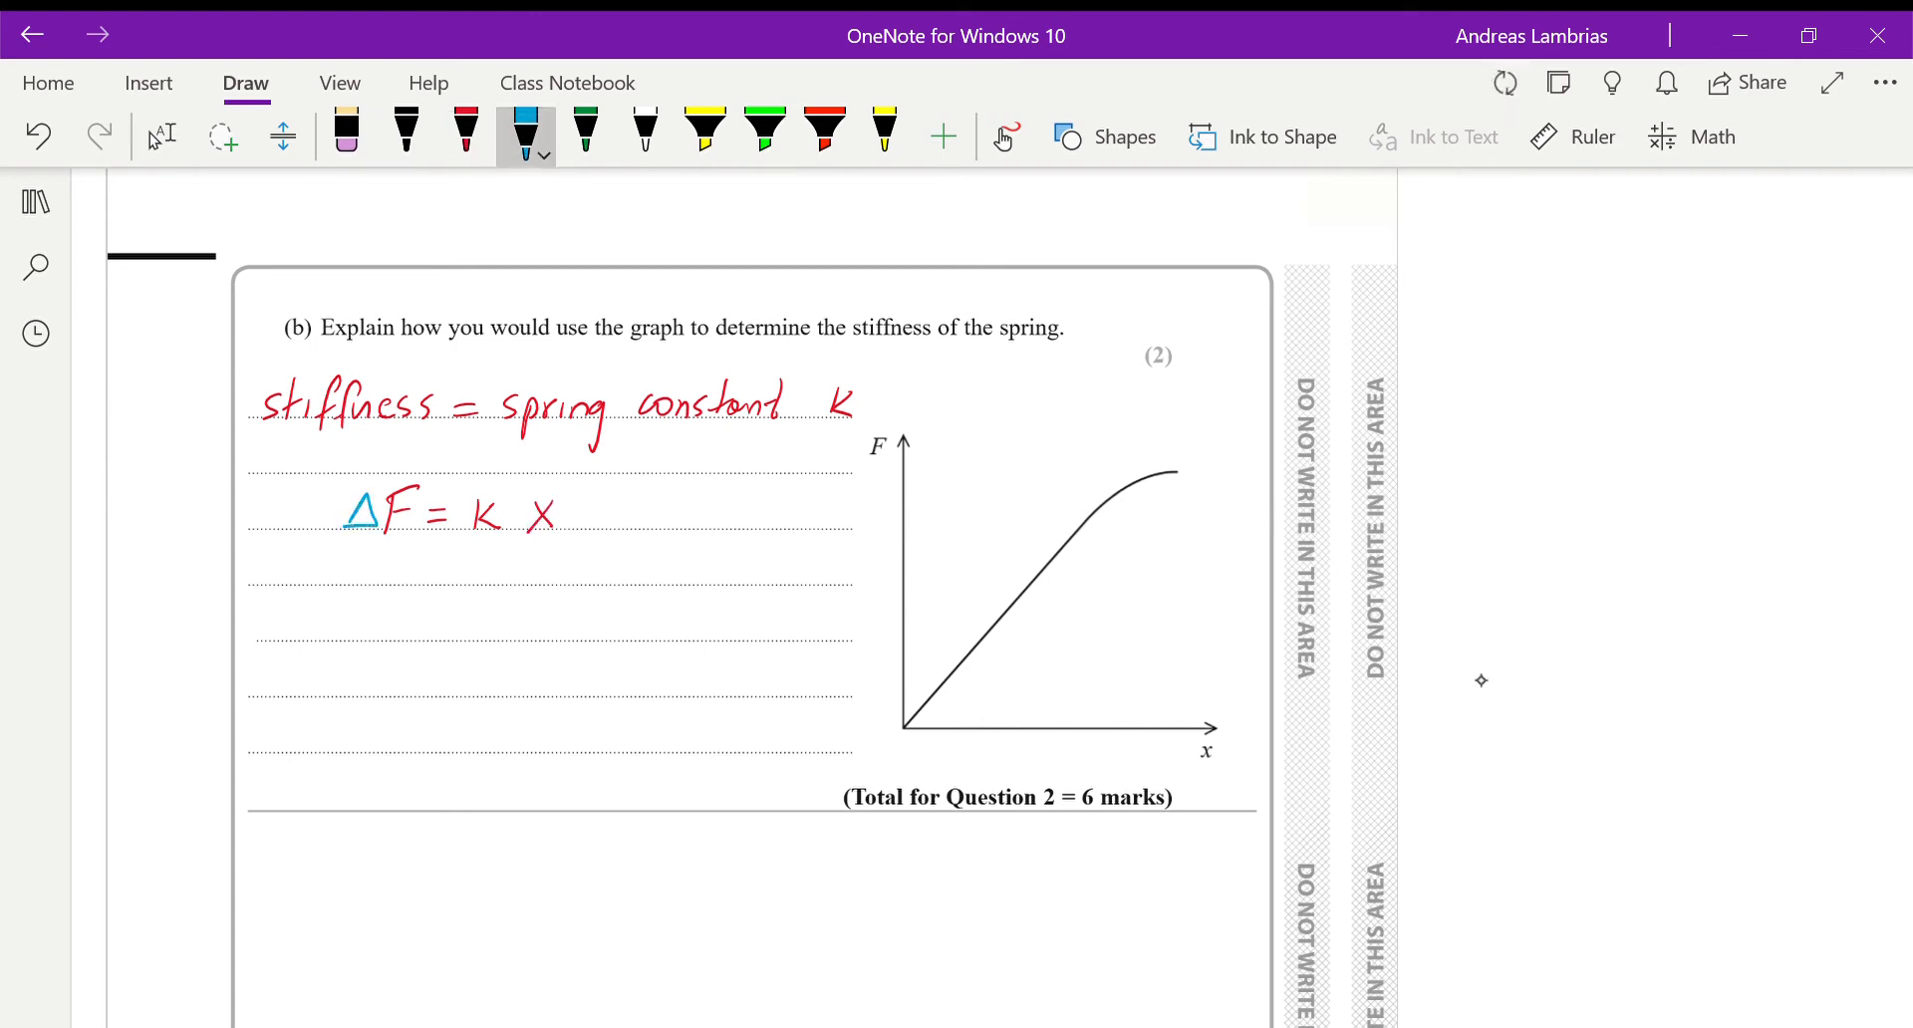
left_click_drag(501, 524, 525, 500)
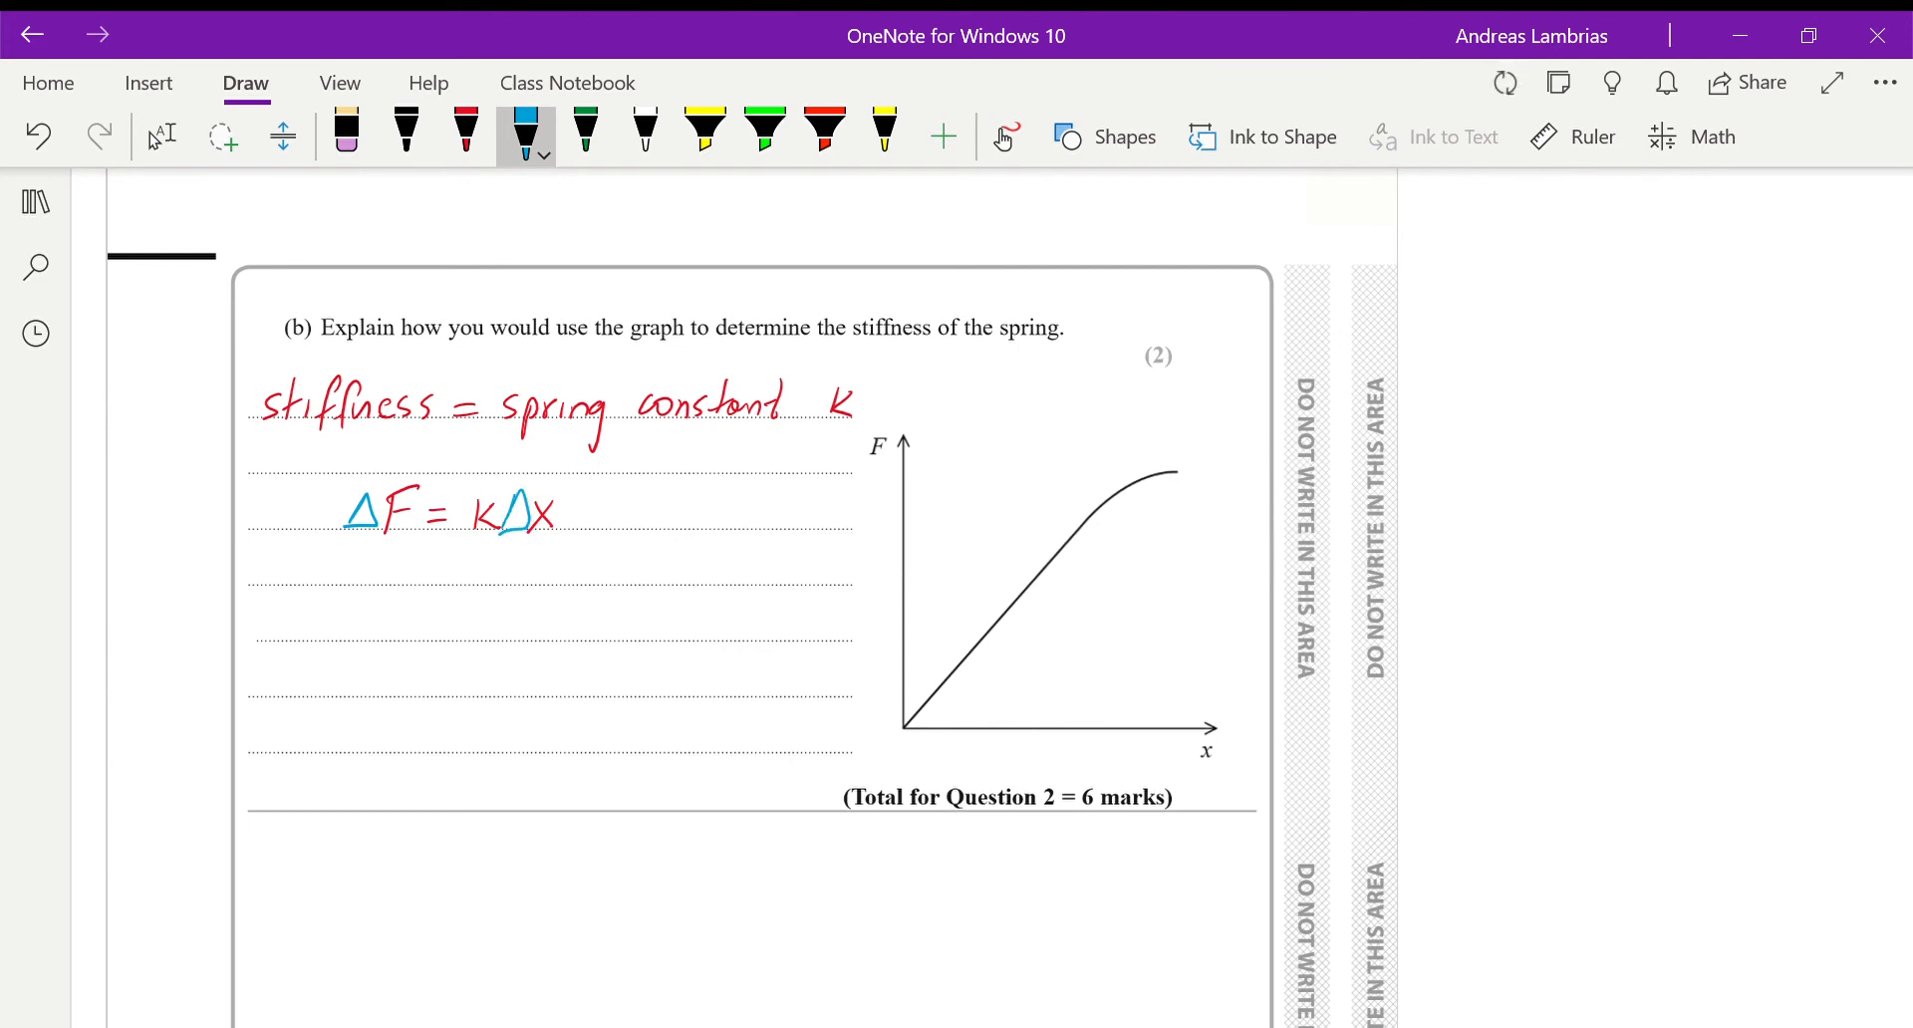
- Back in red, write '⇒ k = F/x' on the next line
left_click(465, 136)
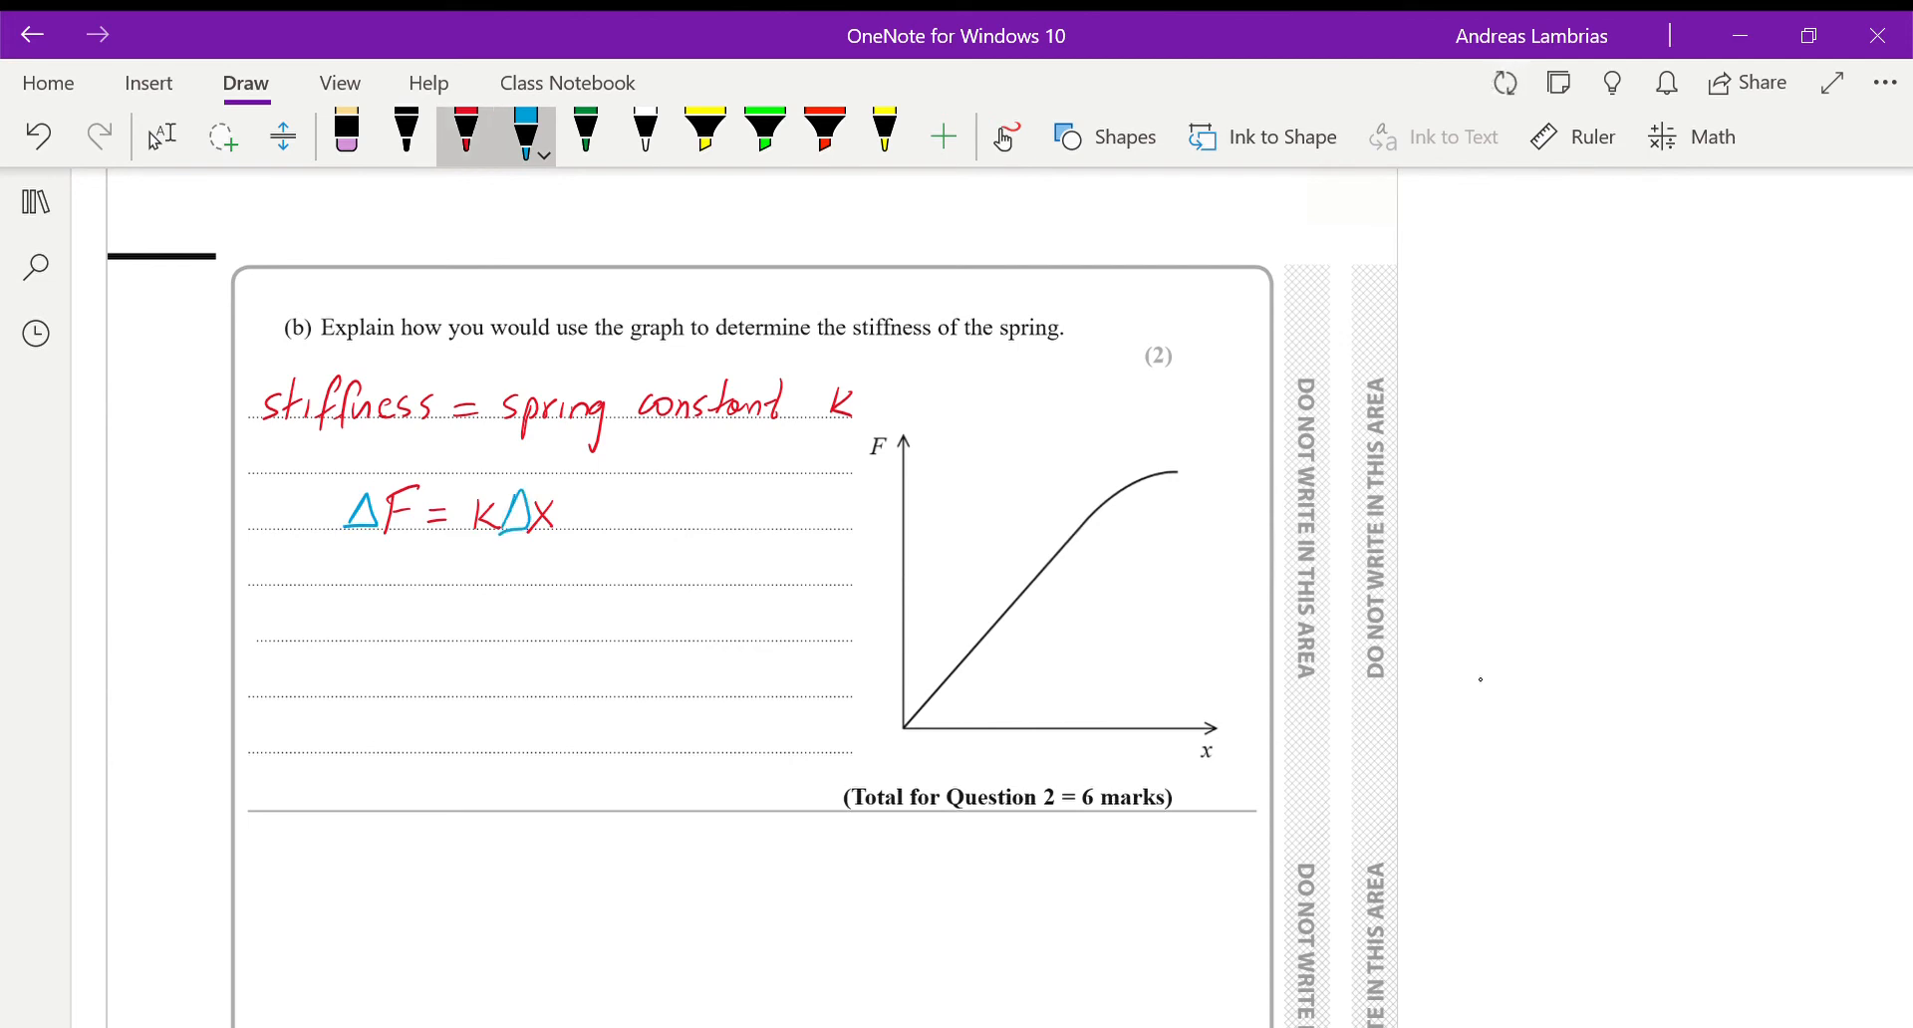
left_click_drag(299, 634, 342, 622)
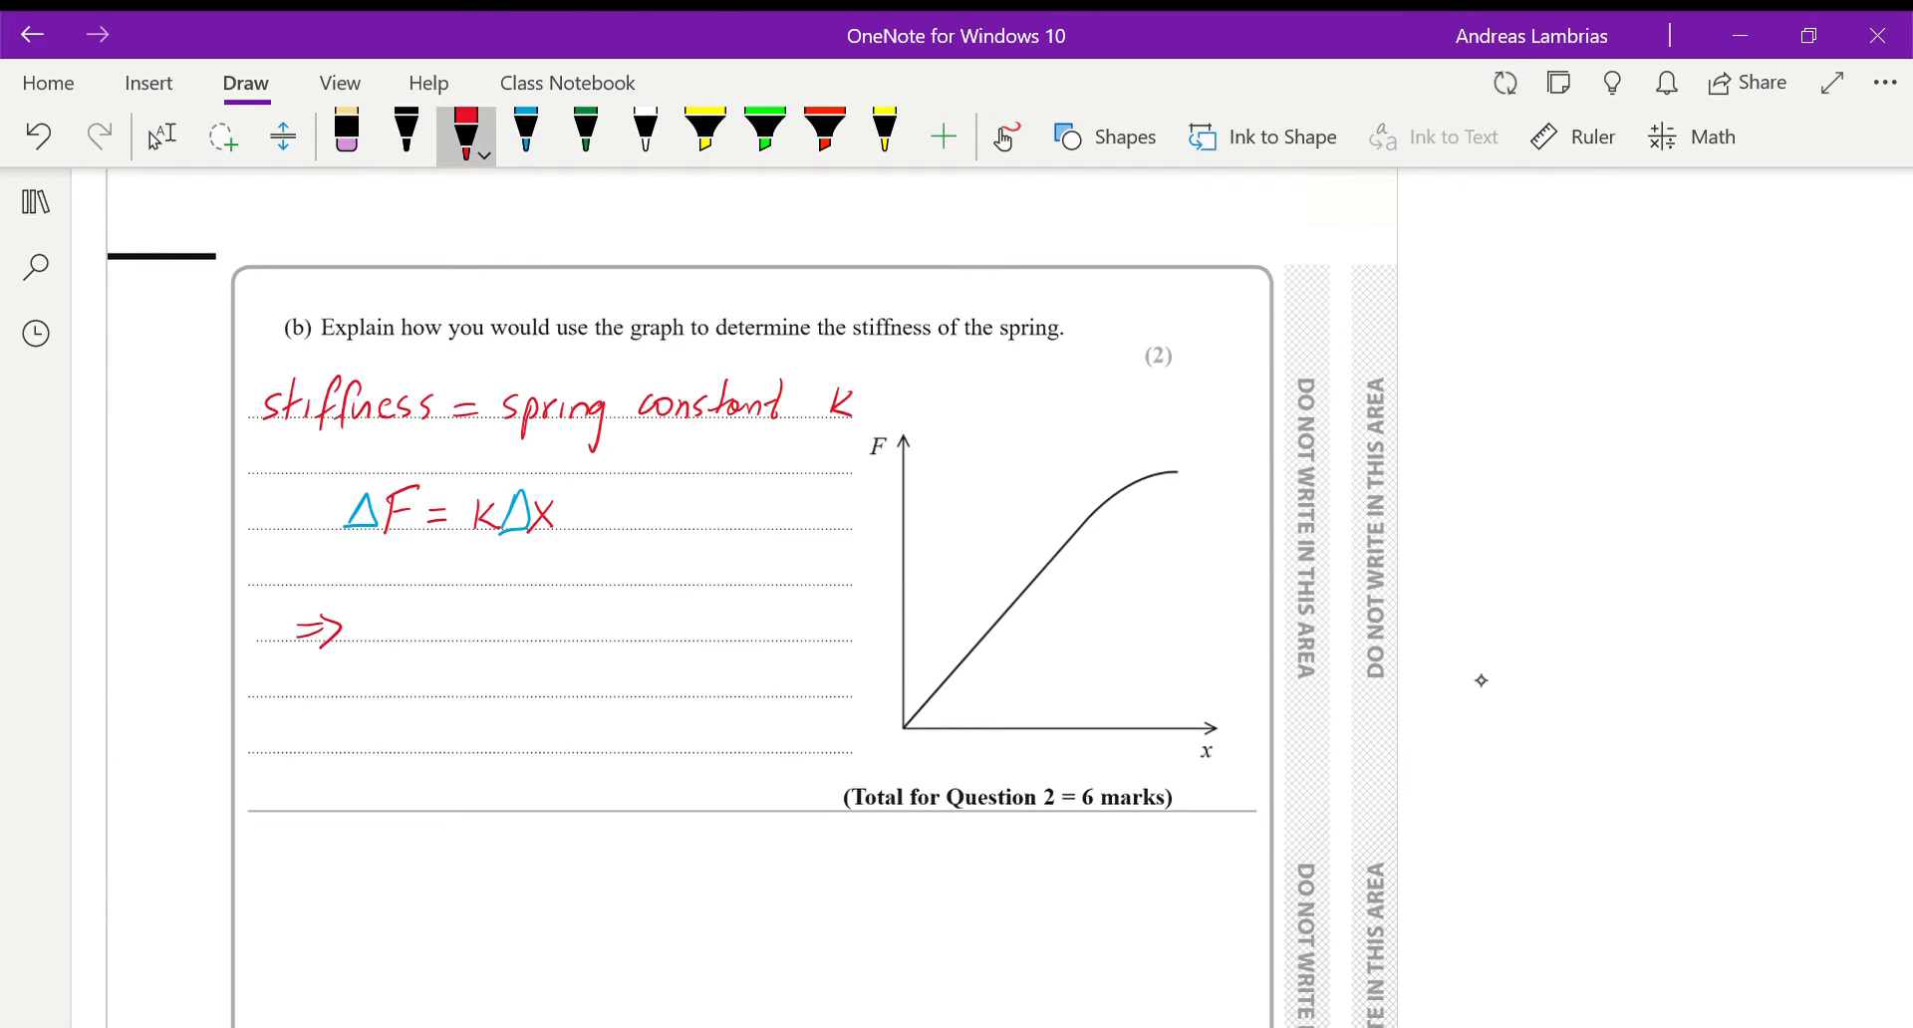
left_click_drag(420, 628, 518, 628)
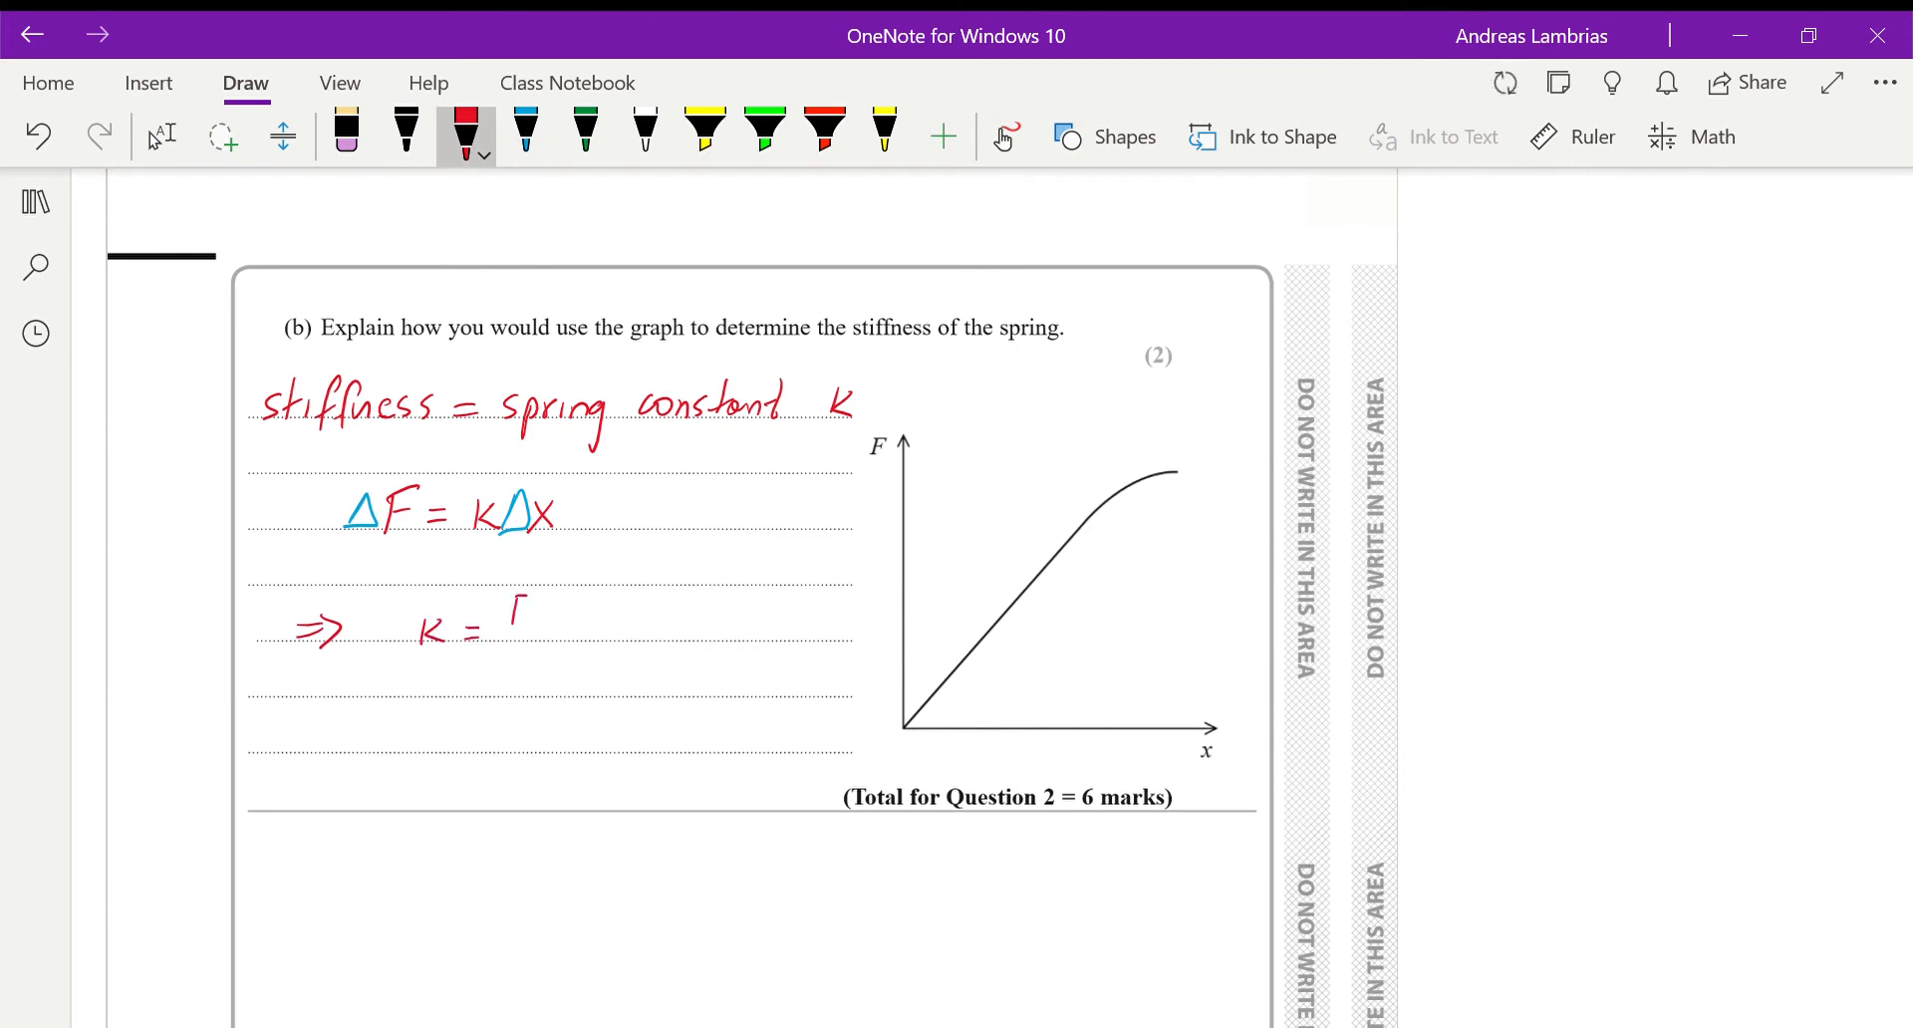
left_click_drag(512, 610, 525, 684)
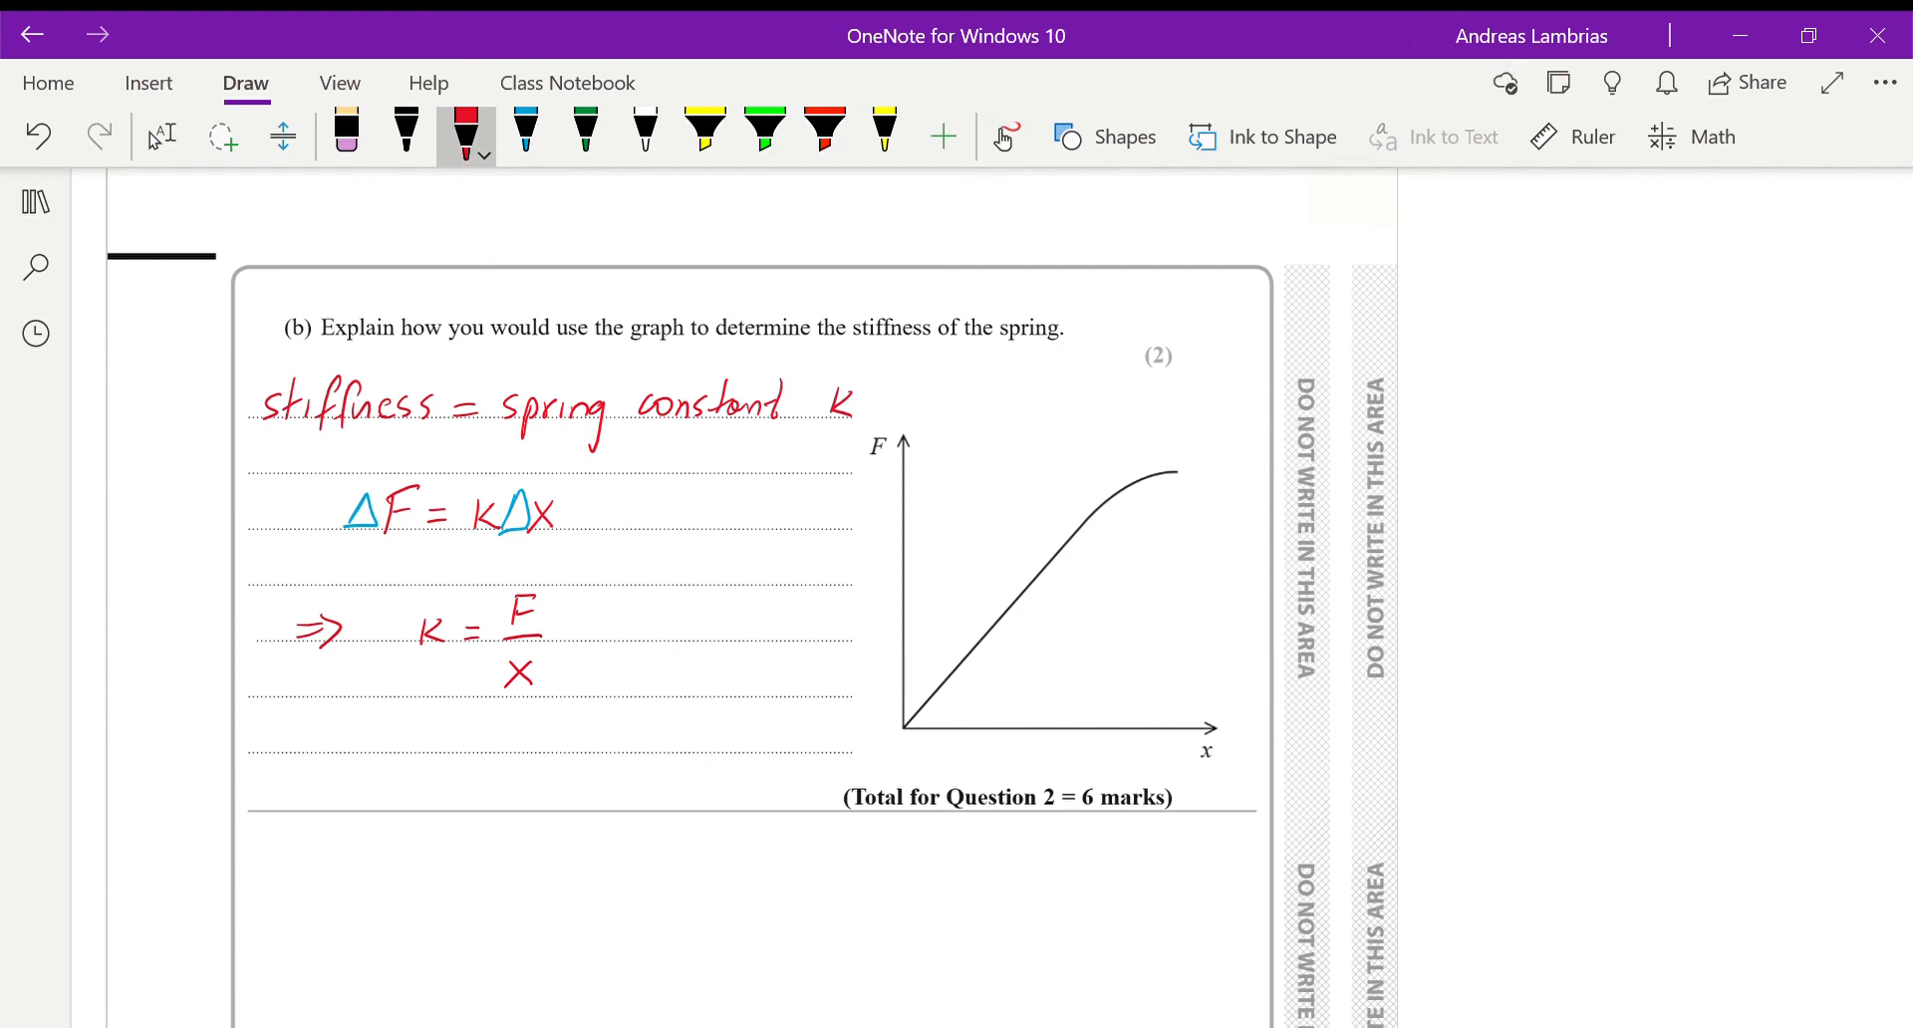
mouse_move(1483, 706)
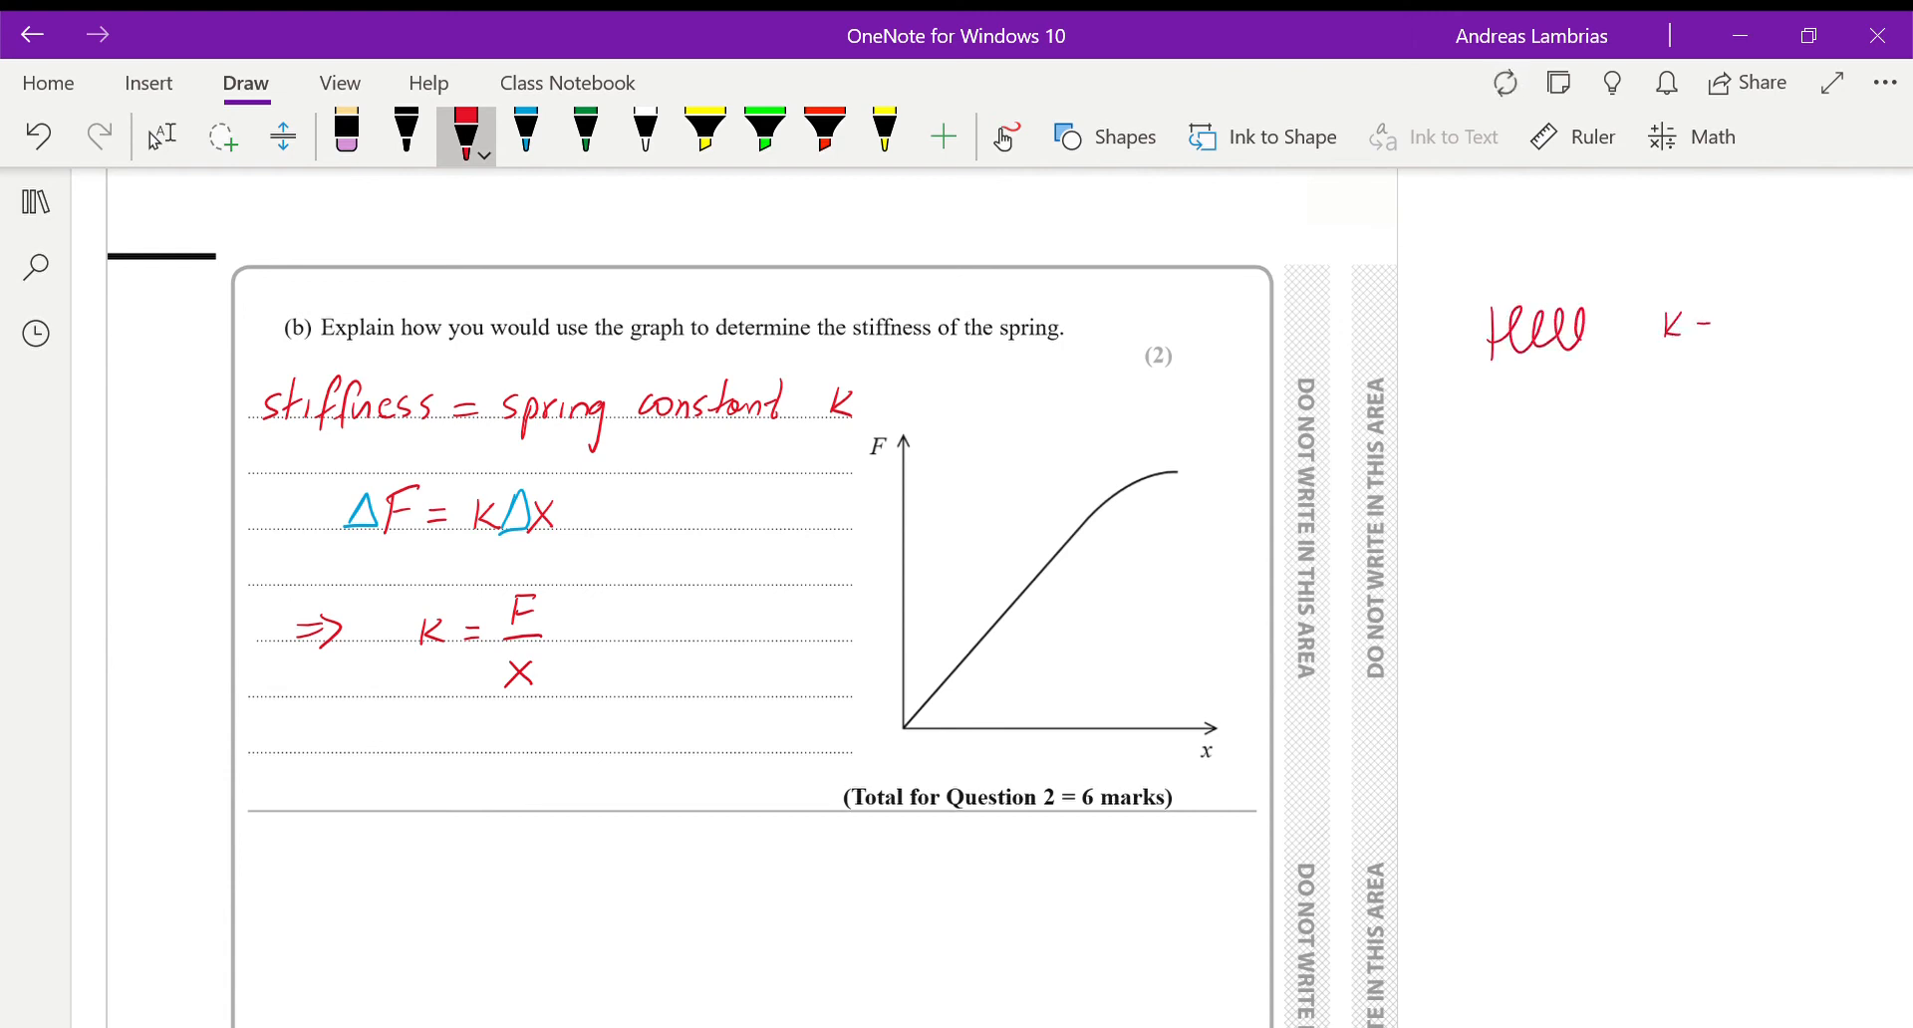
- Write k = 5 N/m and k = 10 N/m in the margin, boxing the 5 and m
left_click_drag(1709, 322, 1812, 323)
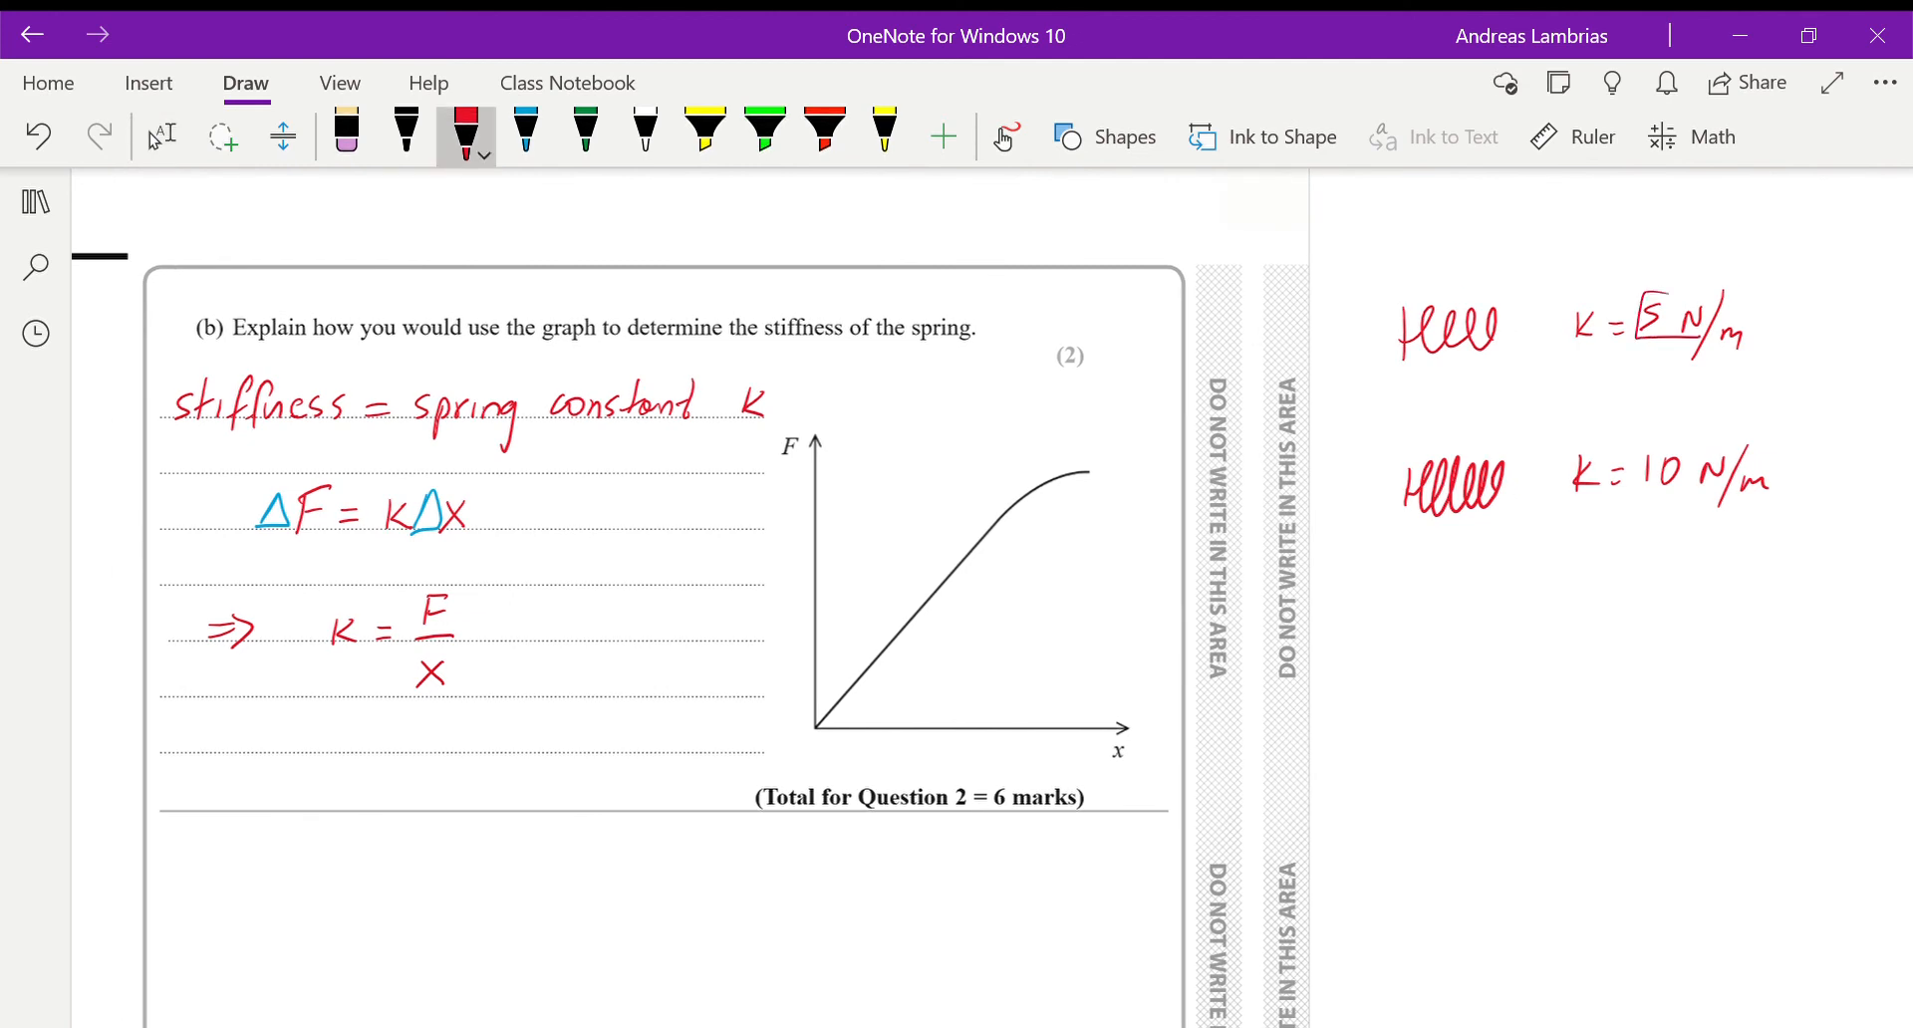
left_click_drag(1721, 317, 1757, 348)
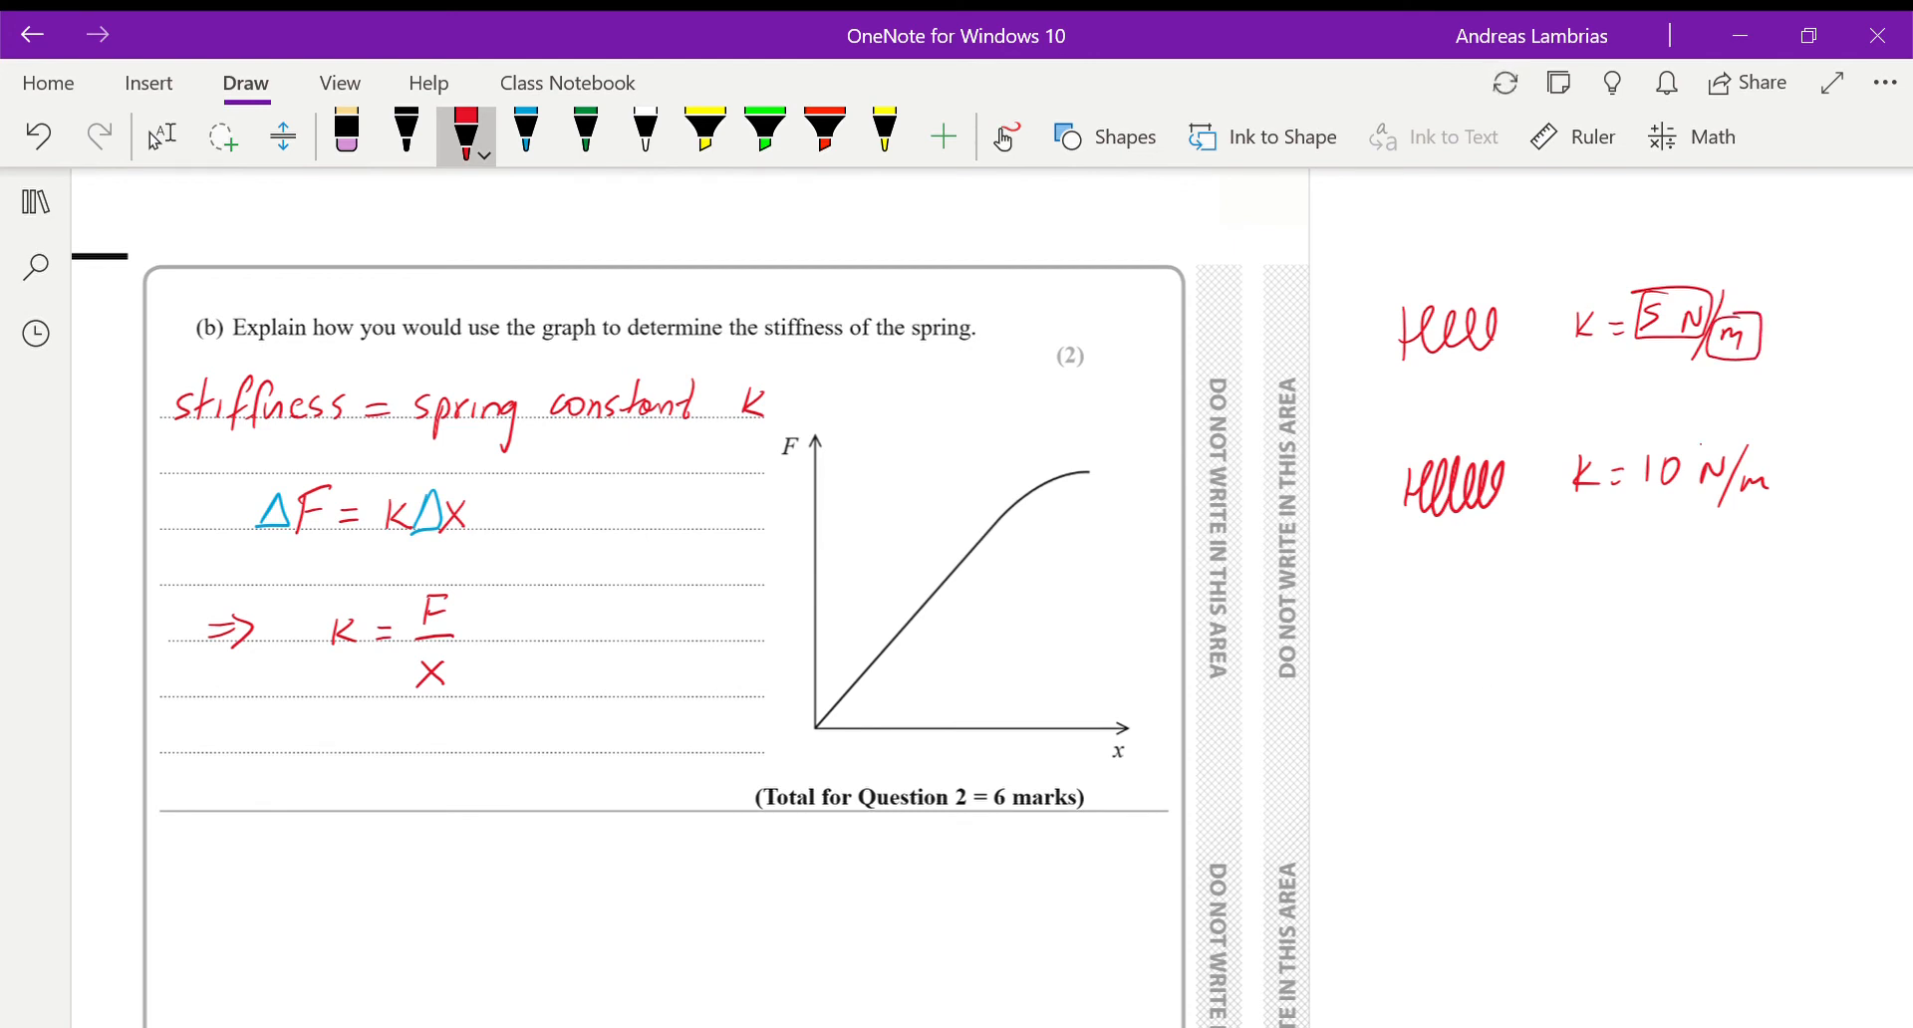
left_click_drag(1620, 450, 1714, 500)
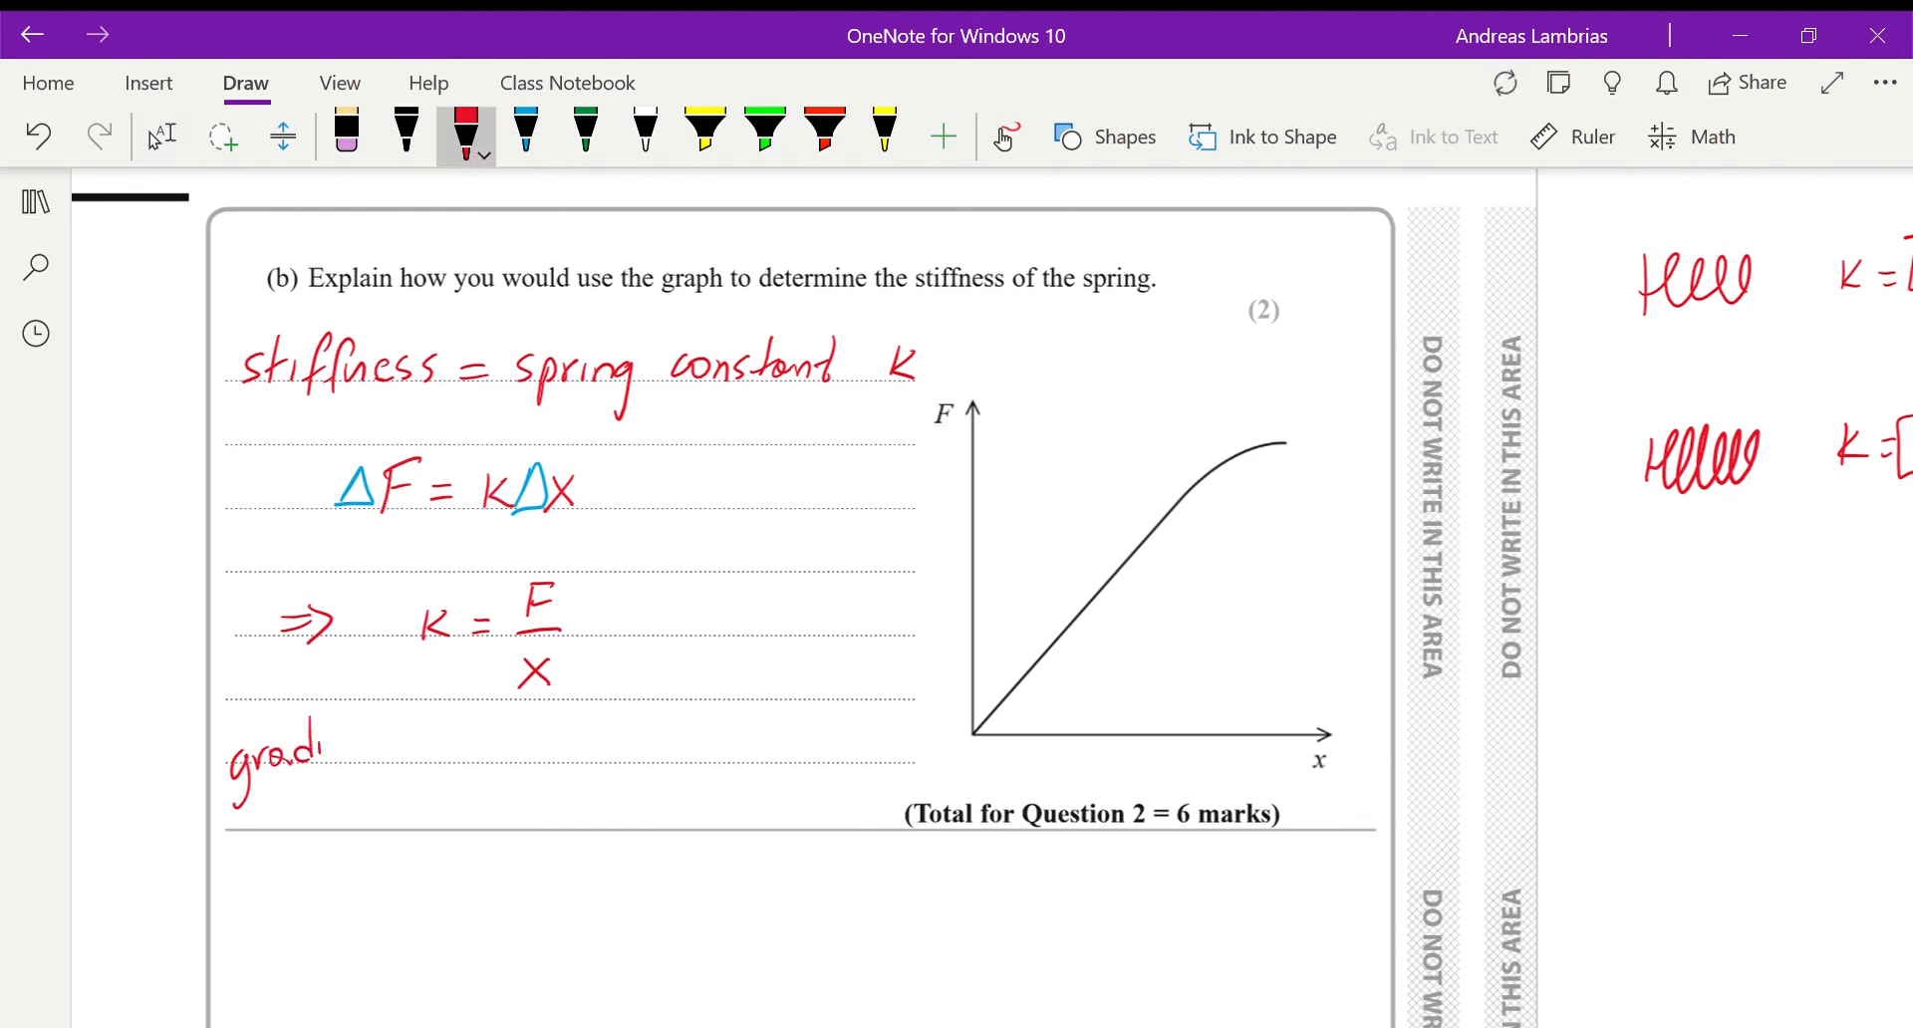
- Write 'gradient = k' and 'gradient = Δy/Δx = (y2 − y1)/(x2 − x1)' in red
left_click_drag(330, 751, 420, 750)
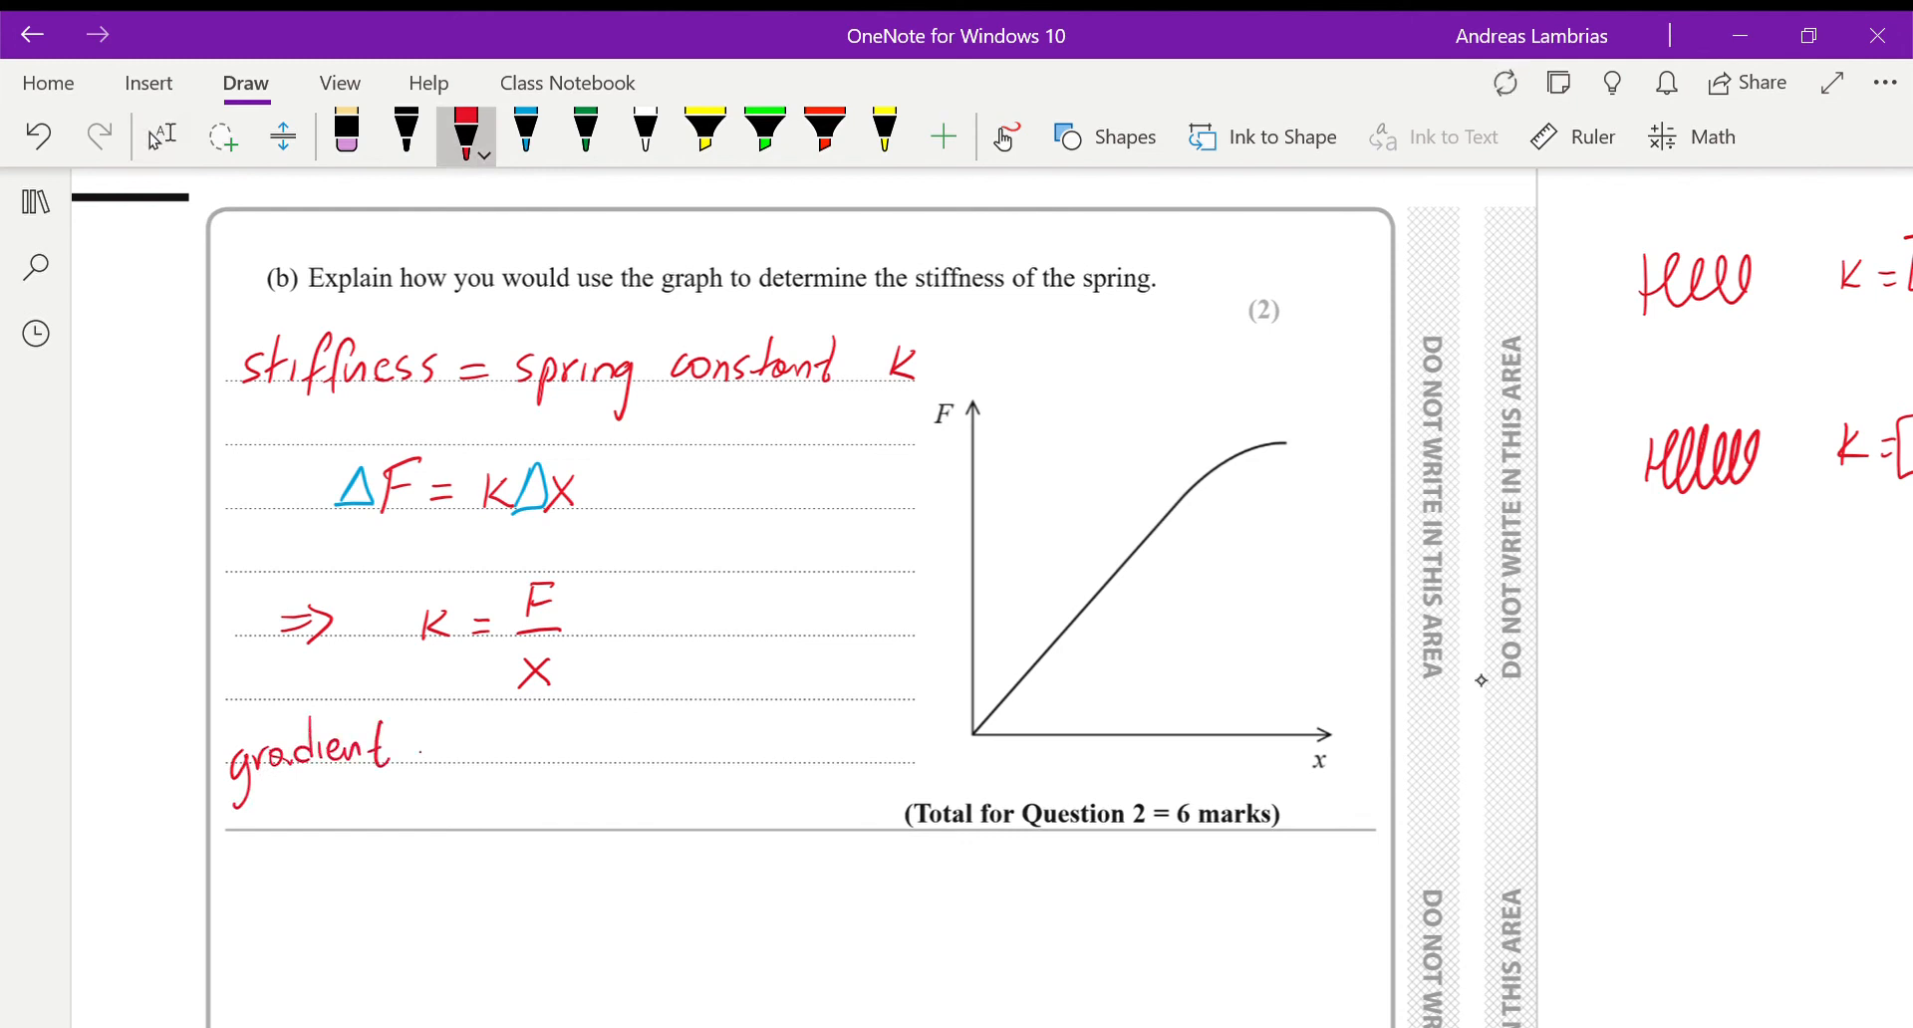
left_click_drag(421, 750, 512, 750)
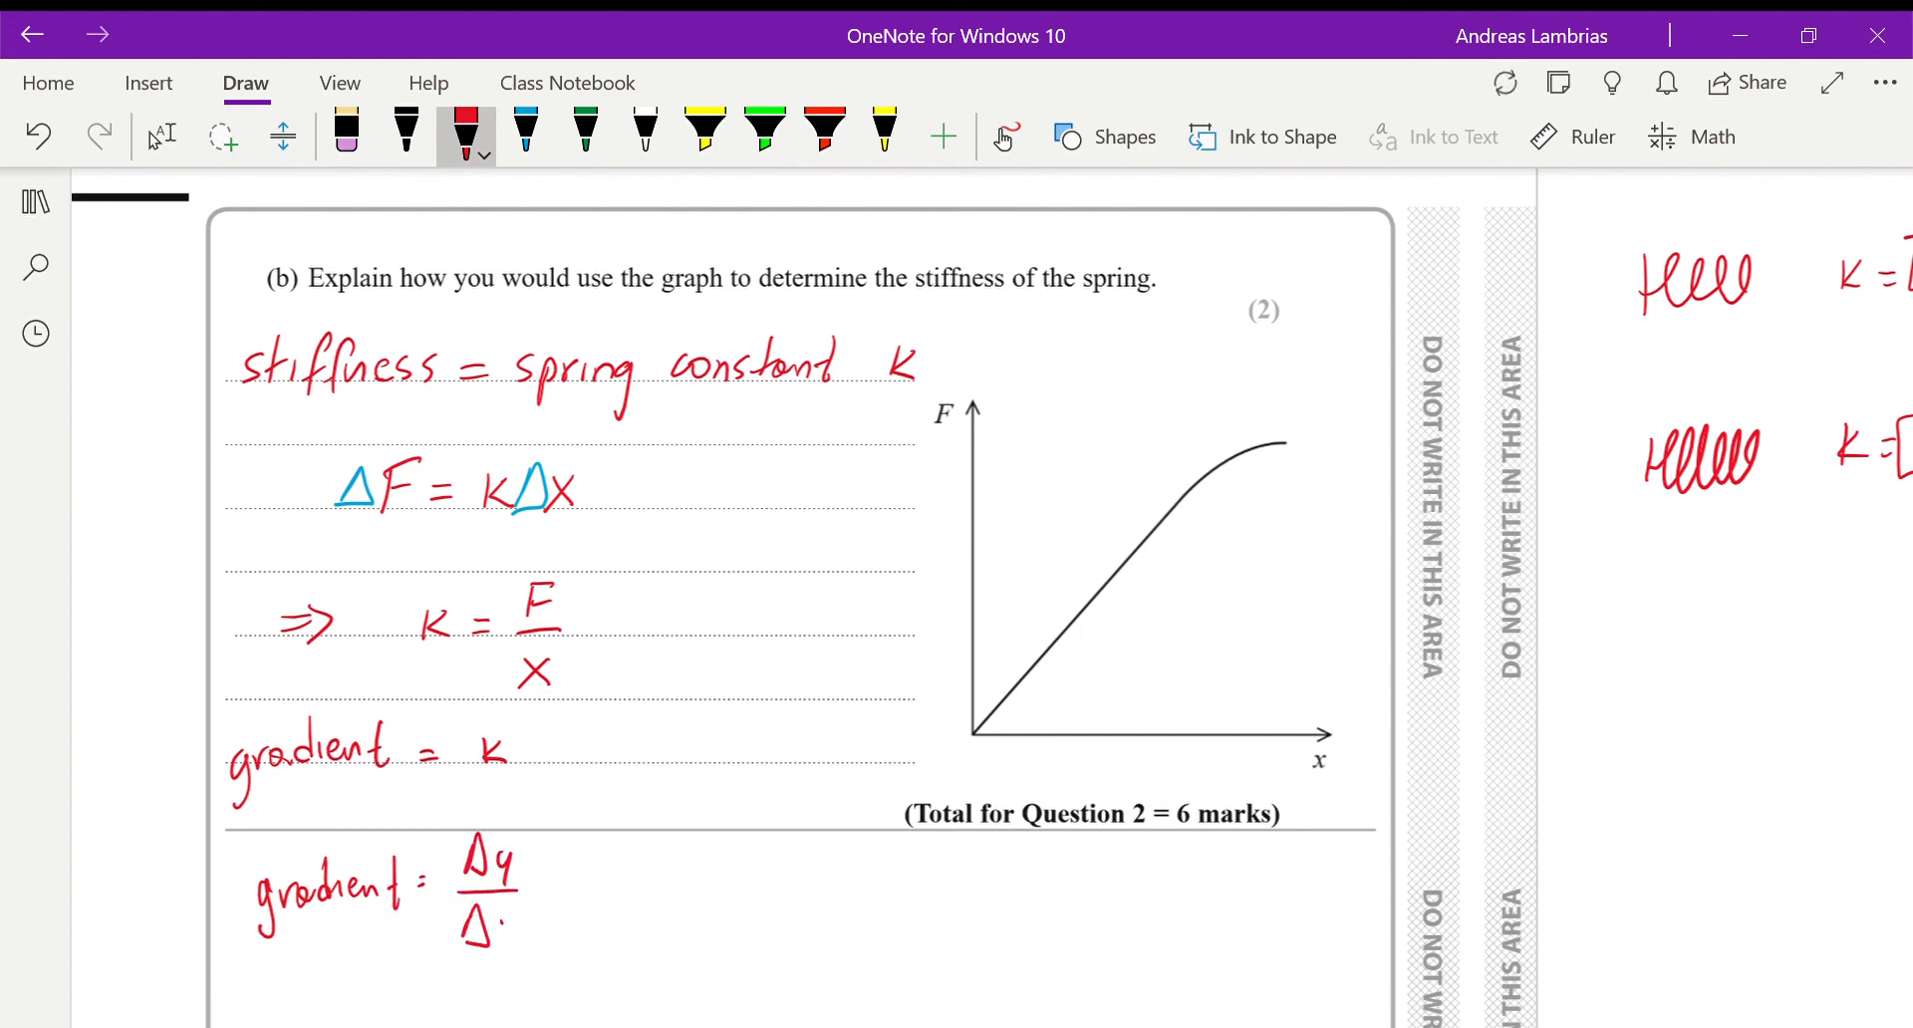
left_click_drag(488, 926, 561, 878)
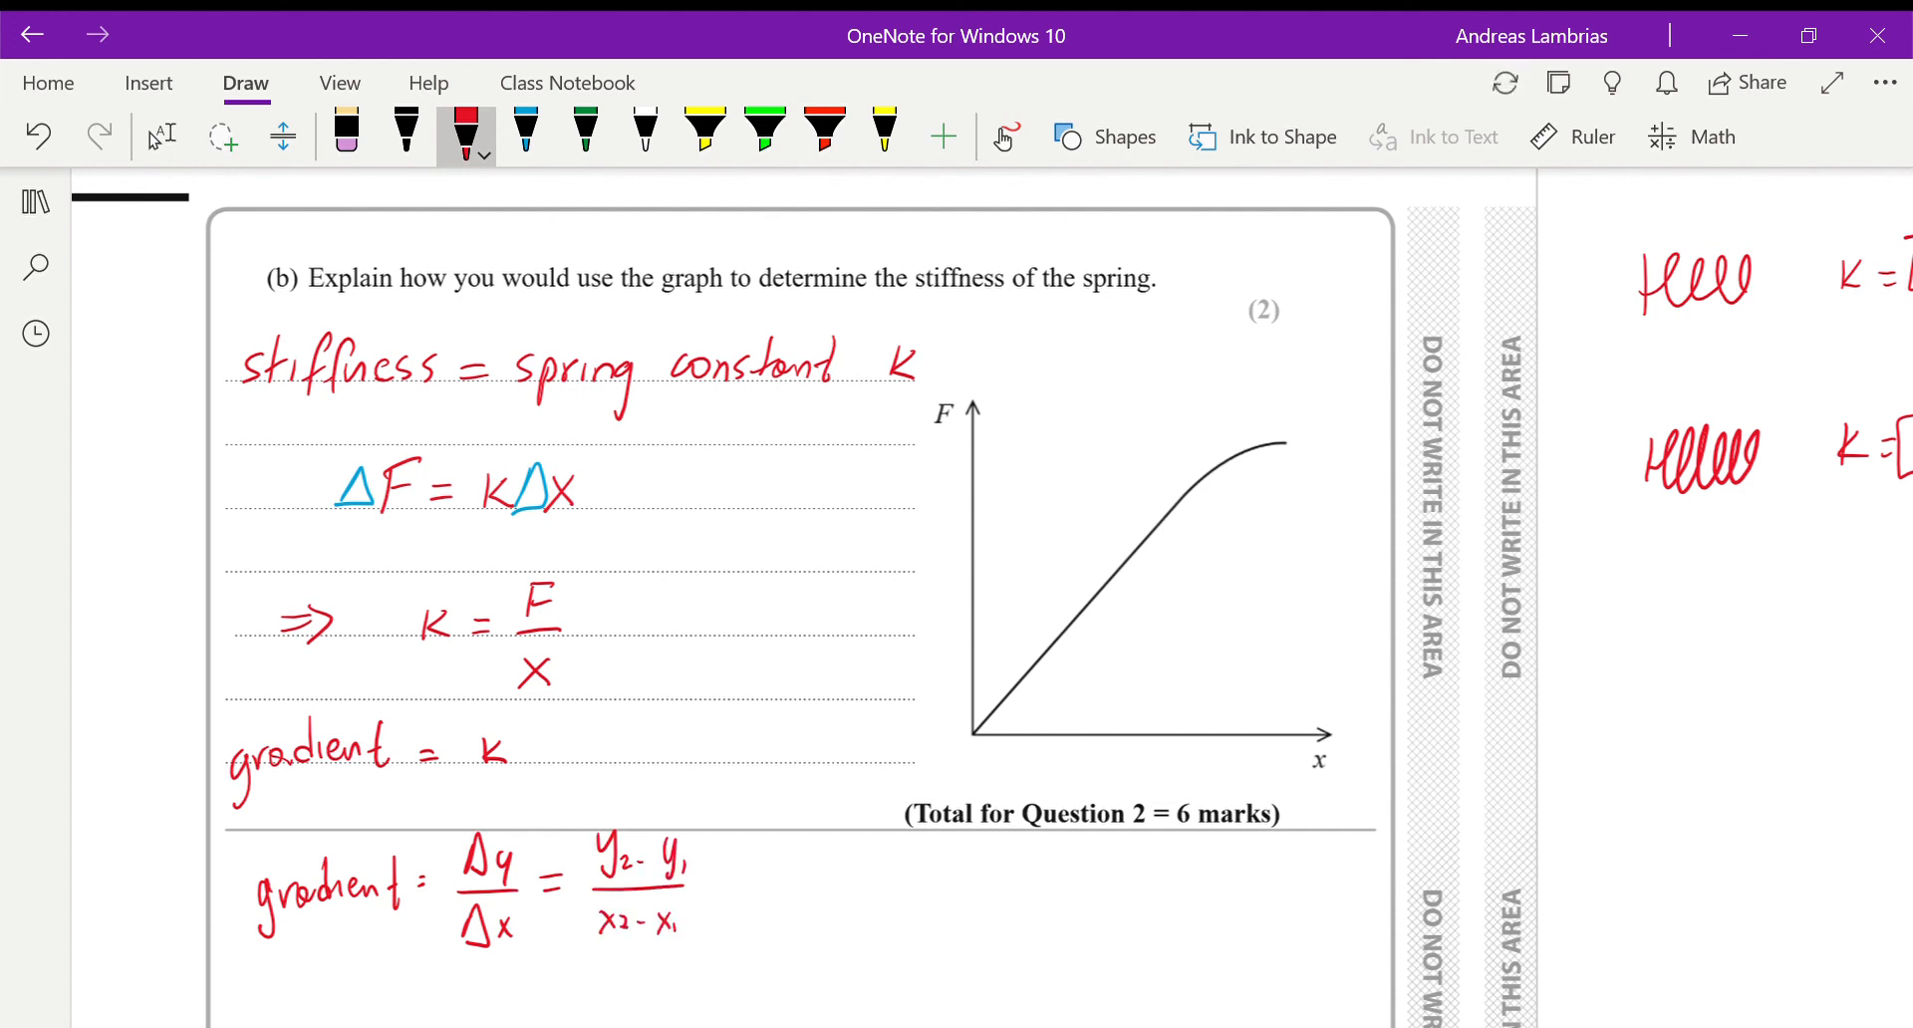
left_click(704, 130)
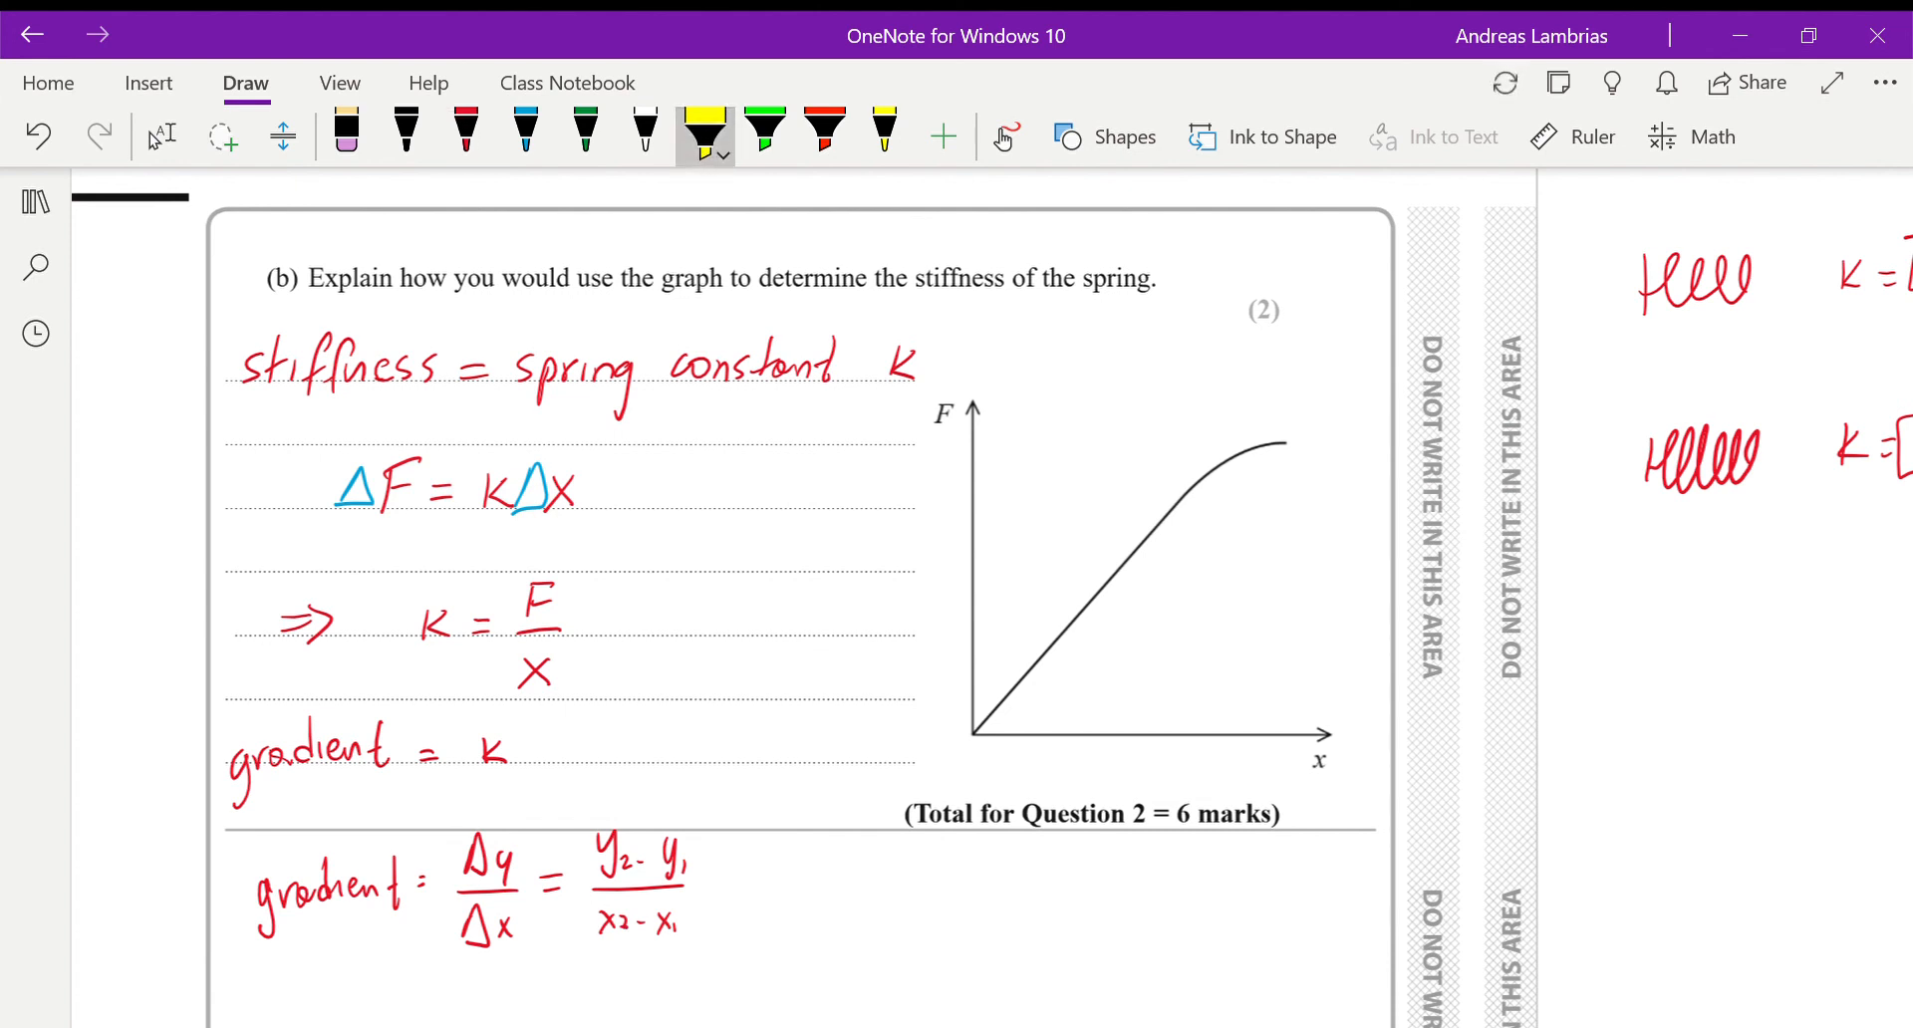
- Trace the straight part of the F–x line in yellow and the curved top in green
left_click_drag(977, 732, 1056, 635)
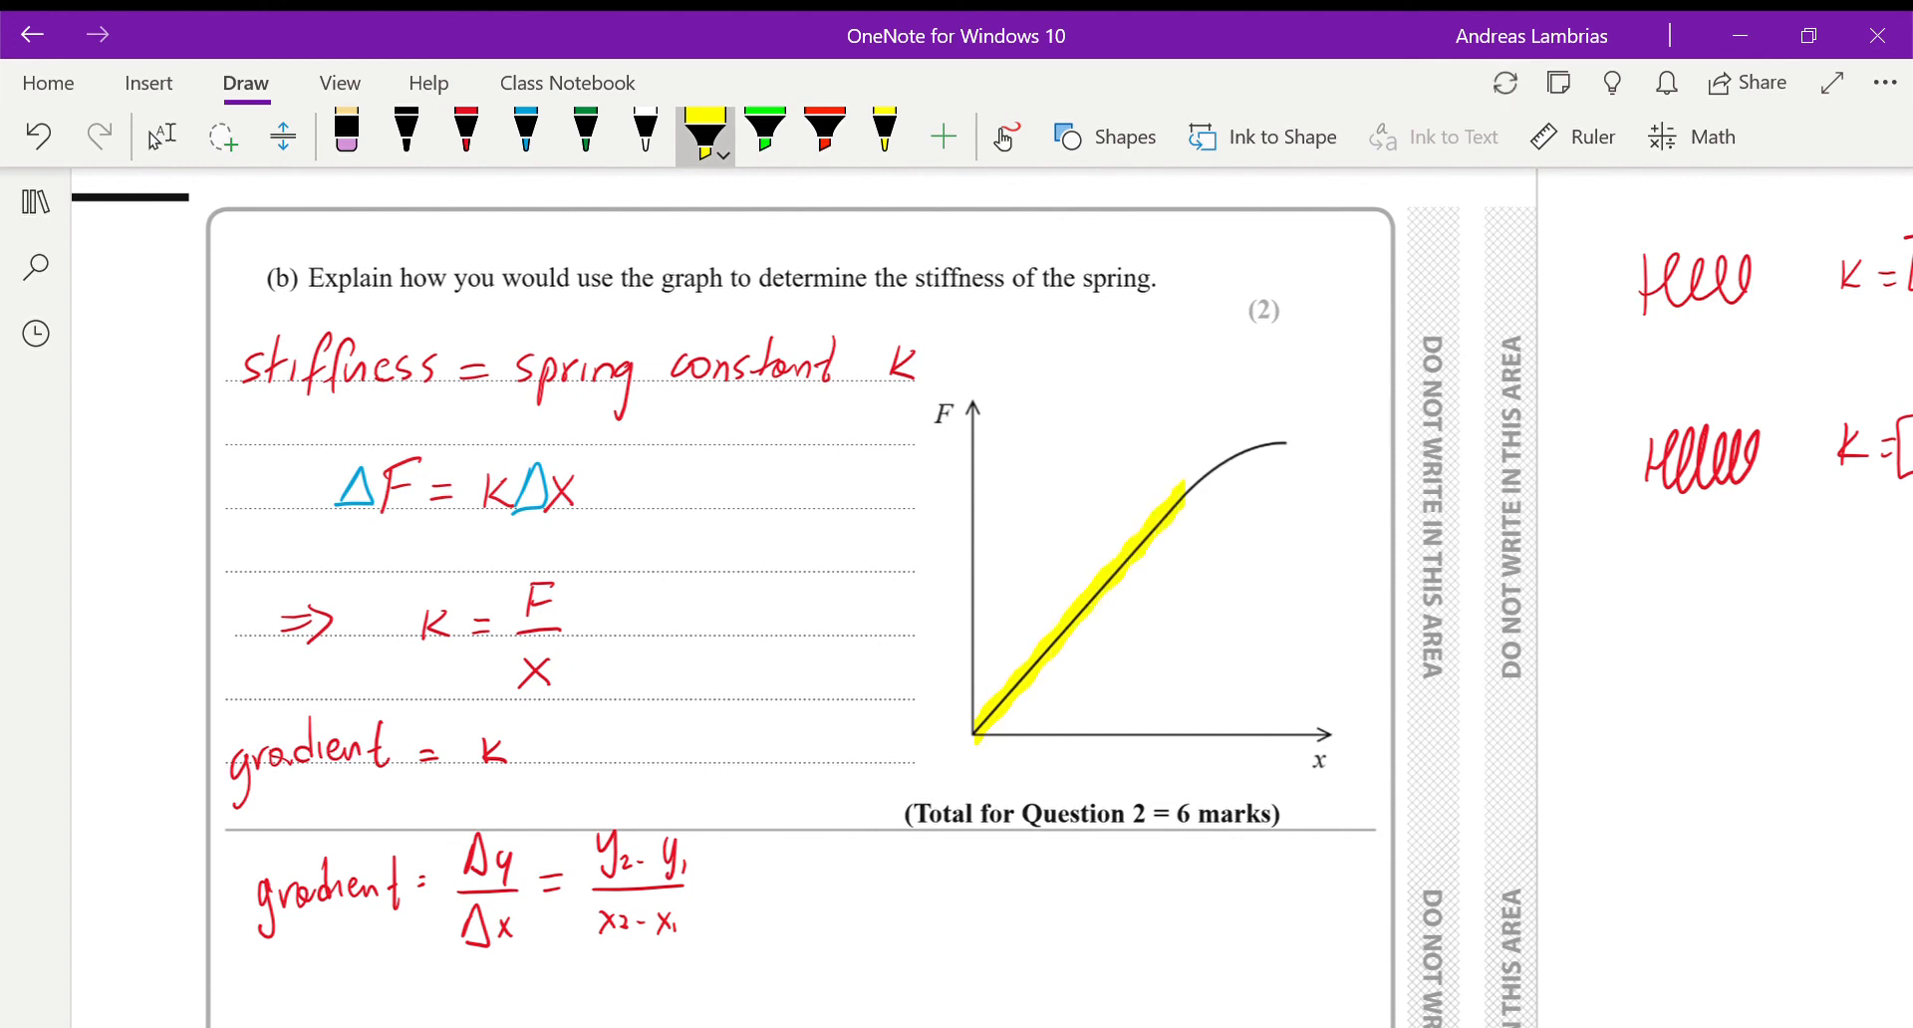
left_click(764, 129)
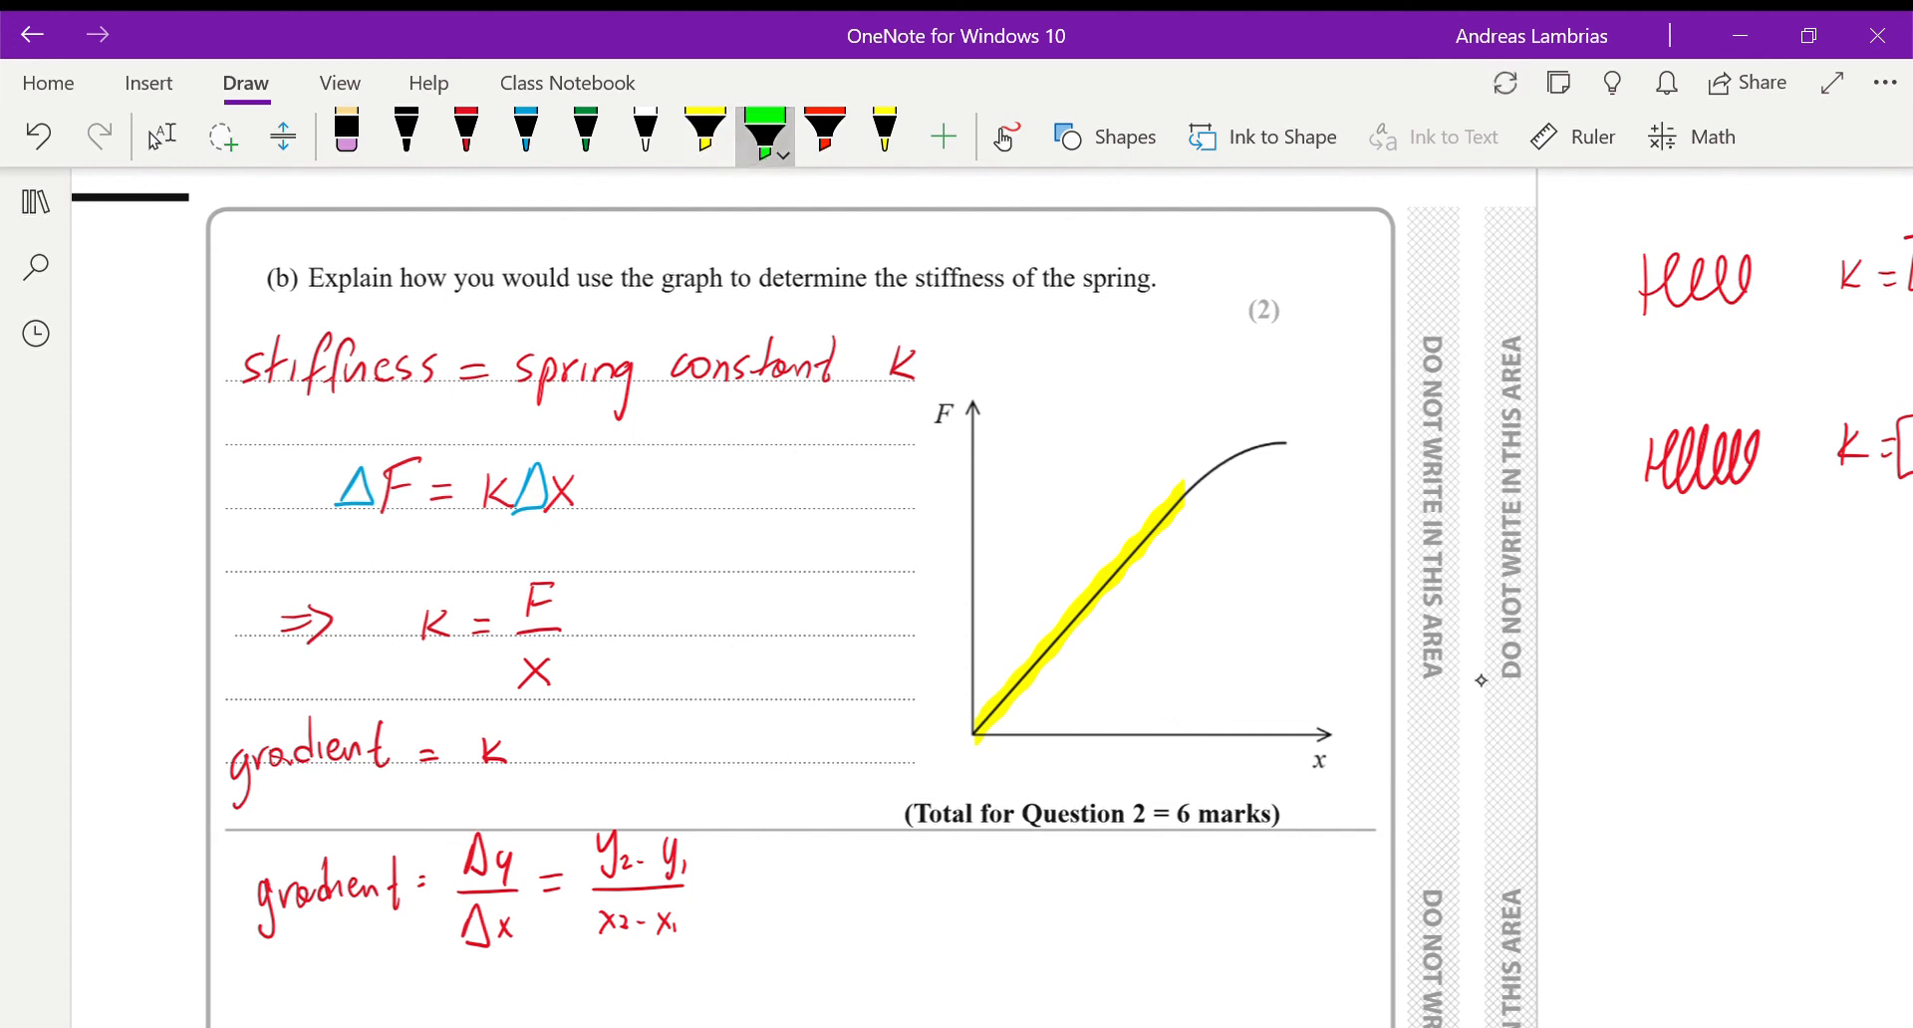
left_click_drag(1178, 488, 1282, 441)
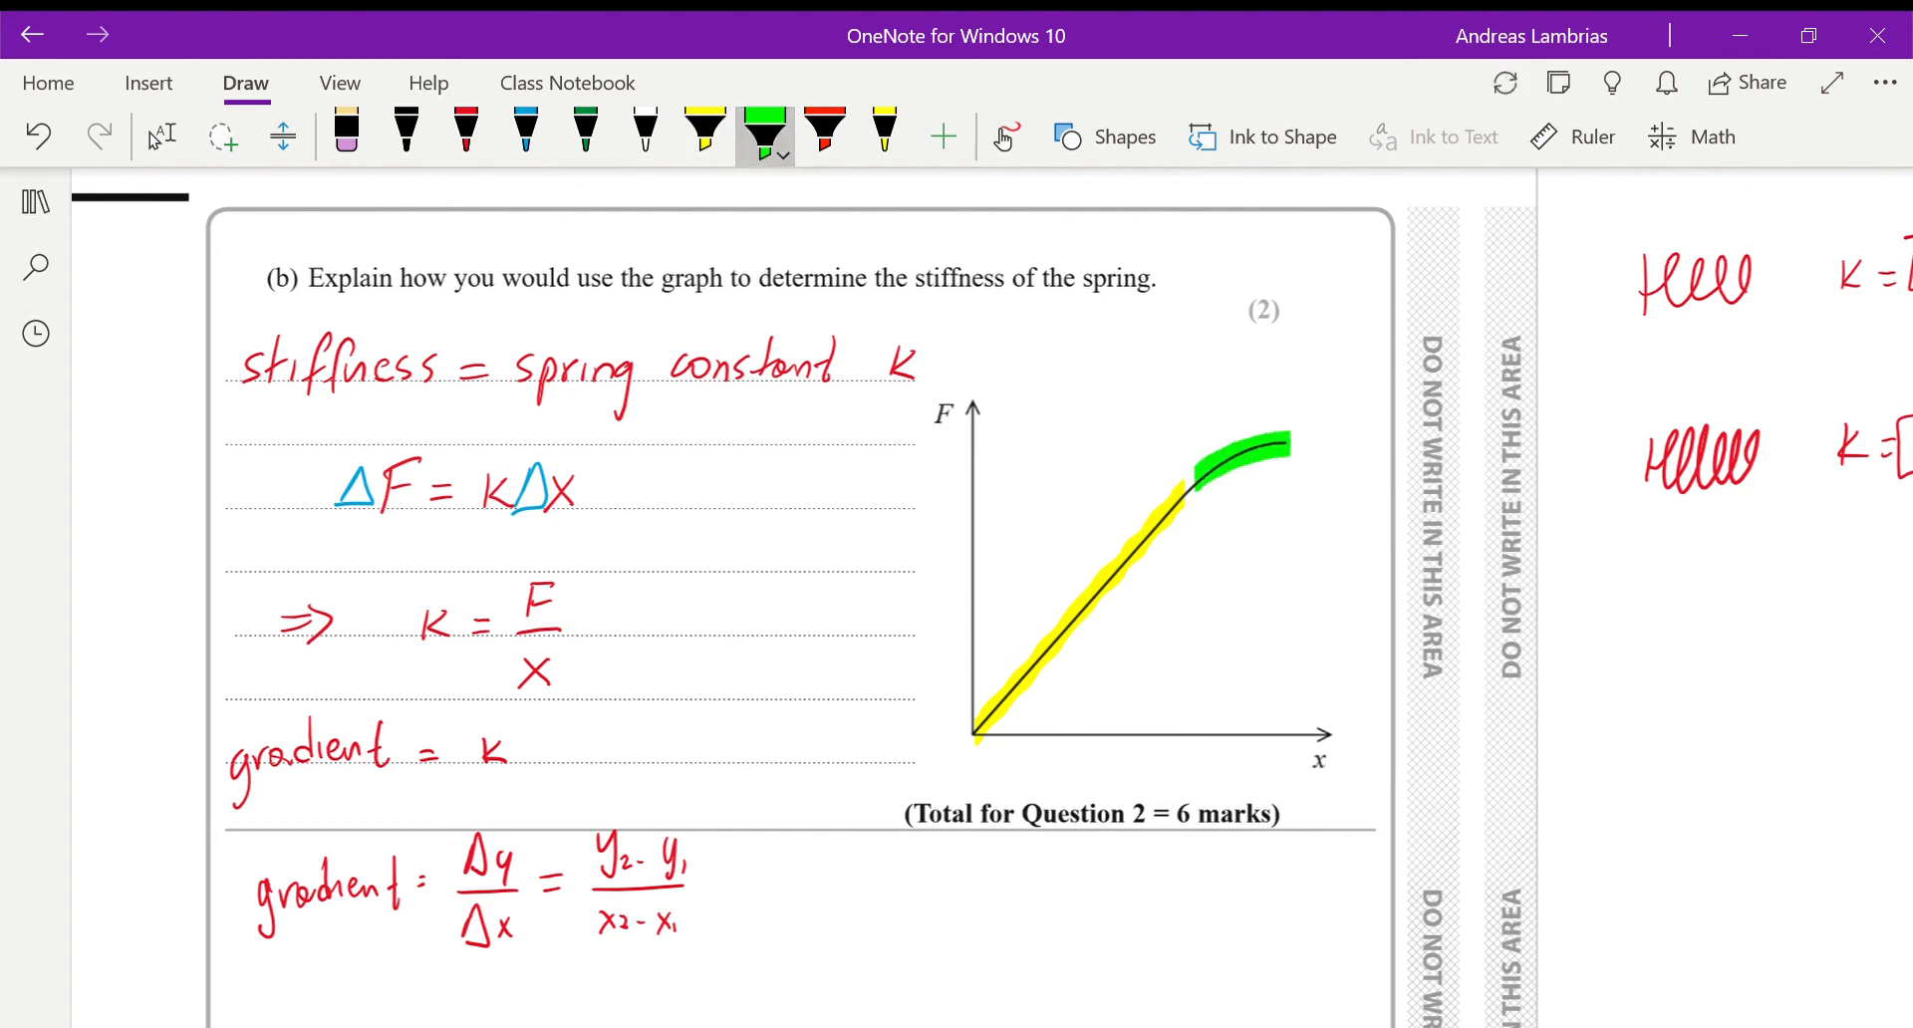